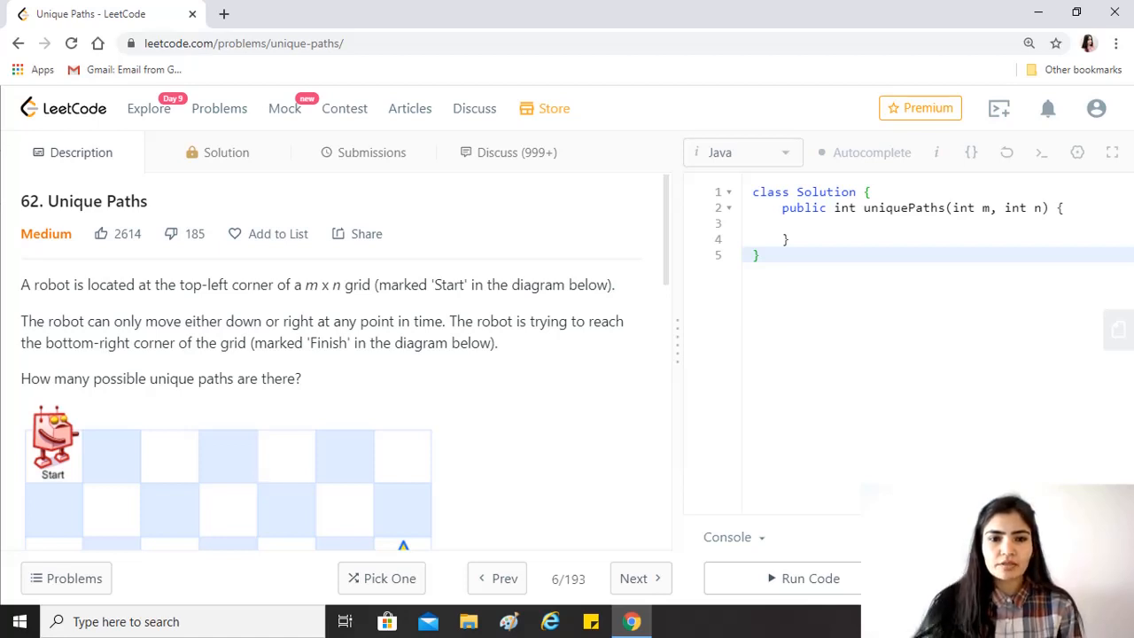
mouse_move(461, 444)
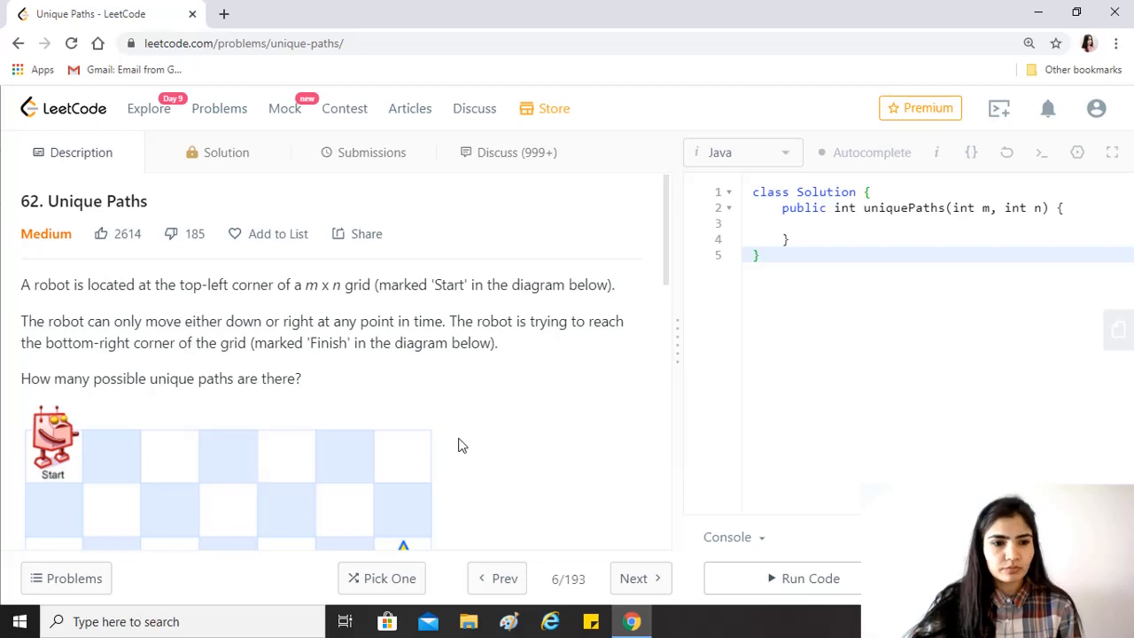
- Scroll the Description panel so the full 7 x 3 grid diagram and caption show
scroll(down, 3)
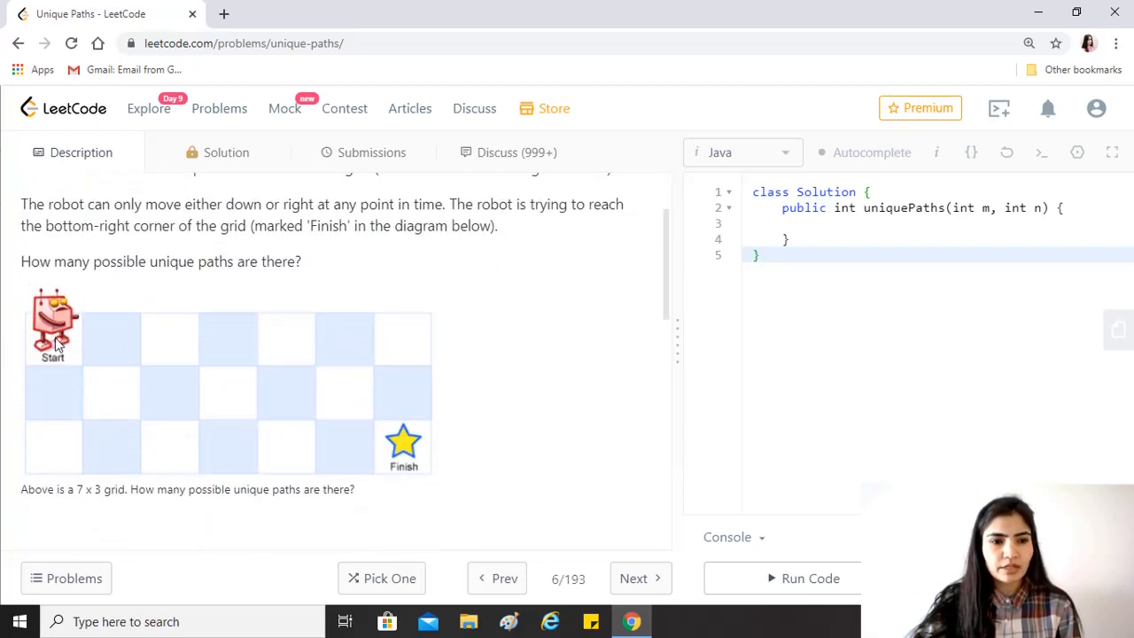
scroll(down, 3)
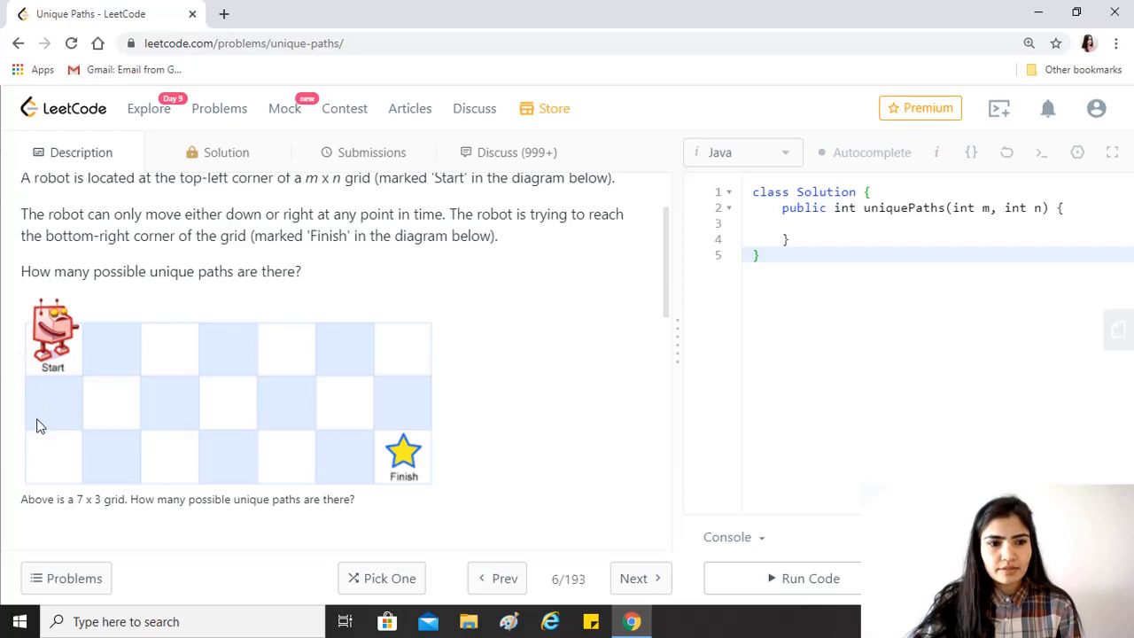
mouse_move(128, 357)
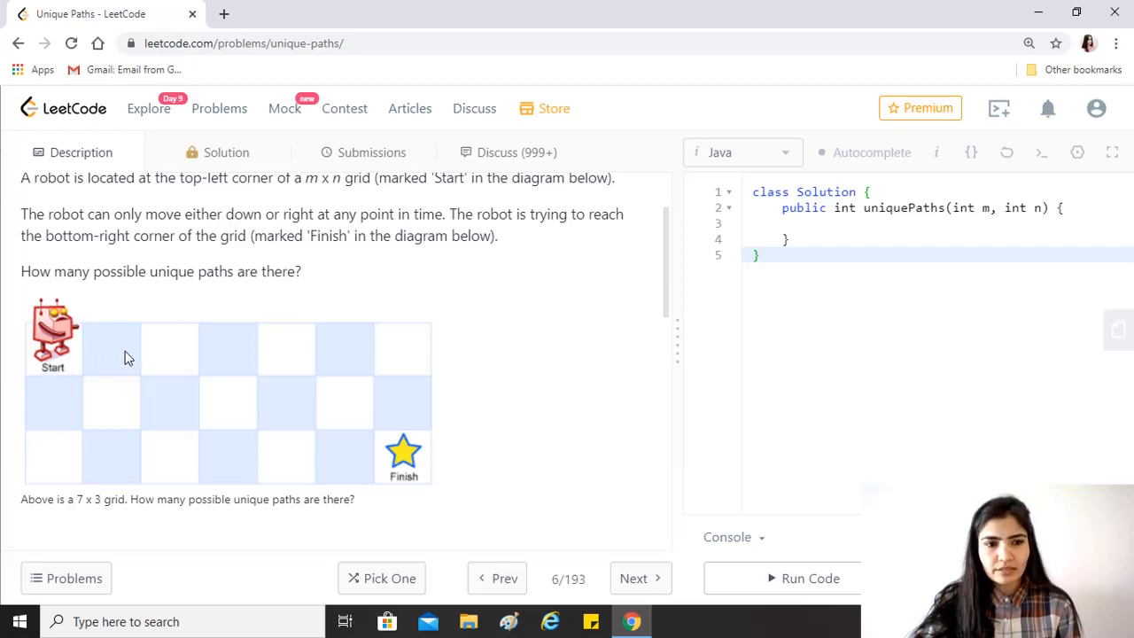
mouse_move(174, 356)
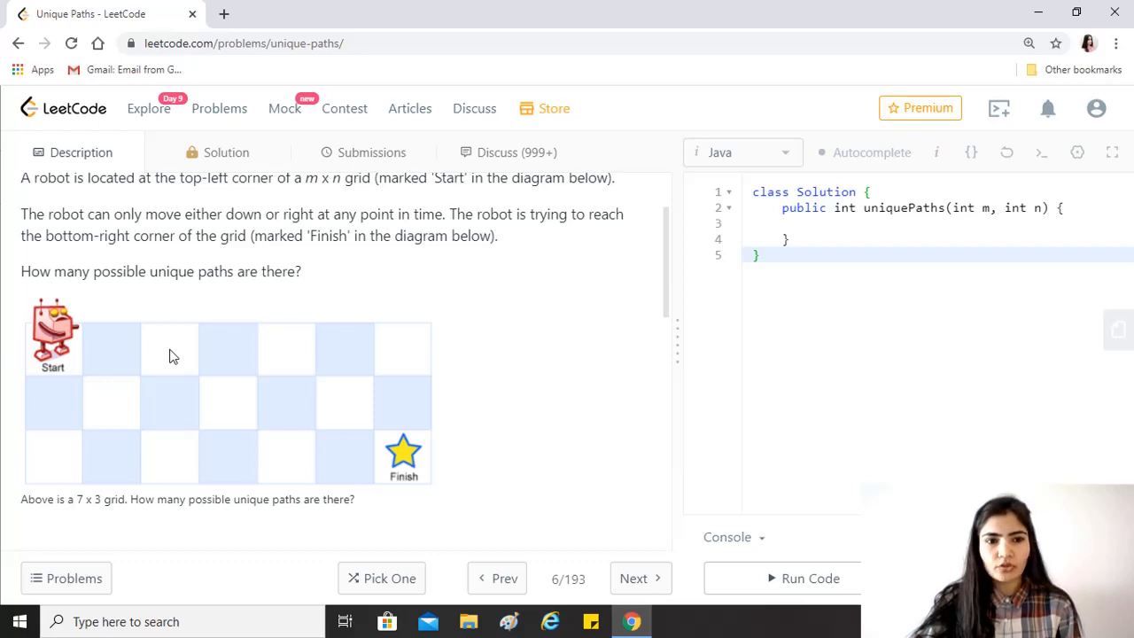
mouse_move(634, 484)
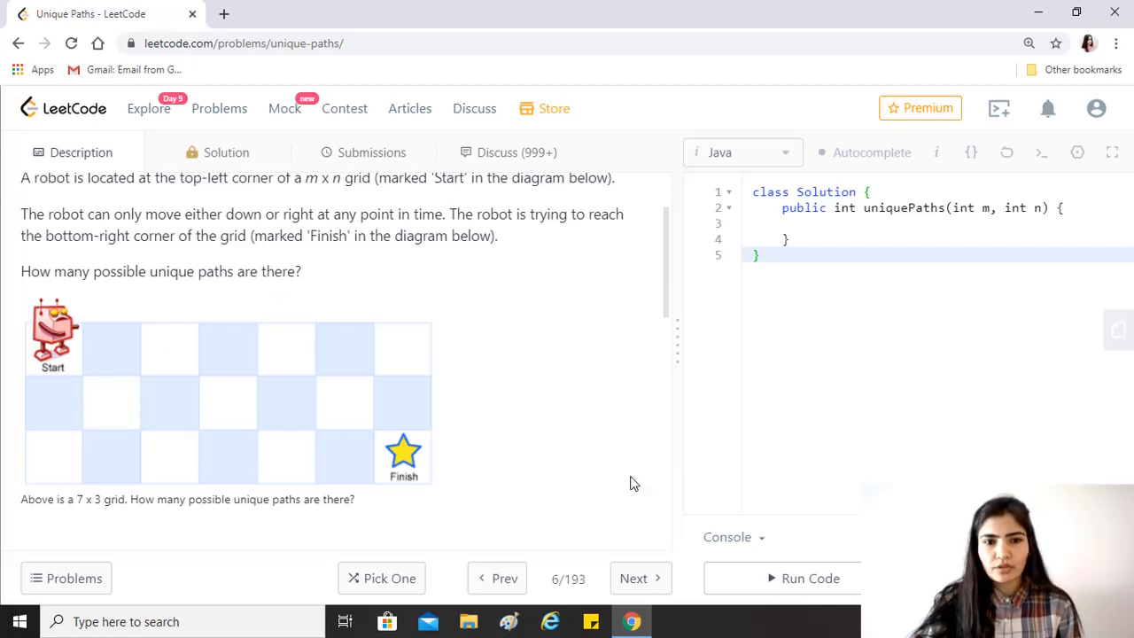
mouse_move(426, 430)
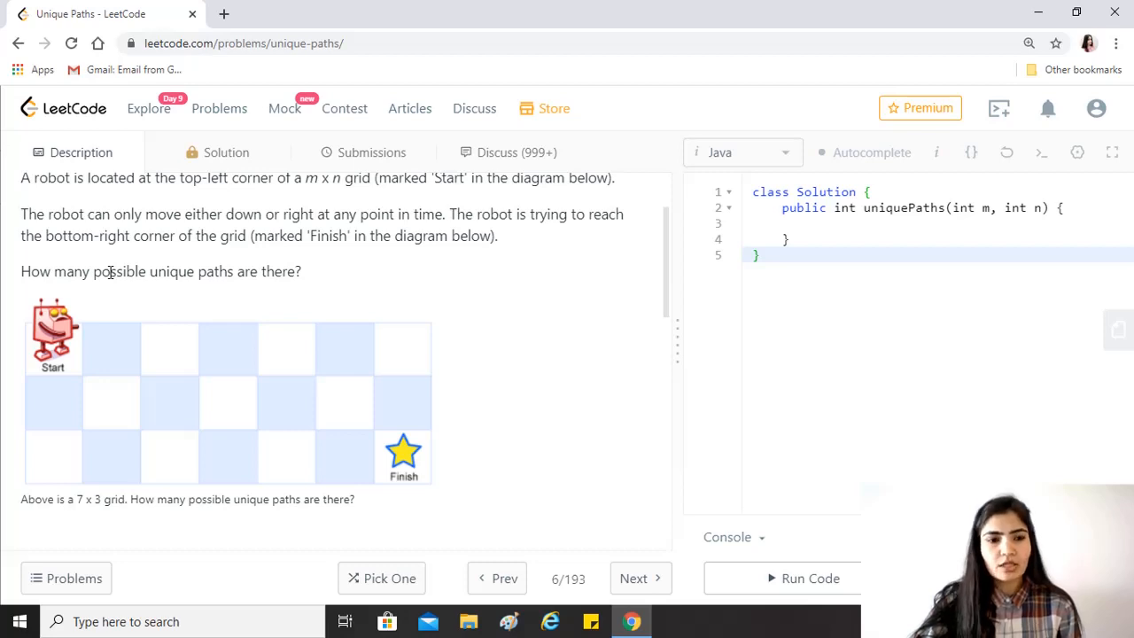
mouse_move(150, 290)
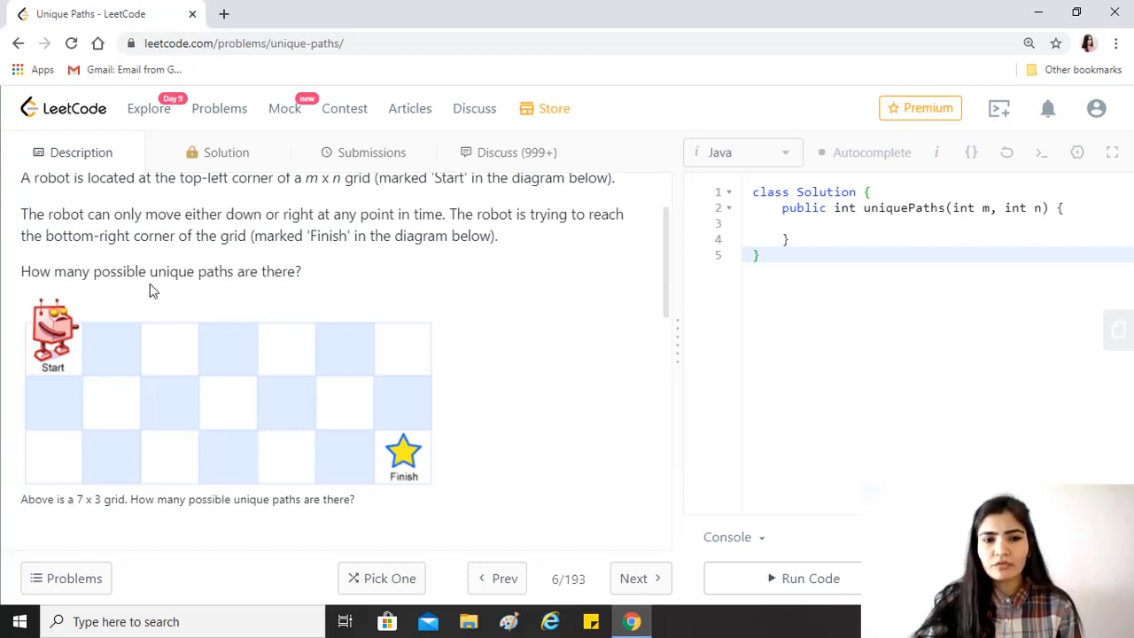
mouse_move(4, 360)
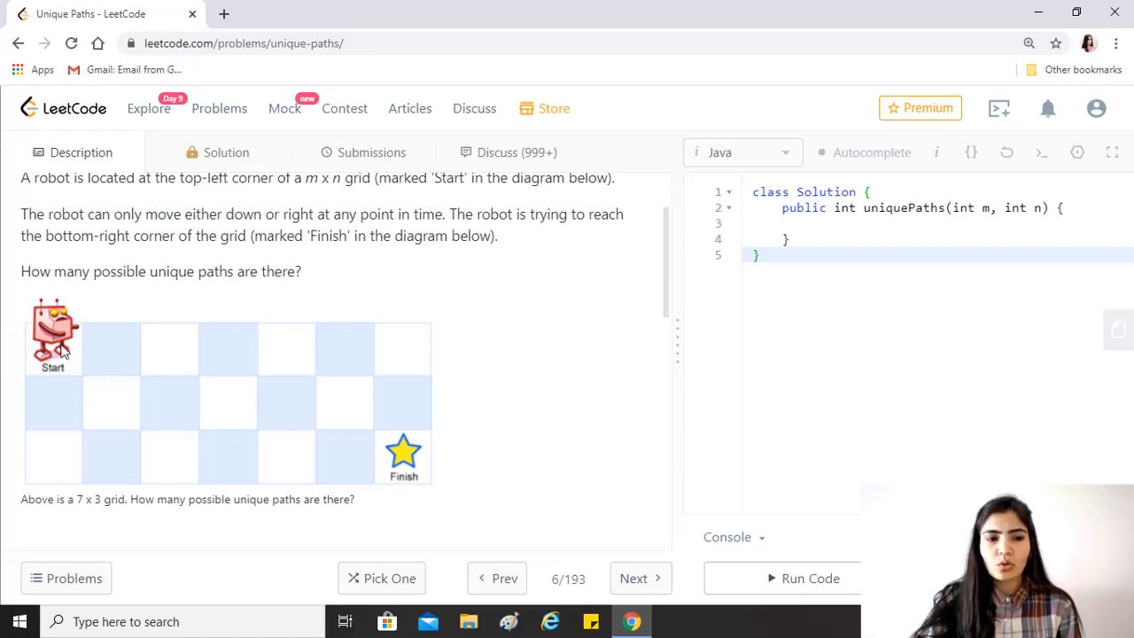
mouse_move(55, 430)
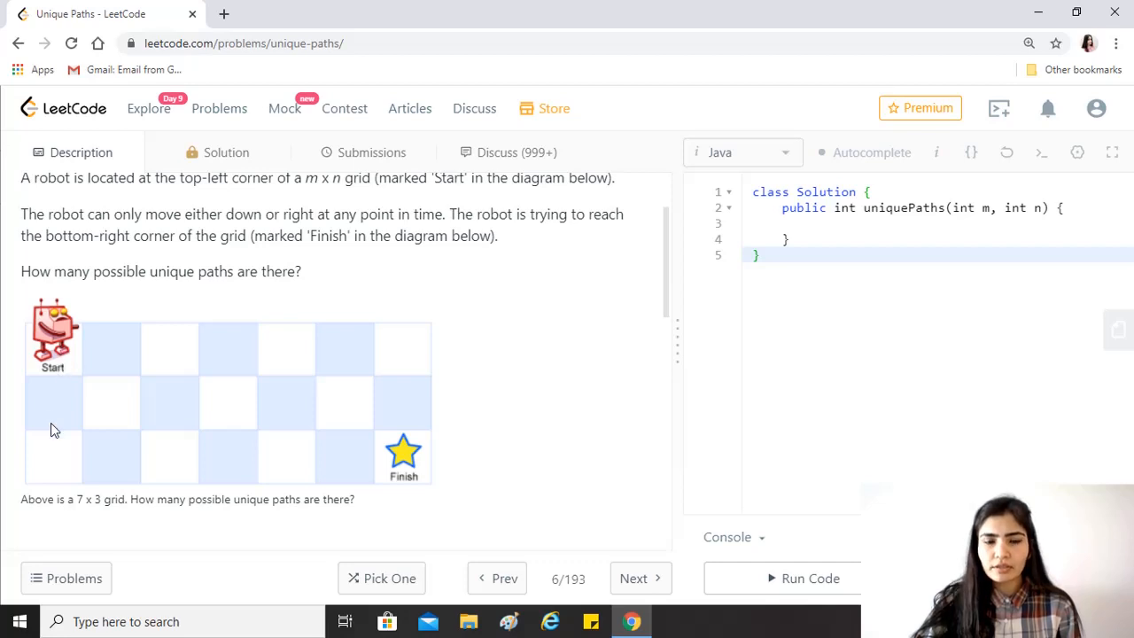
mouse_move(425, 328)
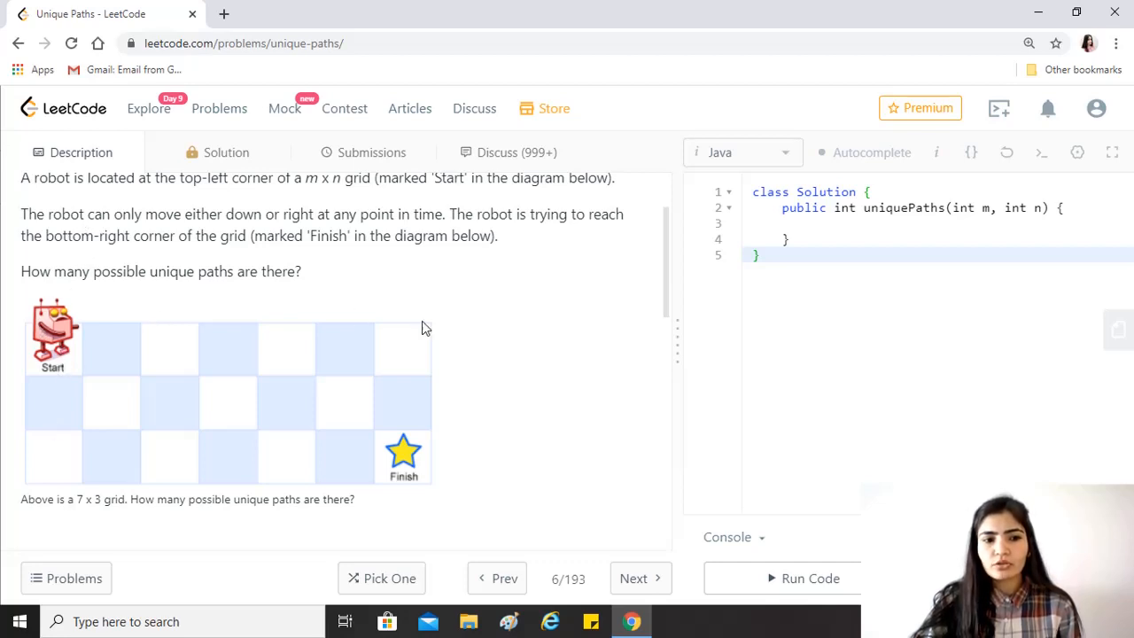
- Scroll past the diagram to read Example 1 (3,2 → 3), Example 2 (7,3 → 28) and the constraints
scroll(down, 3)
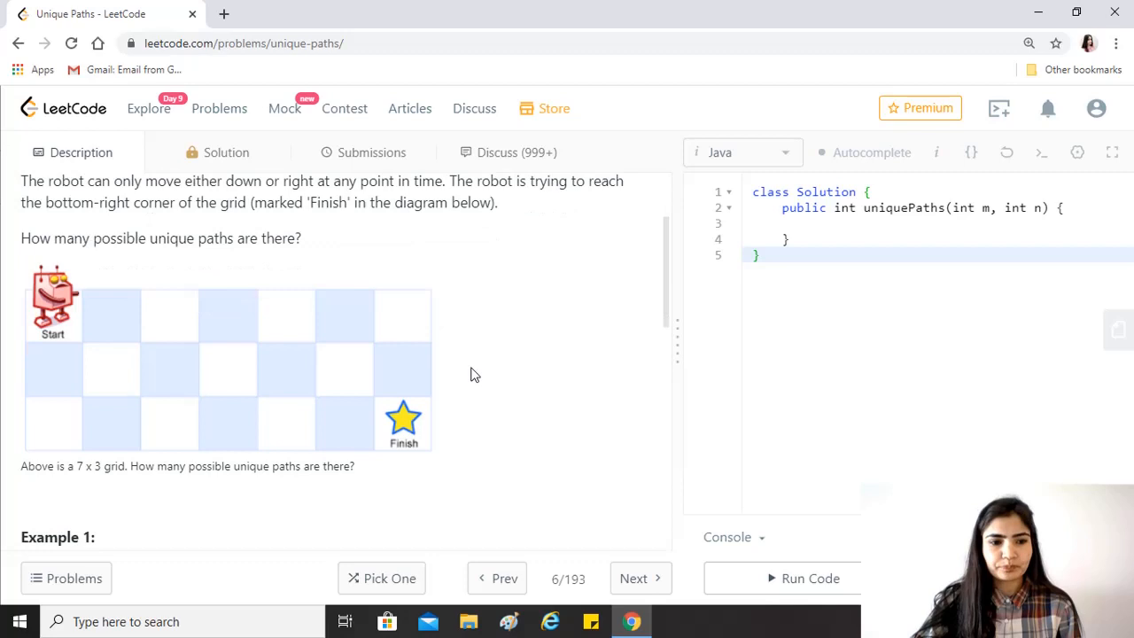
scroll(down, 3)
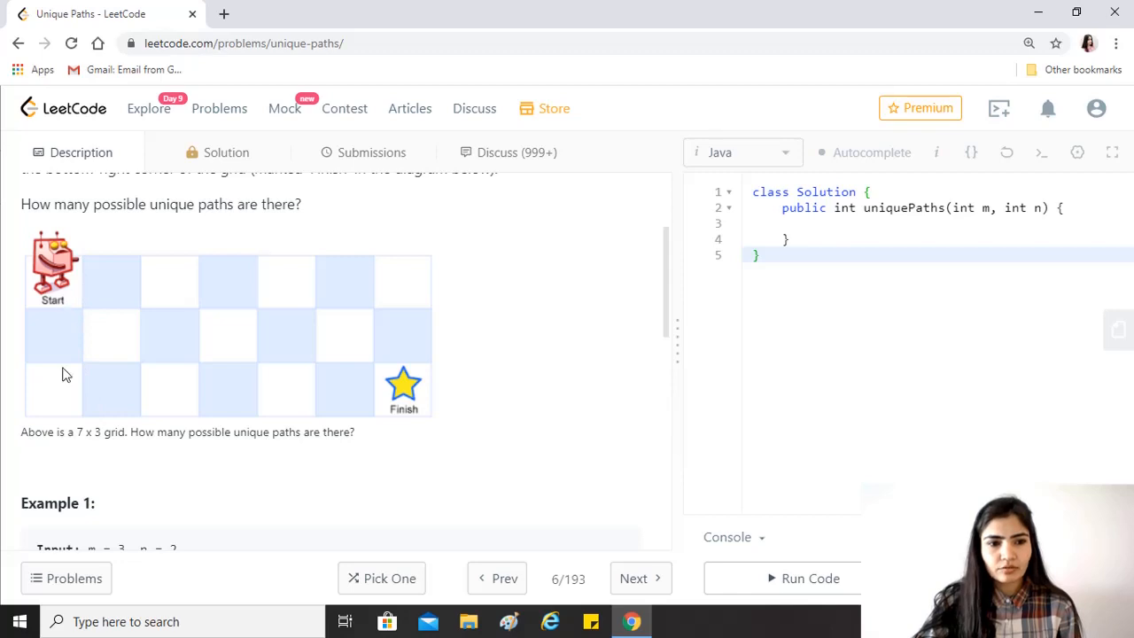
mouse_move(220, 472)
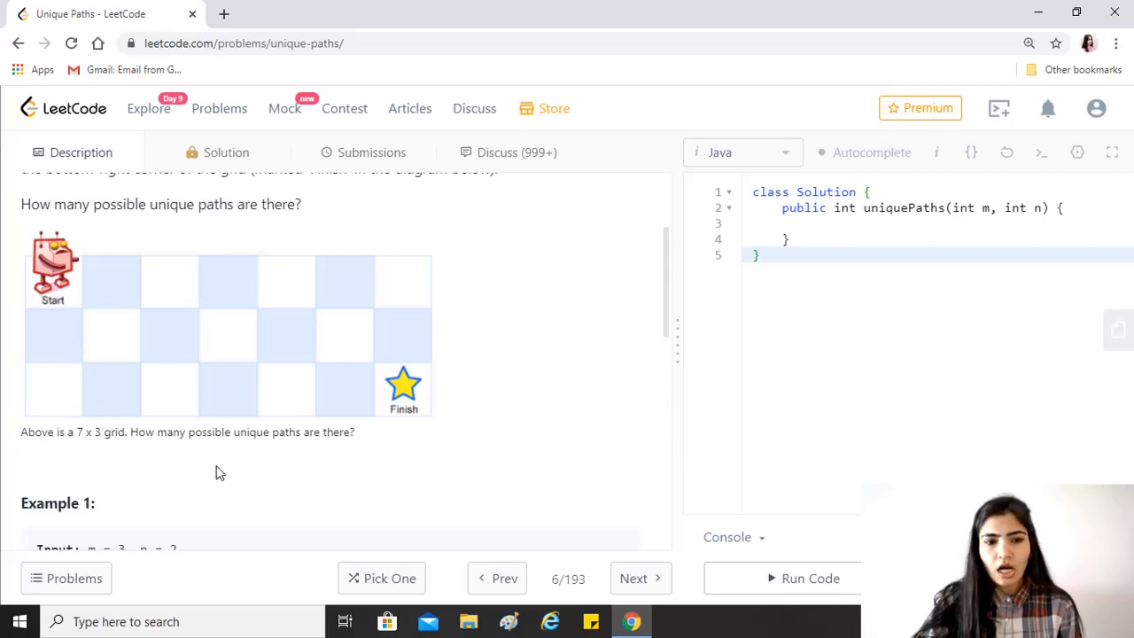
mouse_move(269, 452)
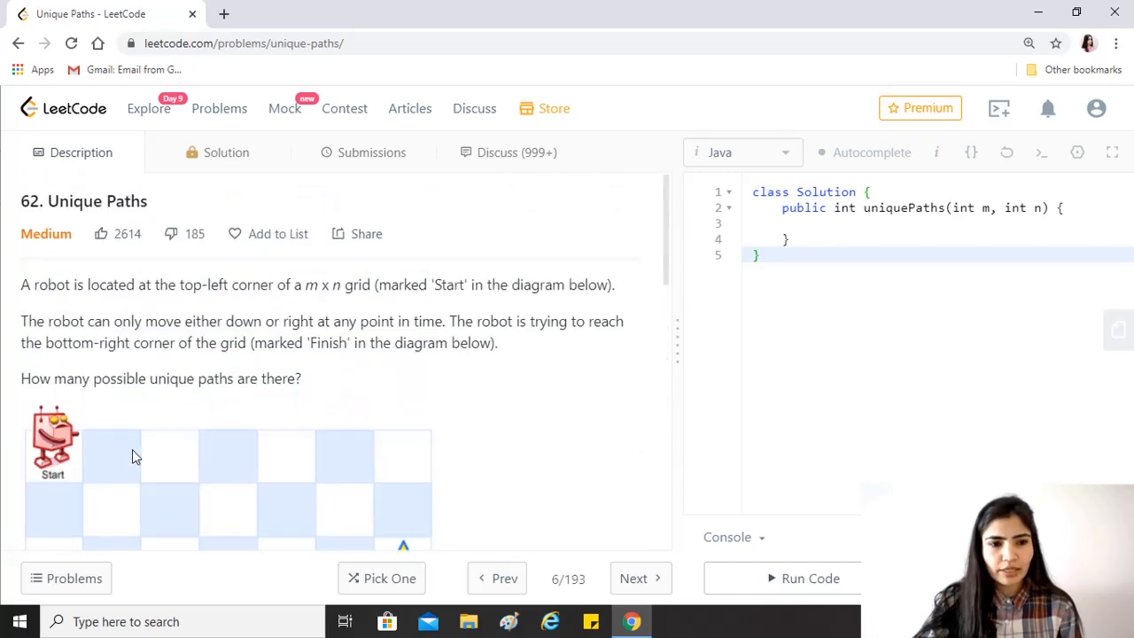
scroll(down, 3)
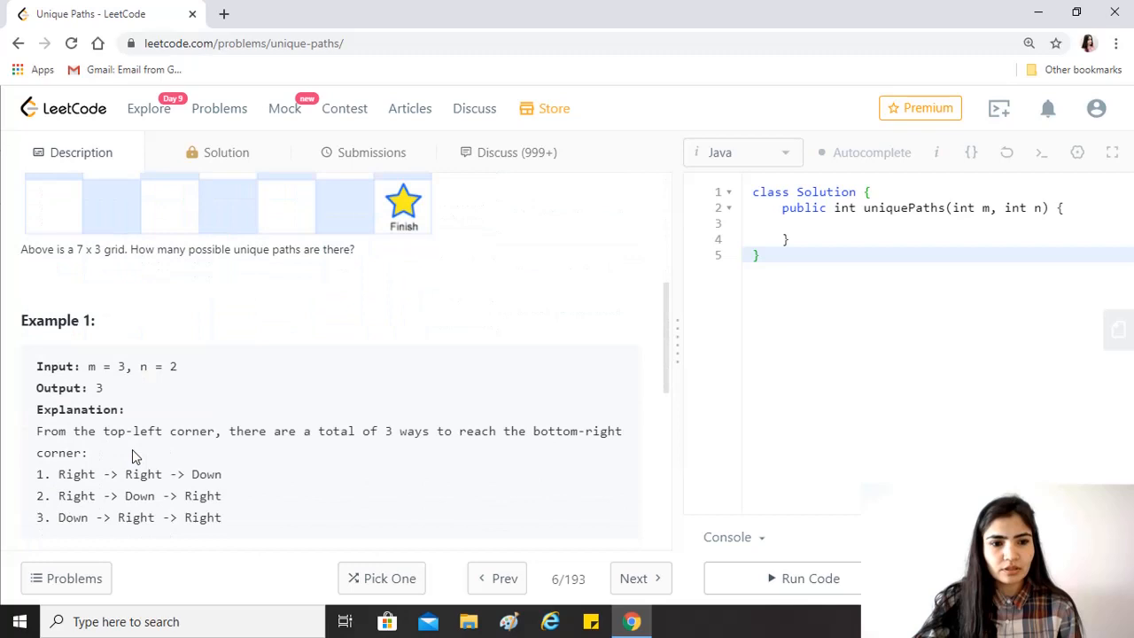
scroll(down, 3)
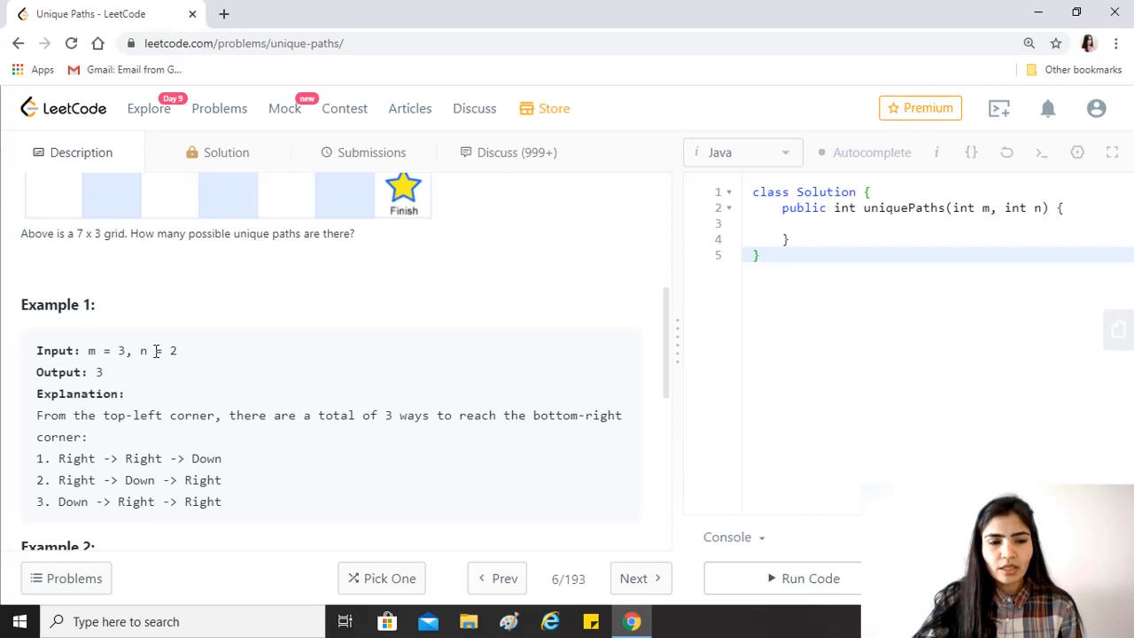
scroll(down, 3)
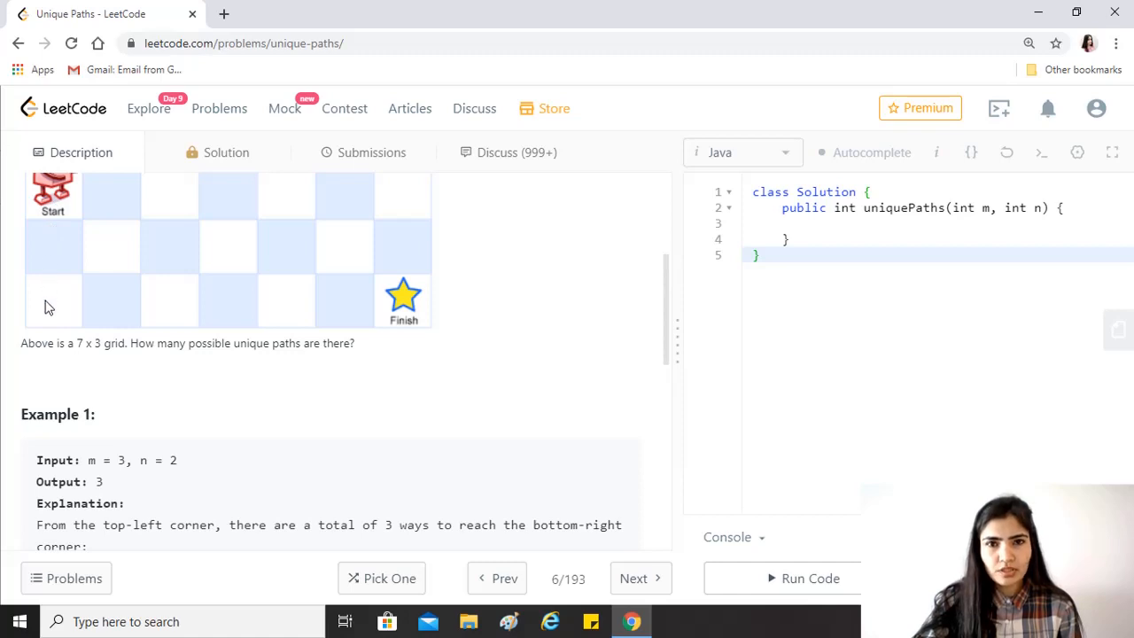
mouse_move(335, 404)
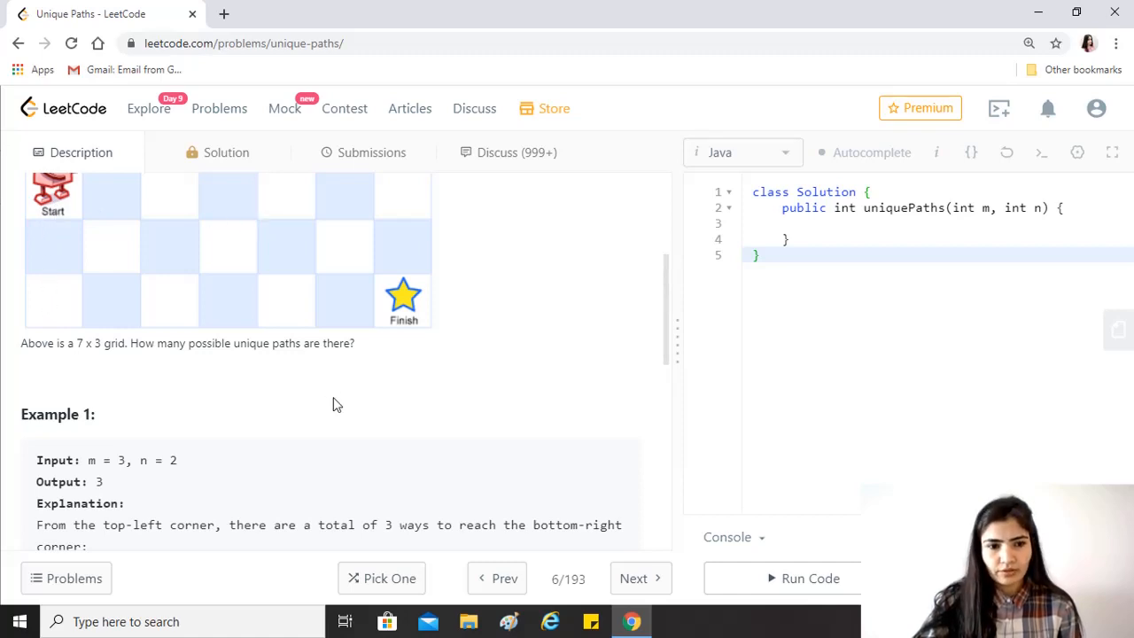
scroll(down, 3)
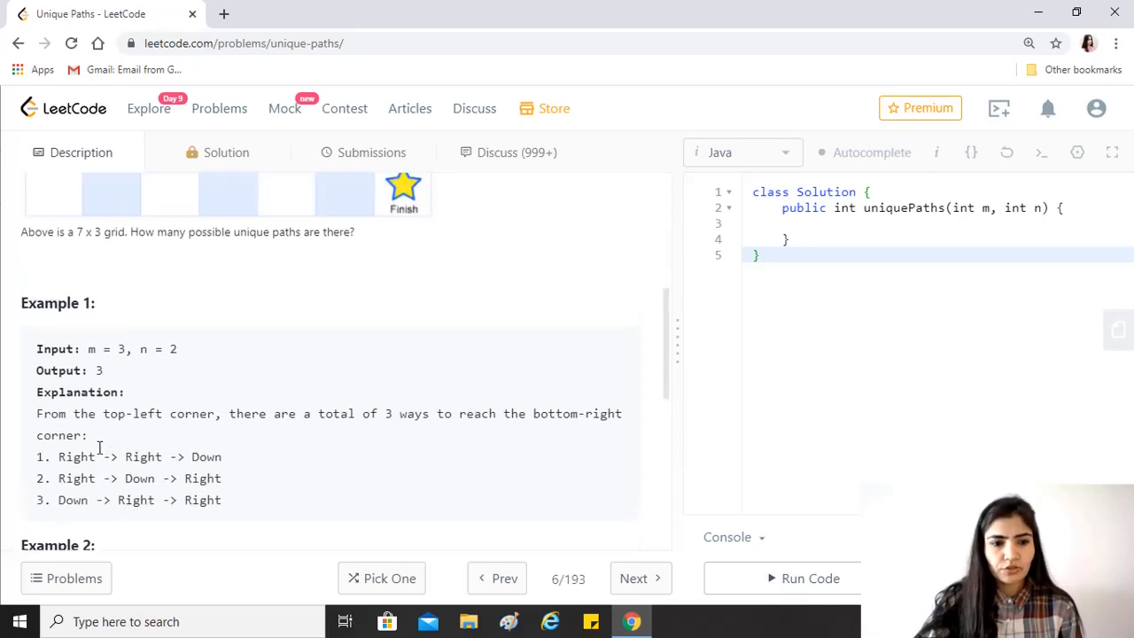
scroll(down, 3)
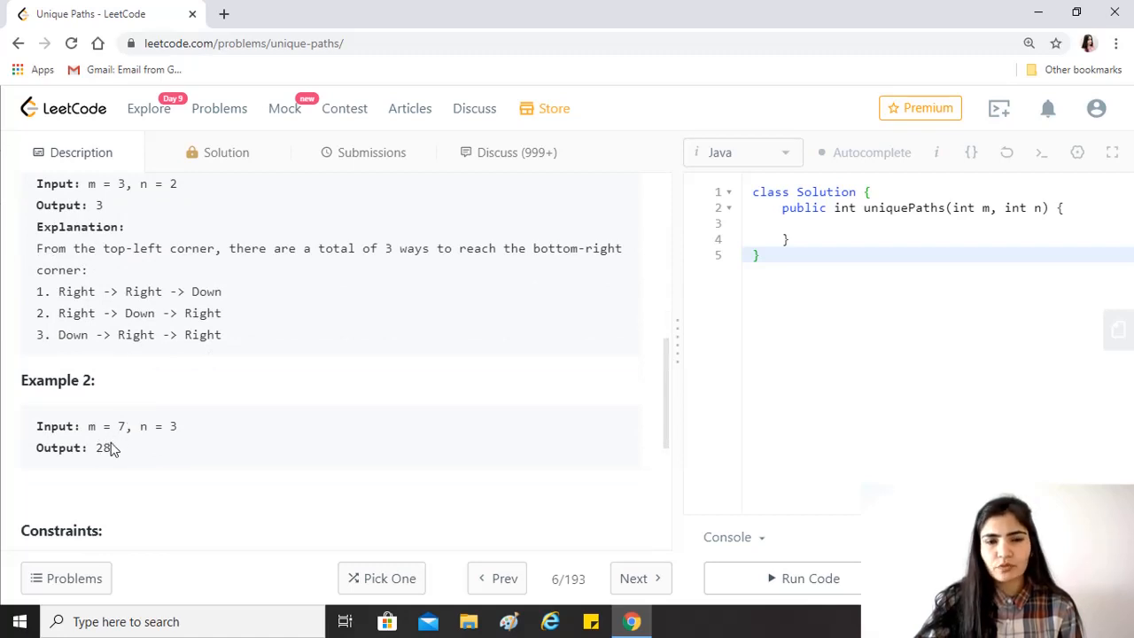
scroll(down, 3)
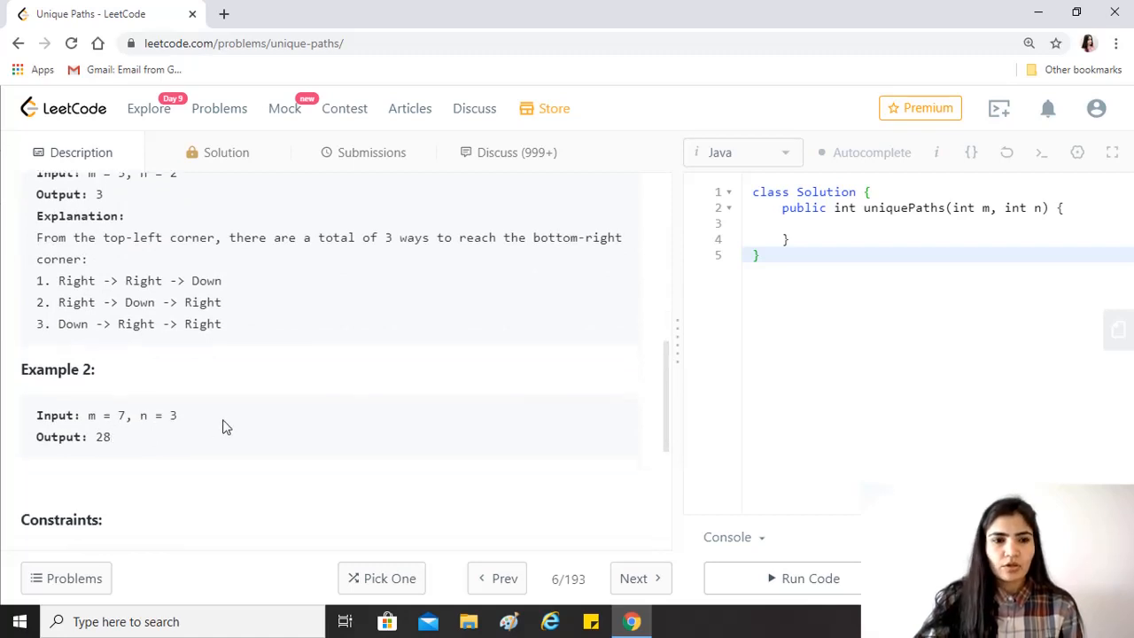
scroll(down, 3)
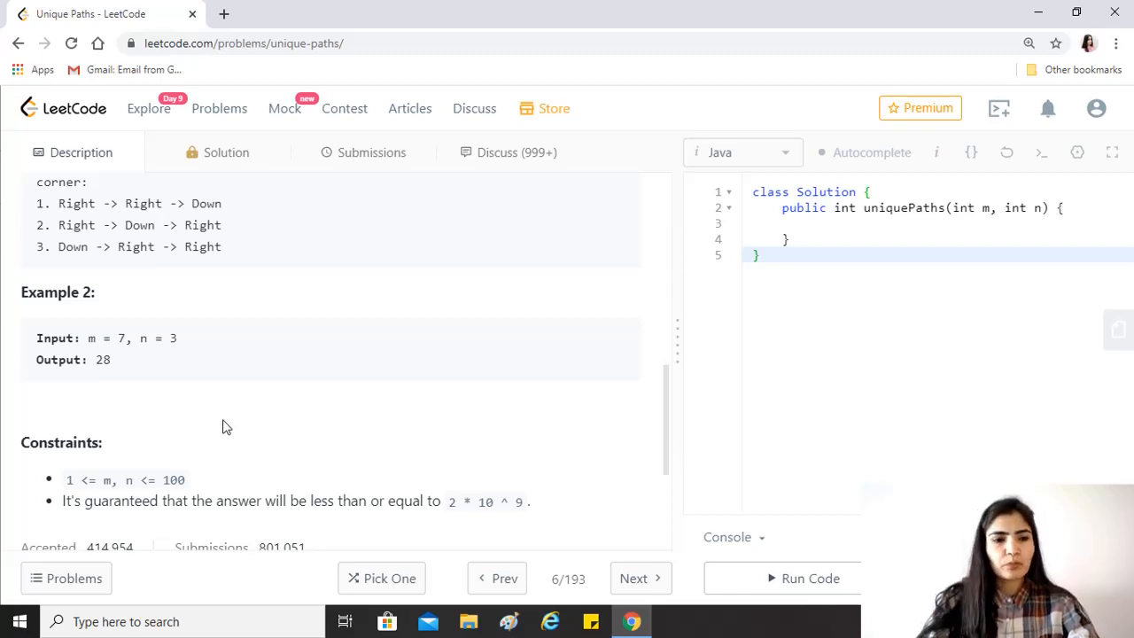
- Scroll the description to review the robot grid diagram before widening the editor
scroll(down, 3)
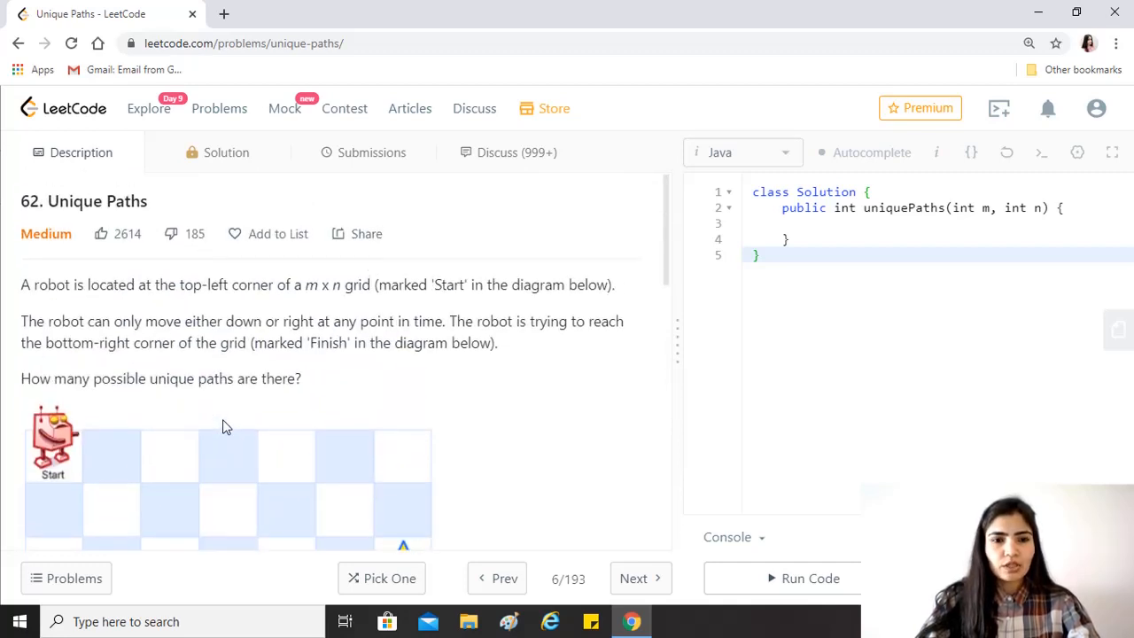
scroll(down, 3)
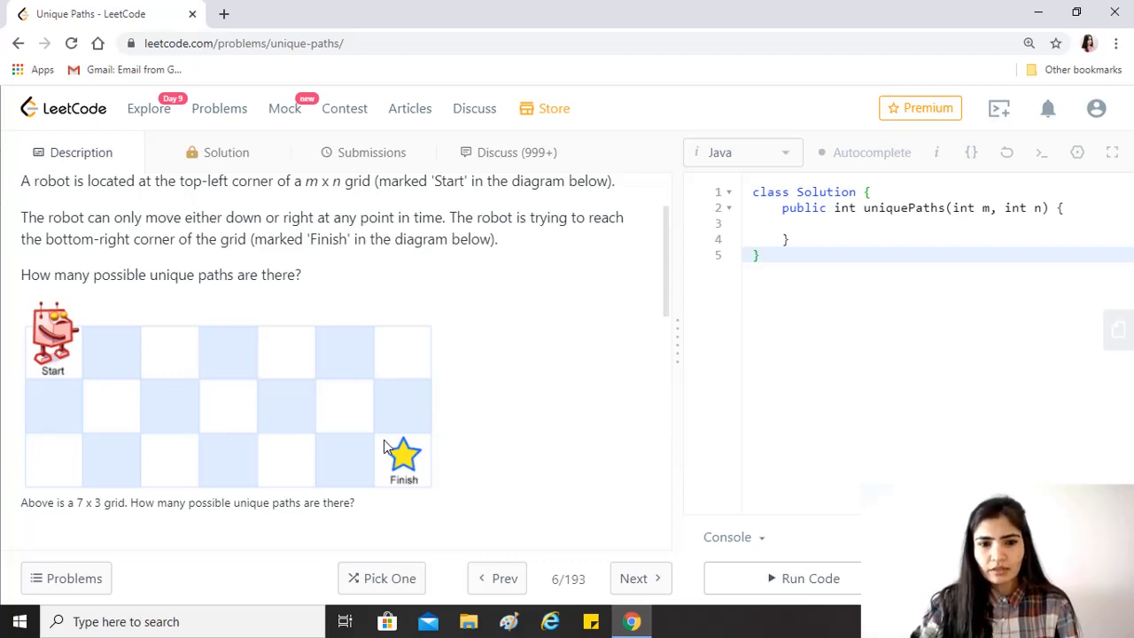
mouse_move(419, 458)
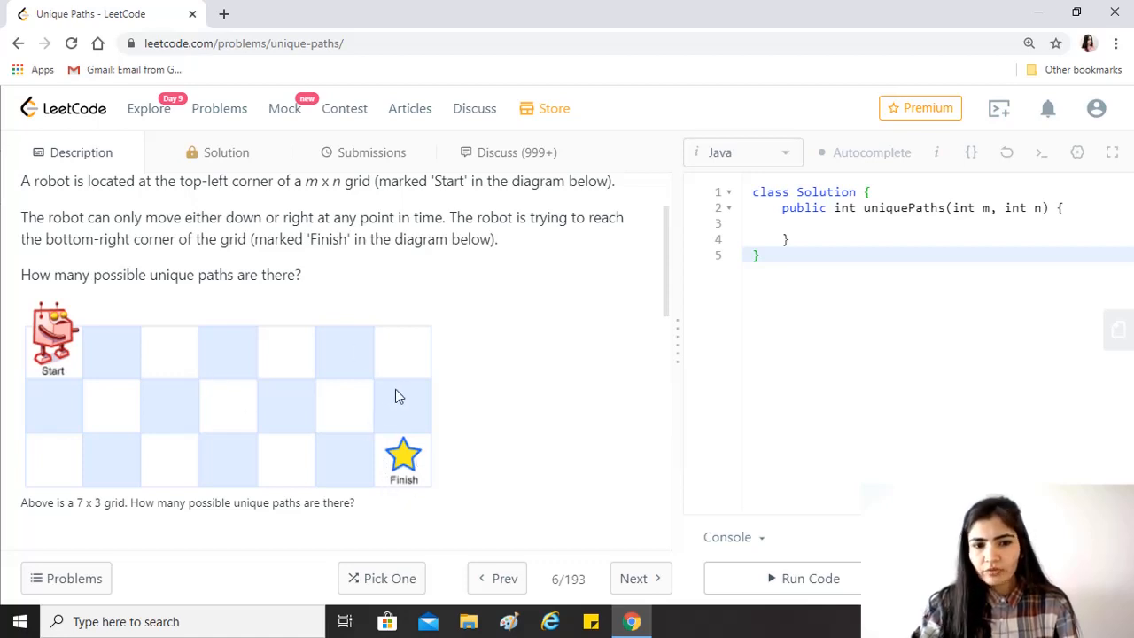
mouse_move(366, 406)
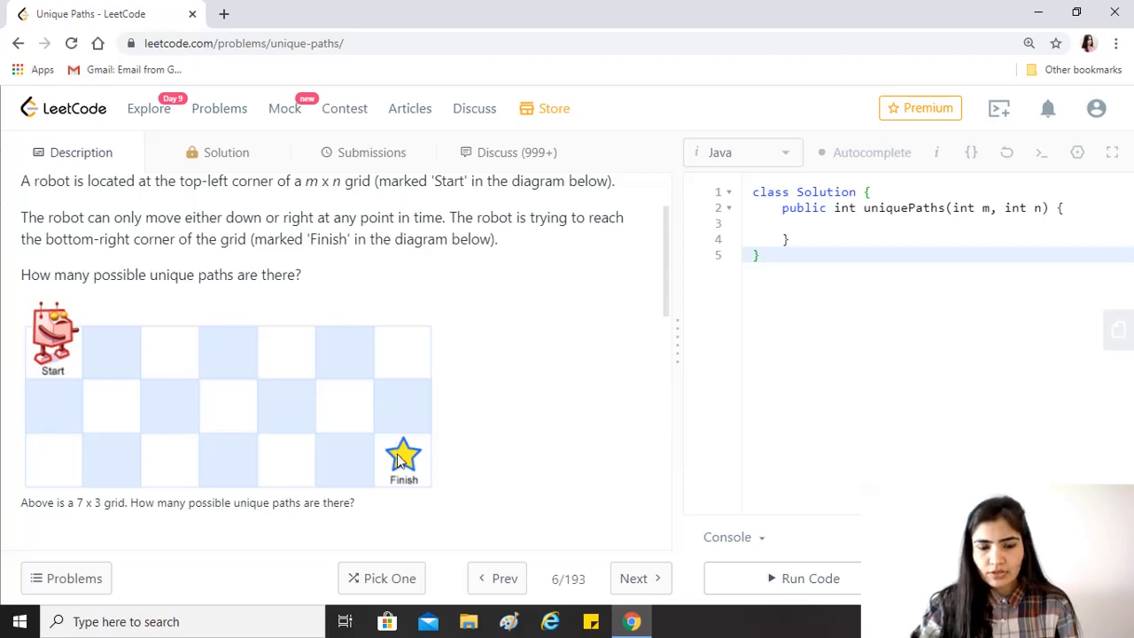
mouse_move(408, 415)
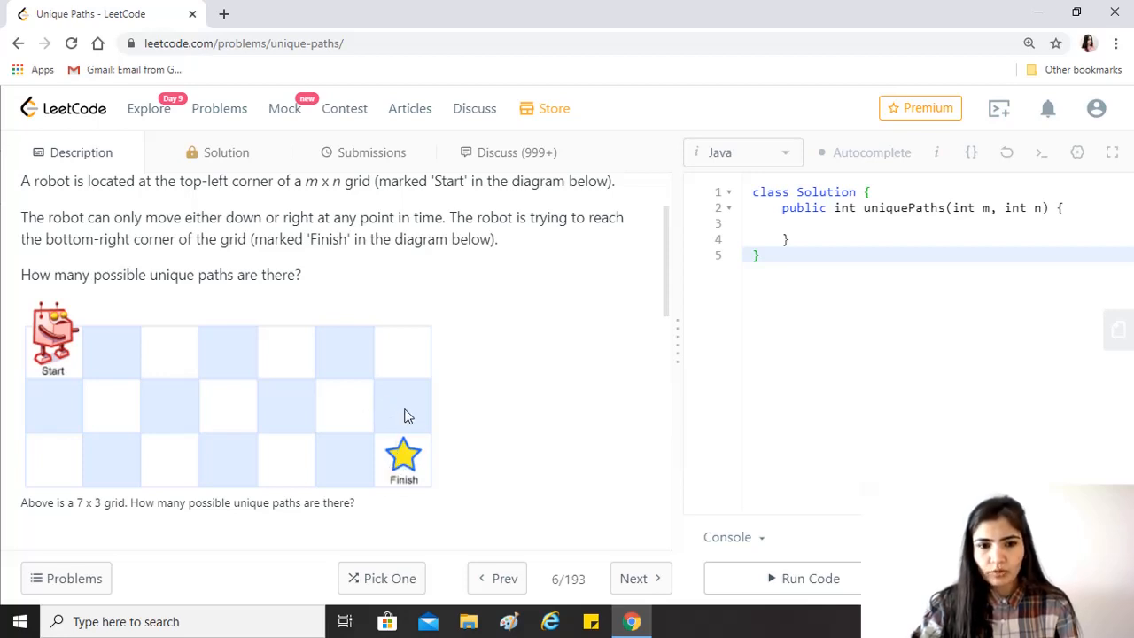
mouse_move(346, 441)
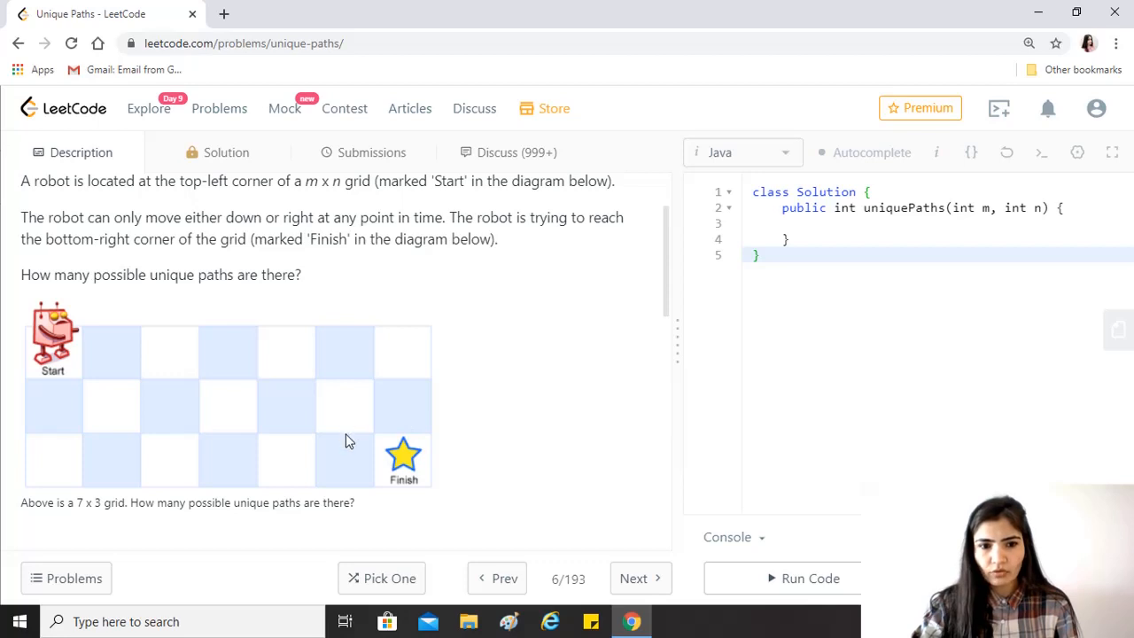
mouse_move(352, 456)
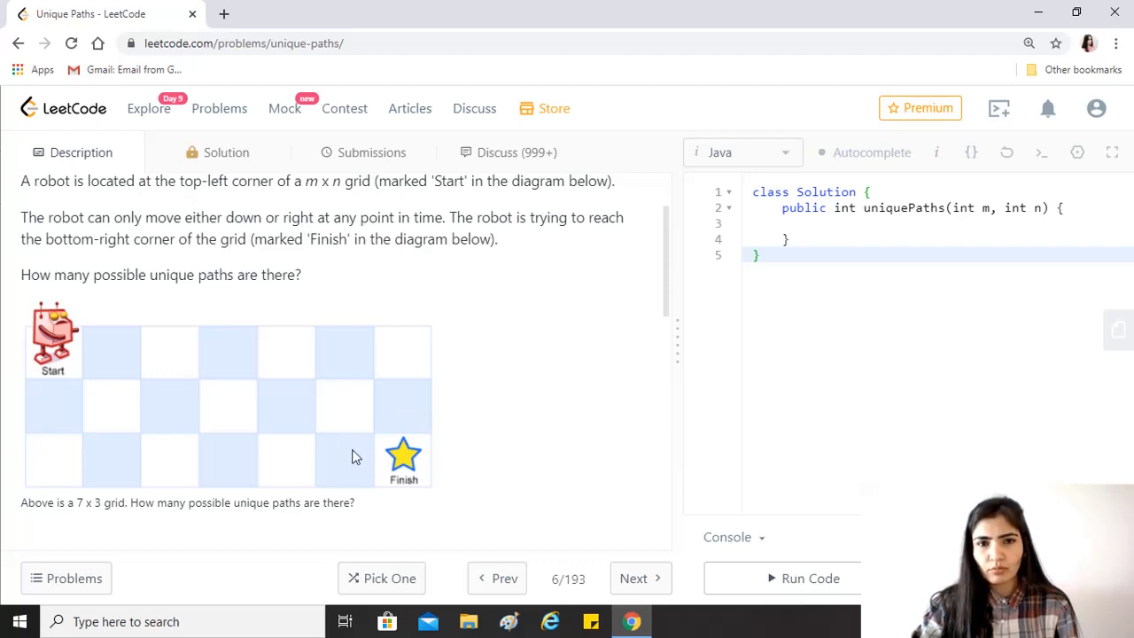
mouse_move(343, 392)
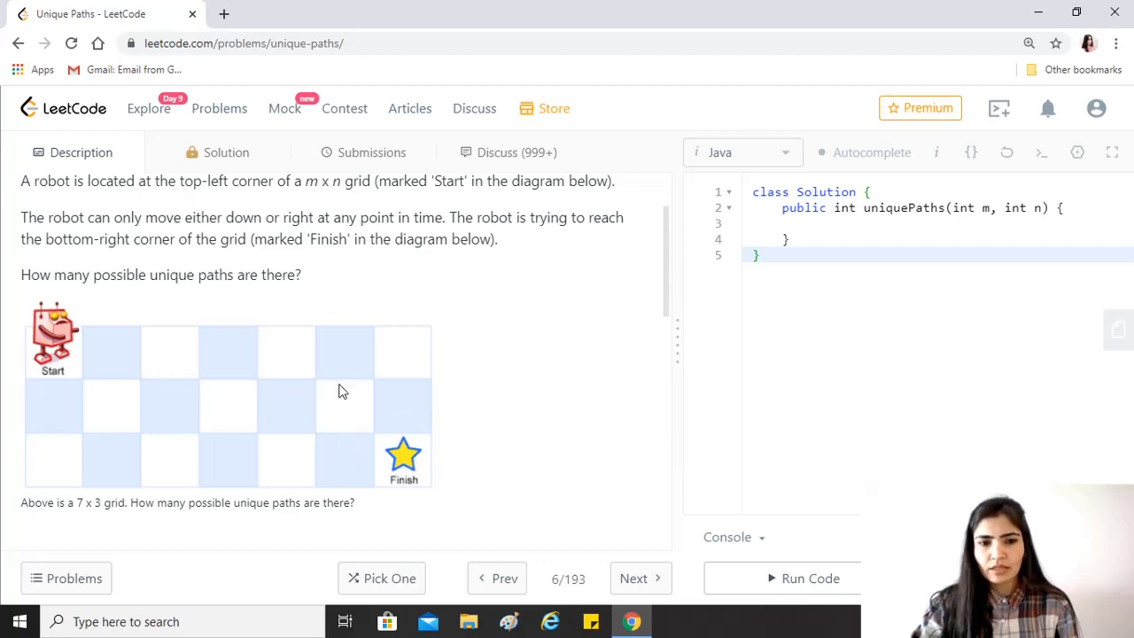
mouse_move(348, 464)
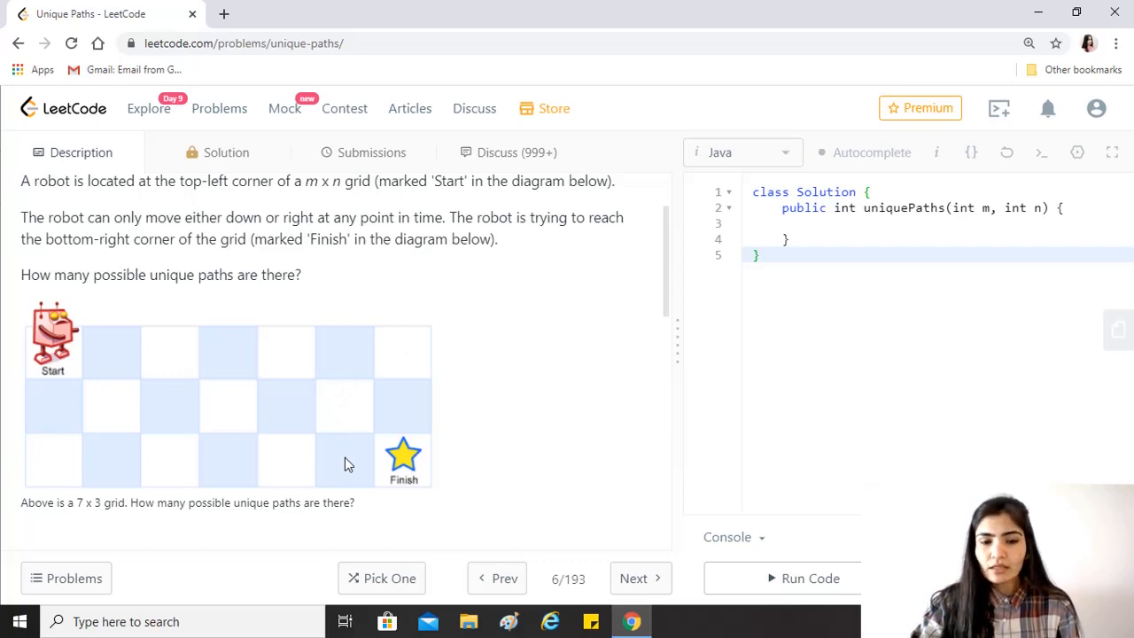
mouse_move(460, 357)
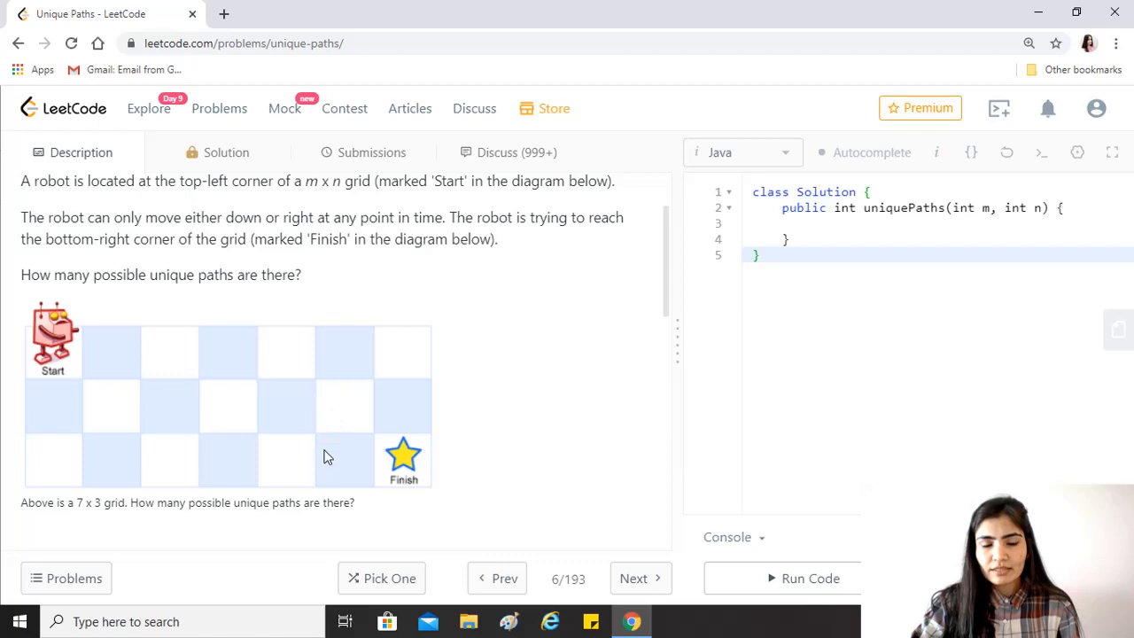
mouse_move(535, 430)
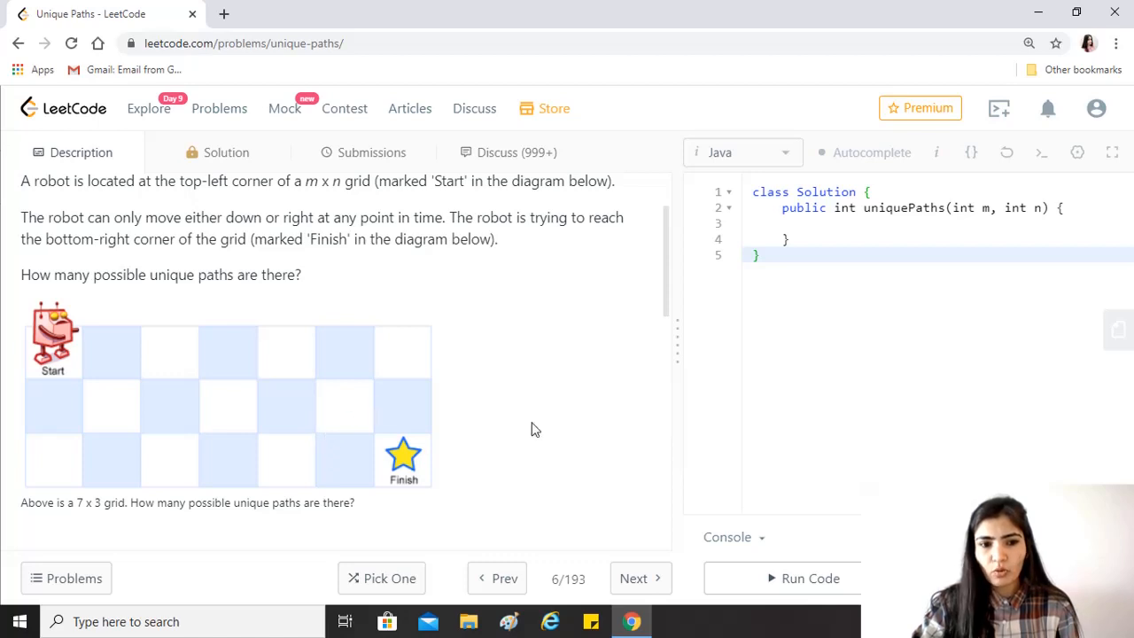
mouse_move(343, 496)
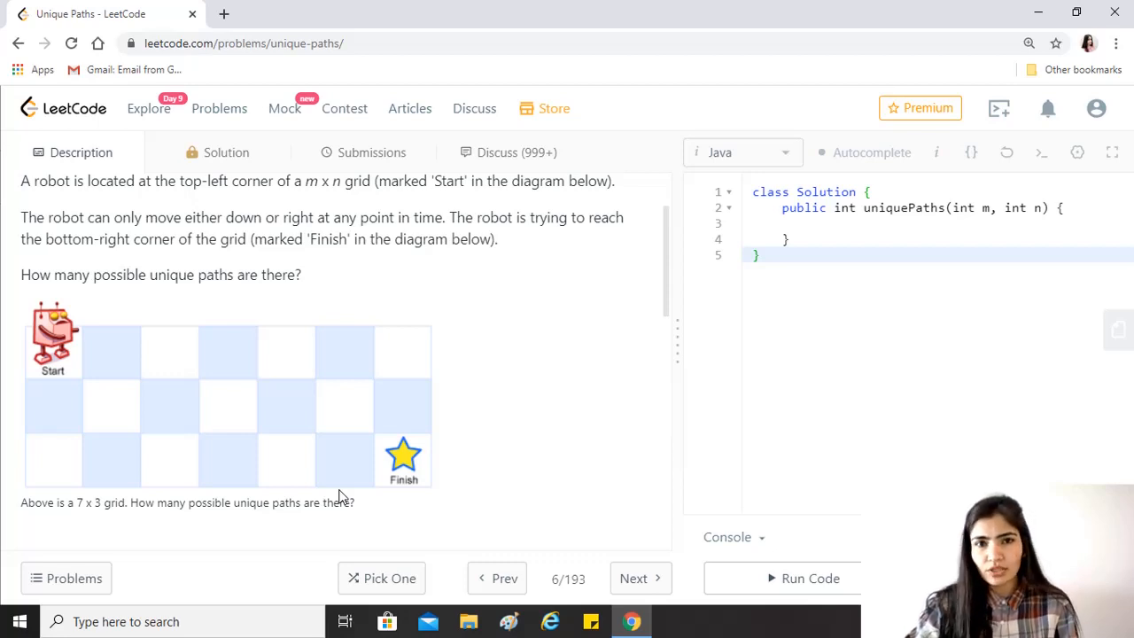
mouse_move(335, 449)
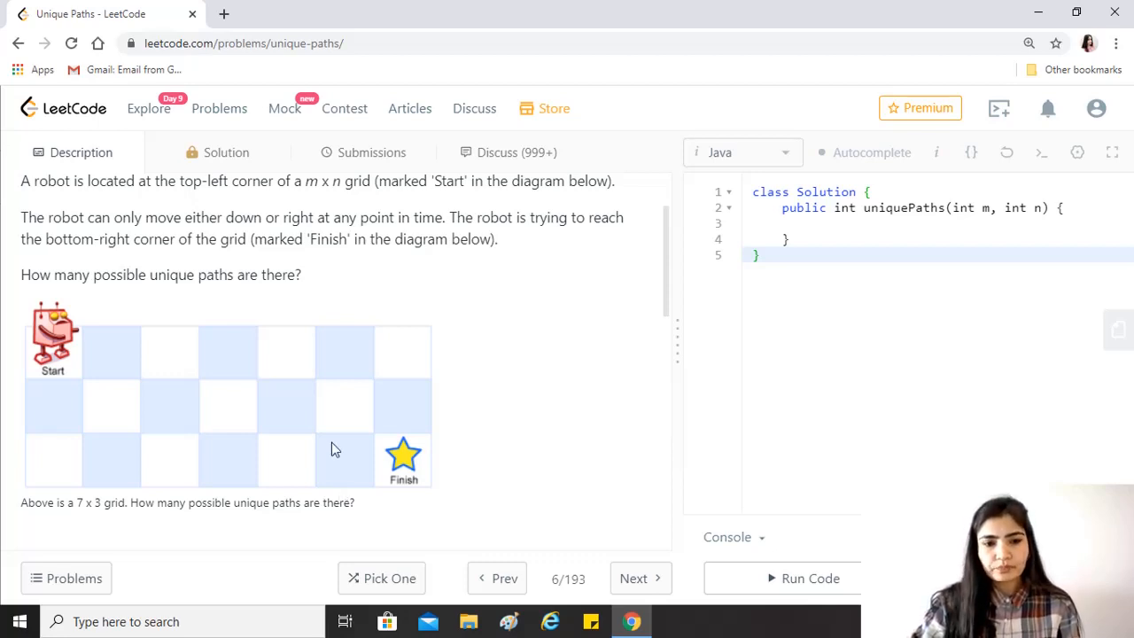
mouse_move(393, 409)
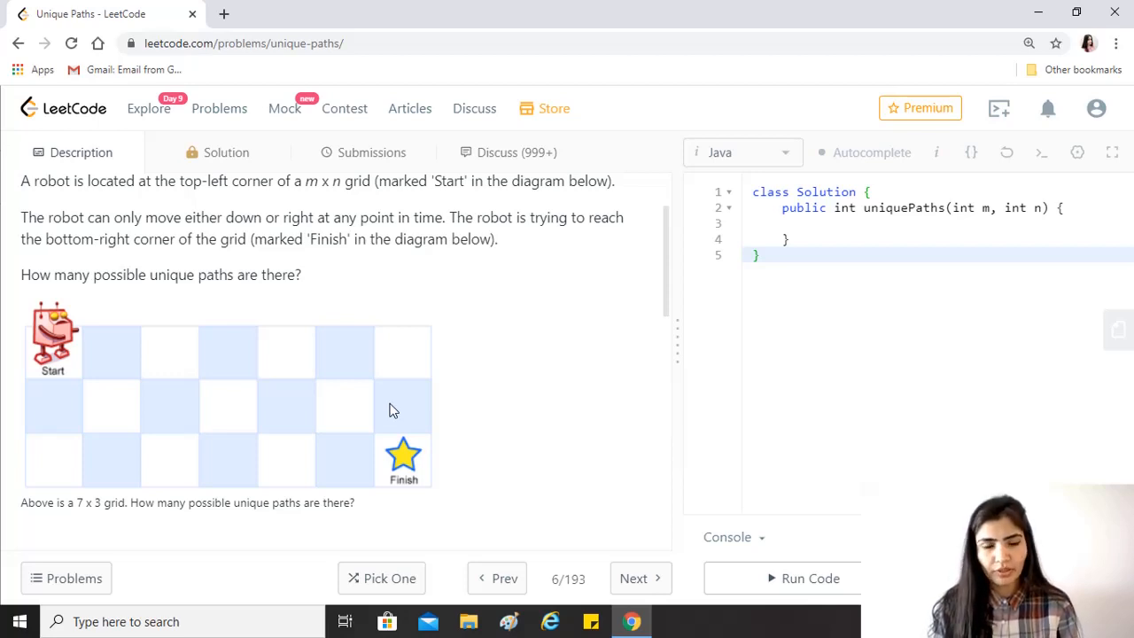
mouse_move(127, 384)
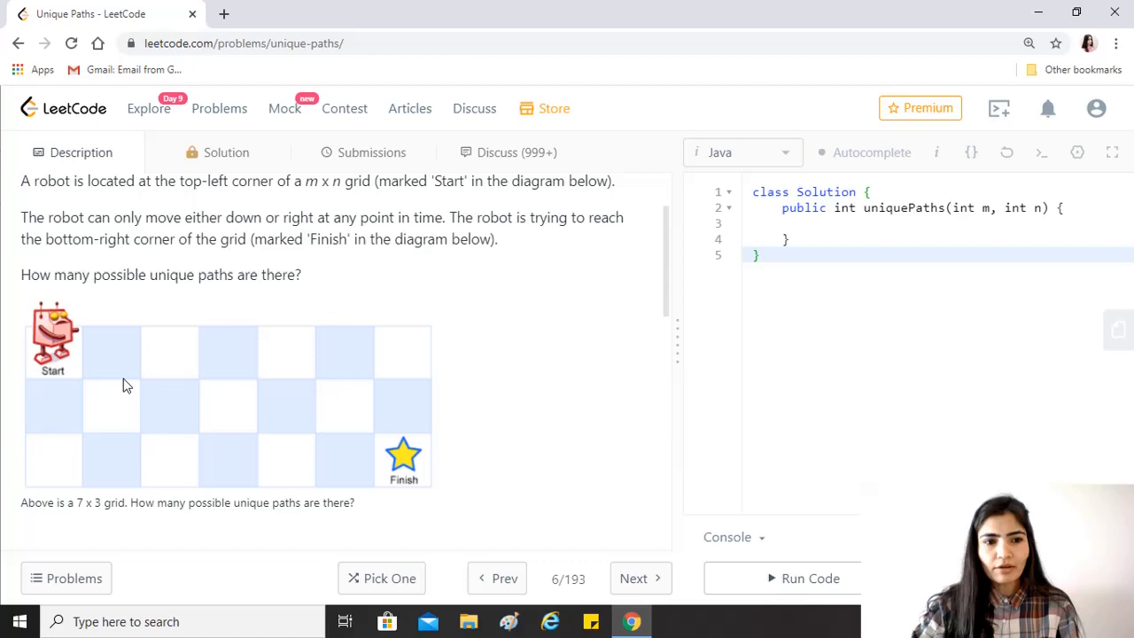
mouse_move(119, 344)
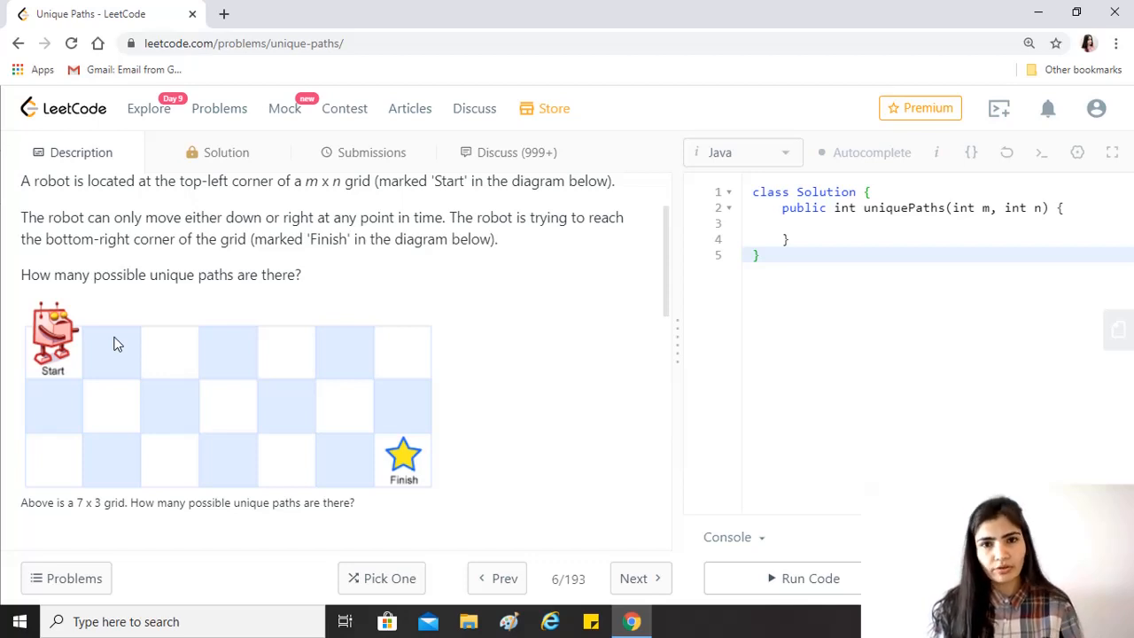
mouse_move(91, 349)
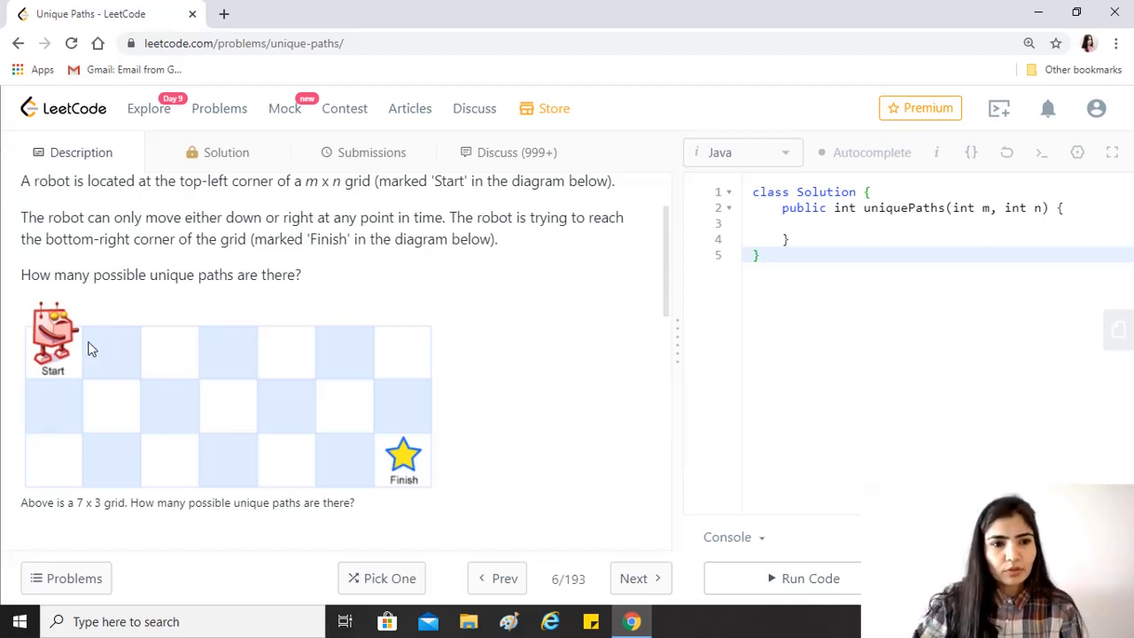
mouse_move(352, 360)
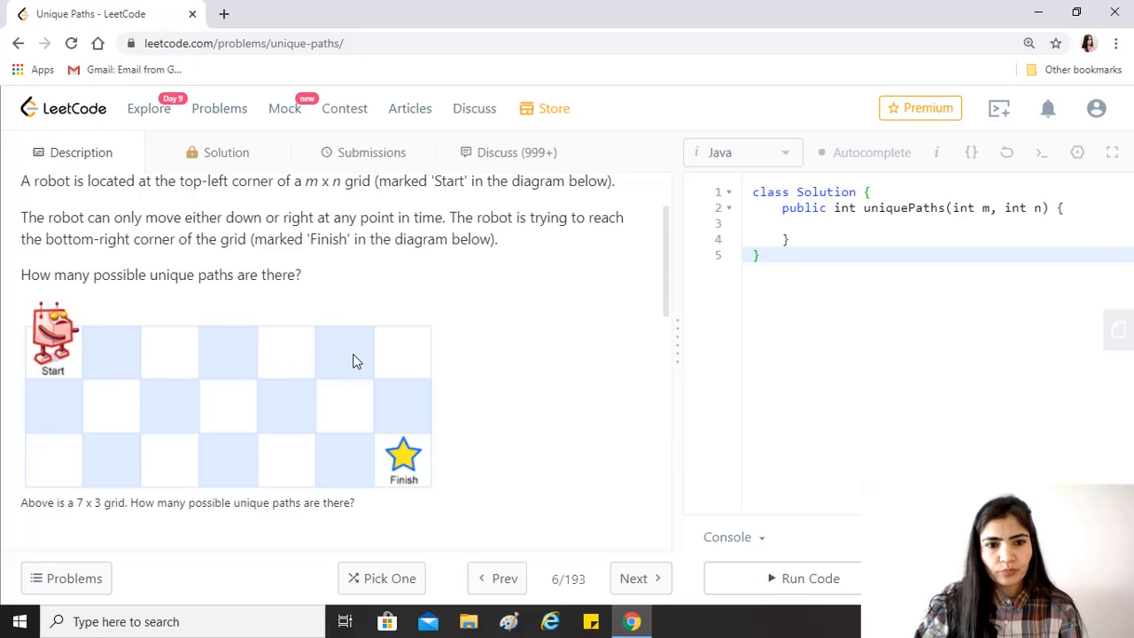
mouse_move(46, 405)
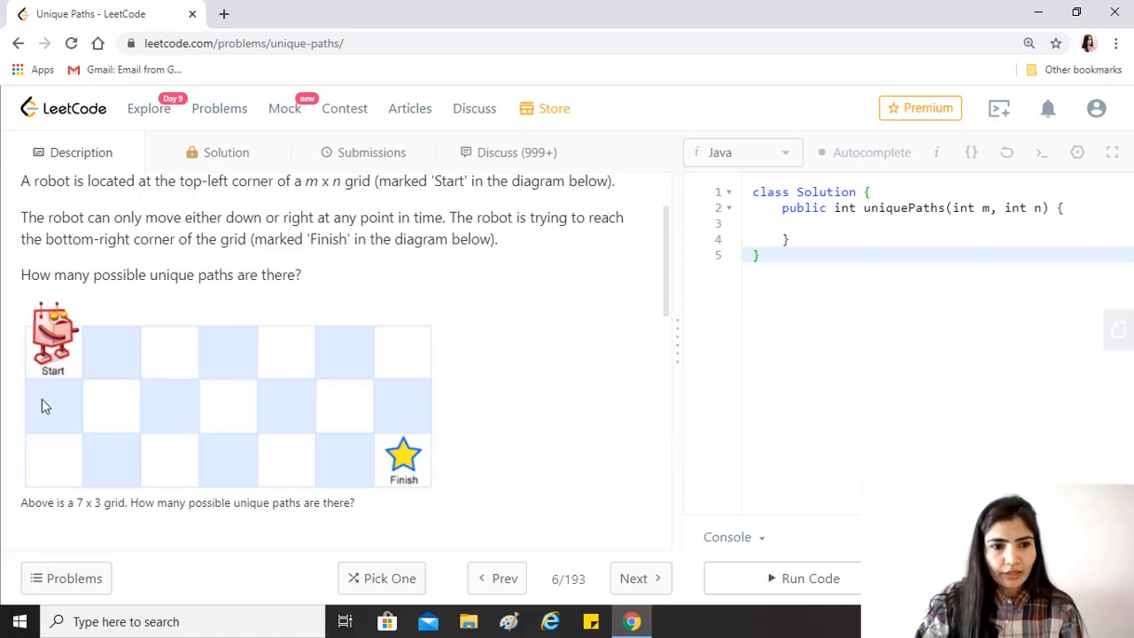
mouse_move(46, 462)
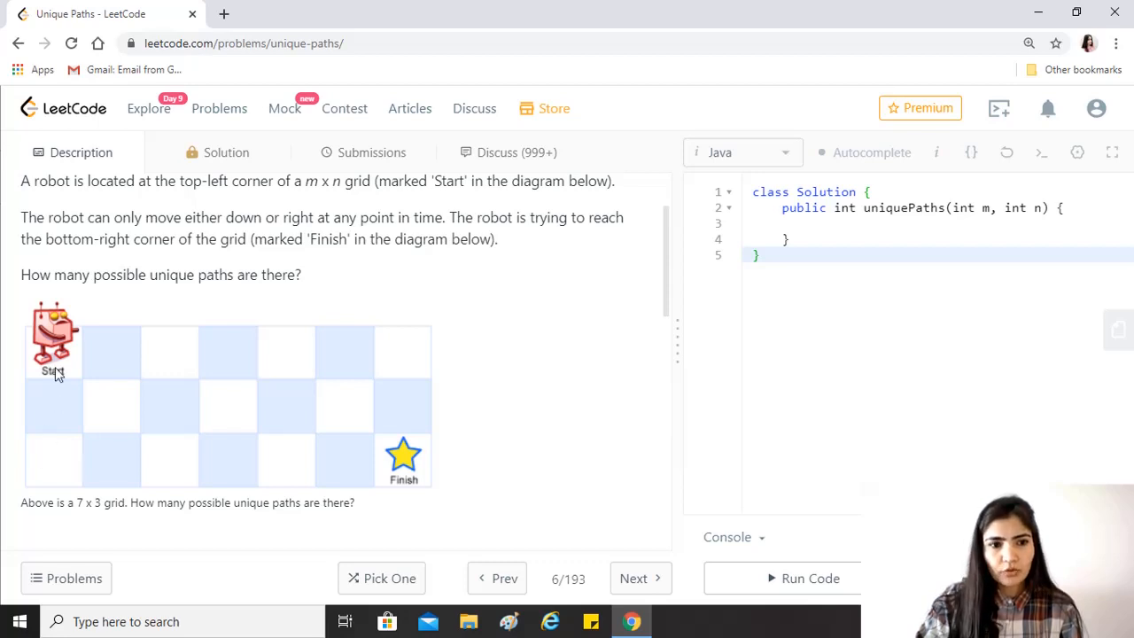
mouse_move(431, 342)
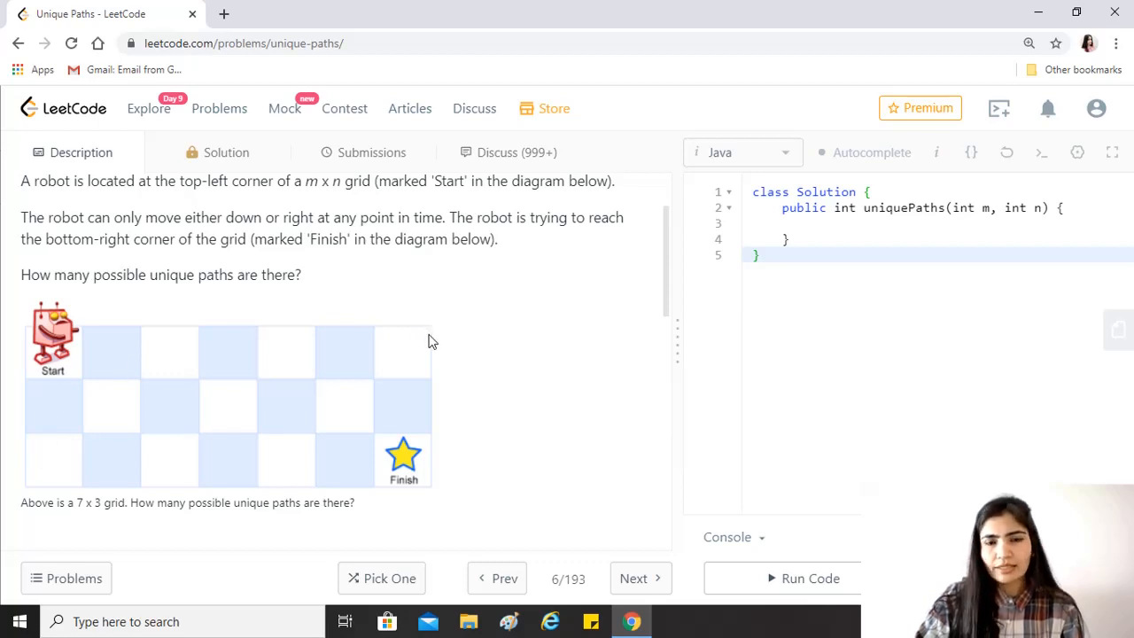
mouse_move(103, 410)
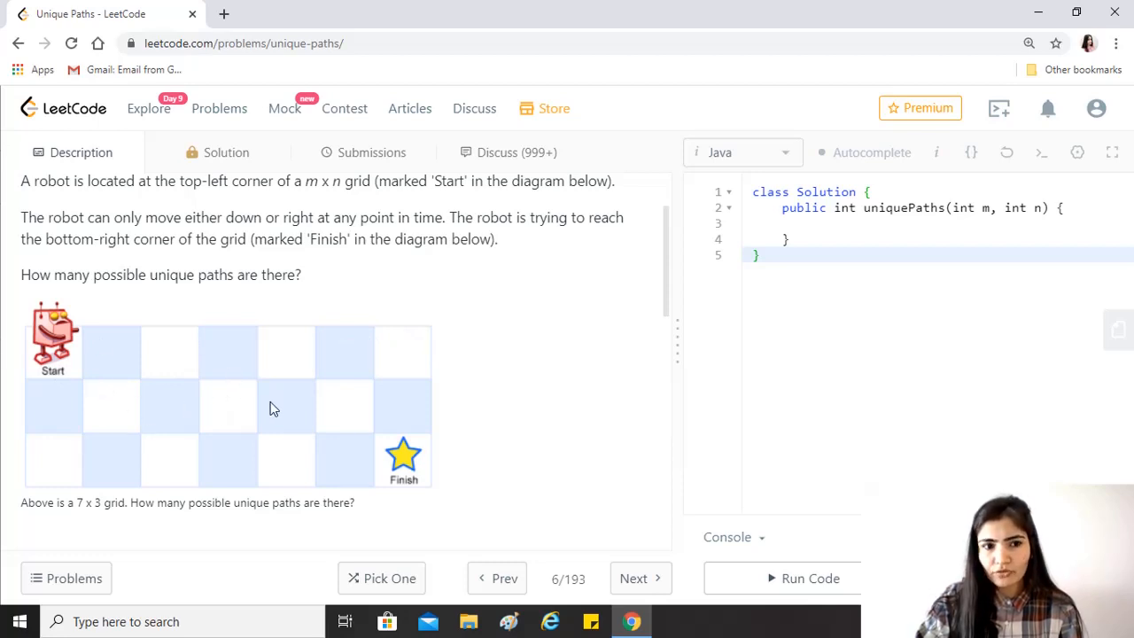
mouse_move(8, 410)
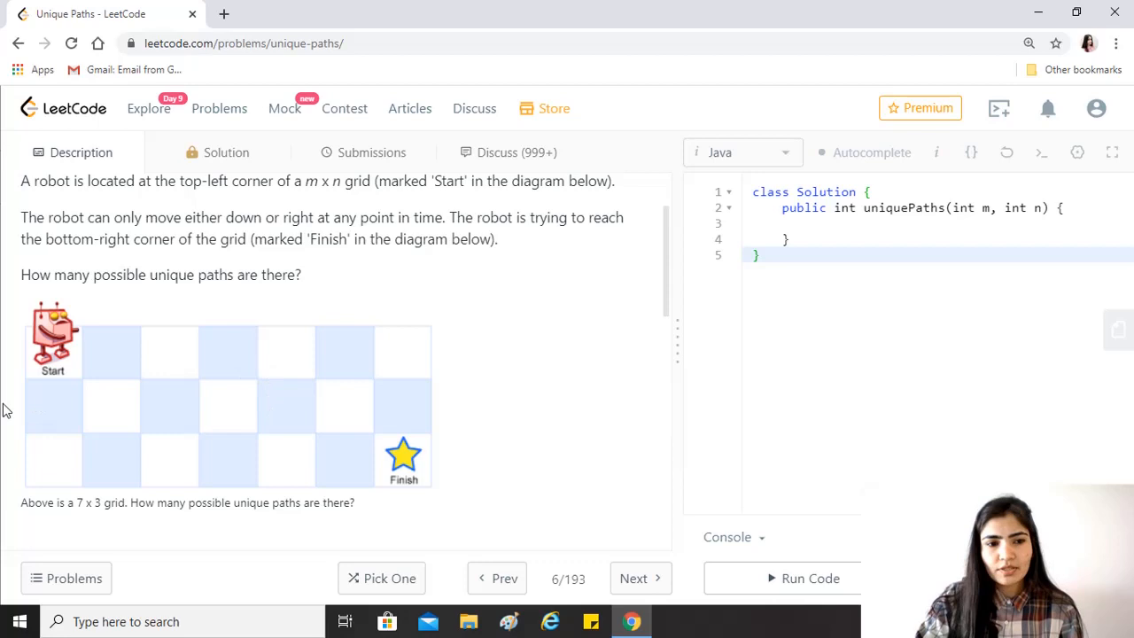
mouse_move(45, 458)
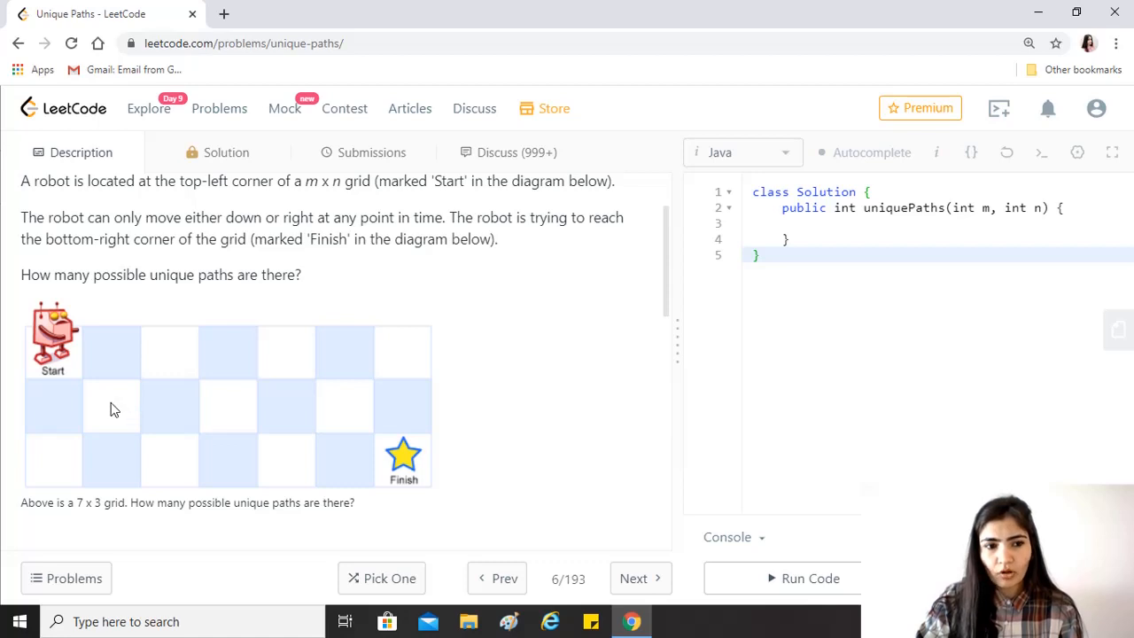
mouse_move(78, 411)
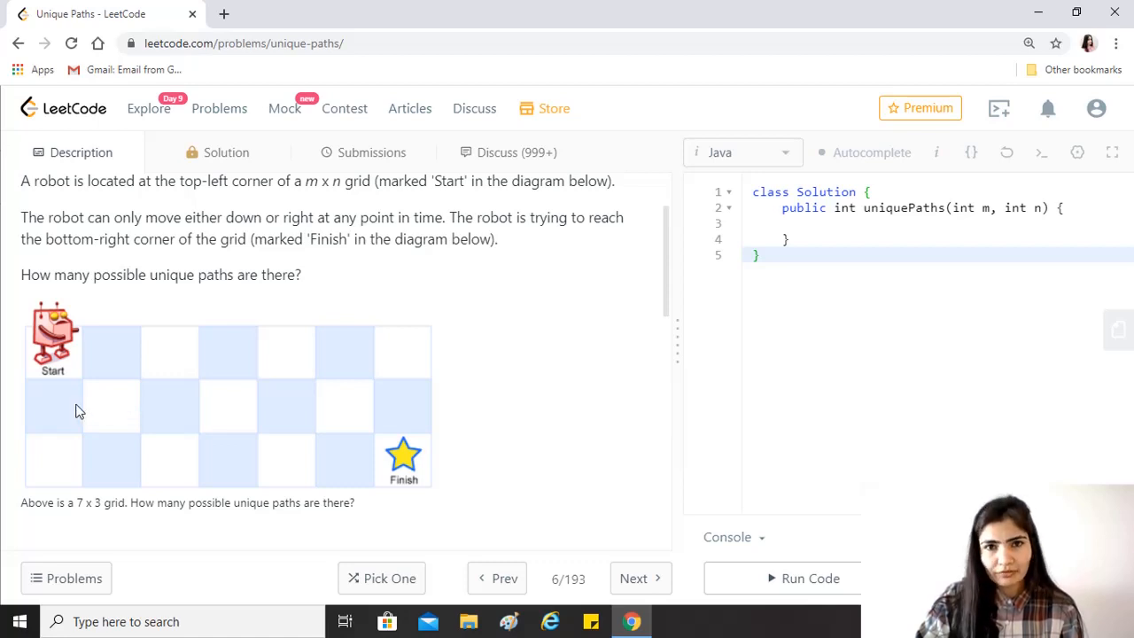
mouse_move(59, 322)
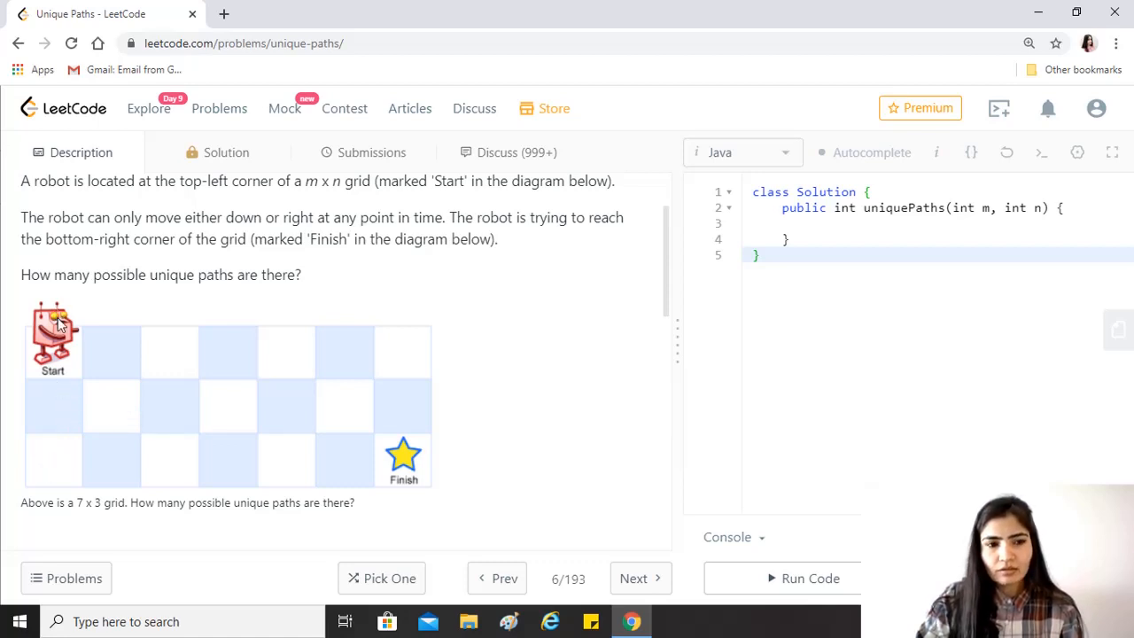
mouse_move(310, 333)
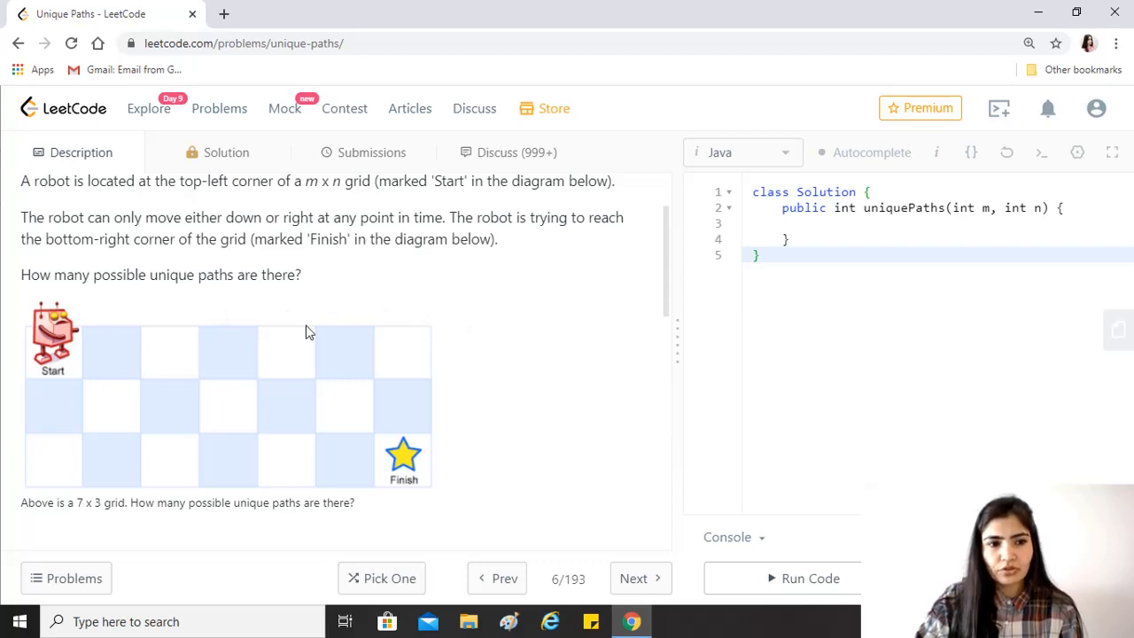
mouse_move(27, 458)
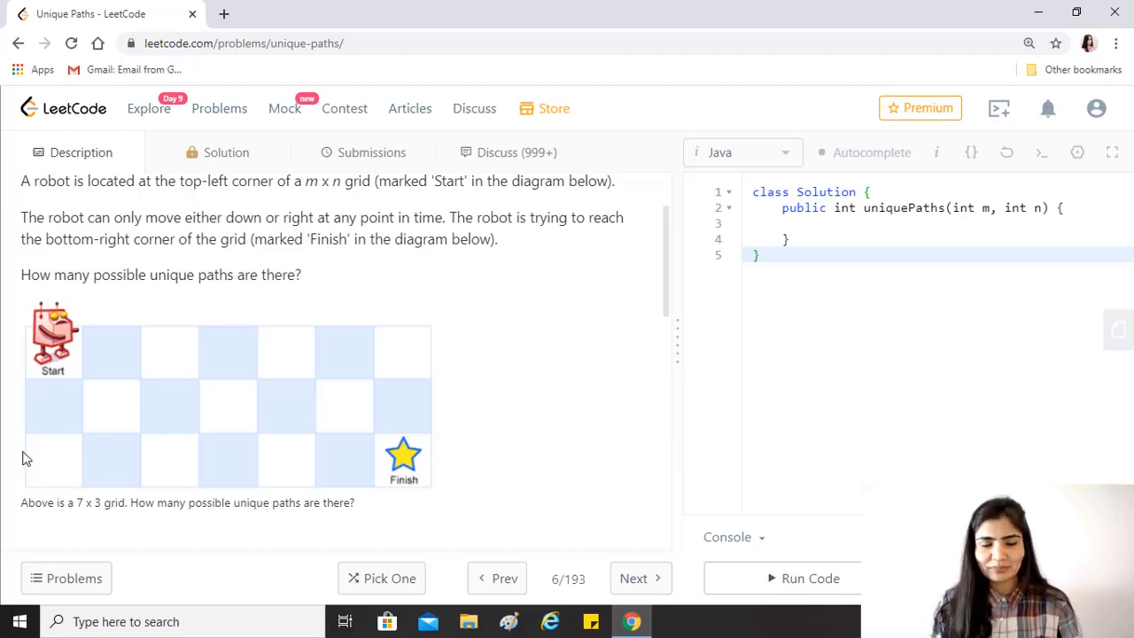
mouse_move(727, 370)
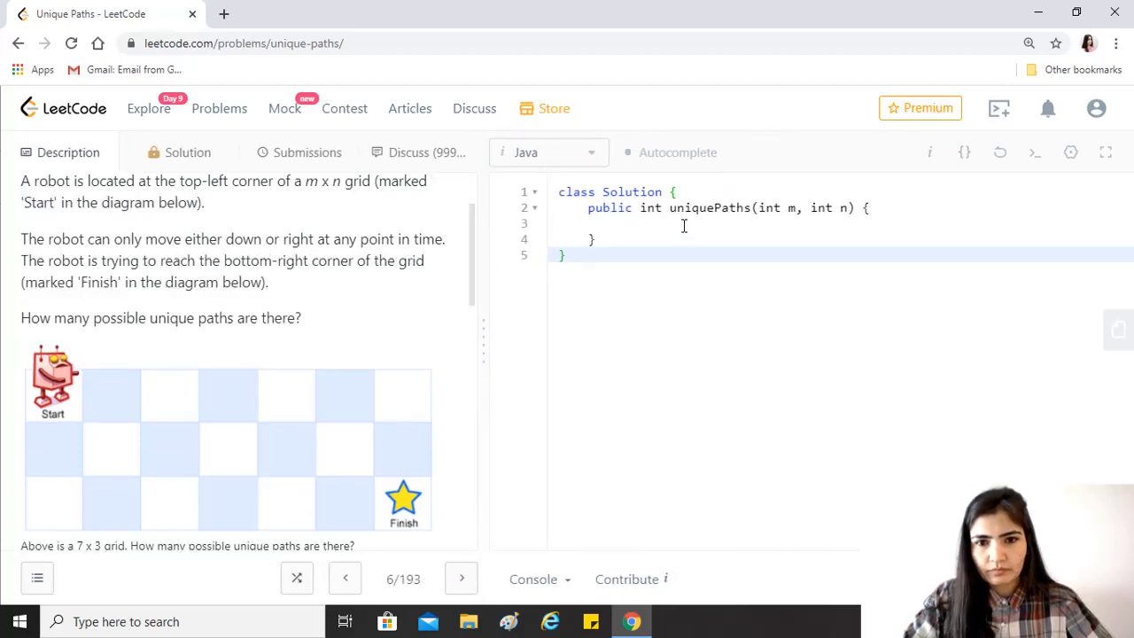
- Inside uniquePaths, write int[][] dp = new int[m][n];
click(684, 223)
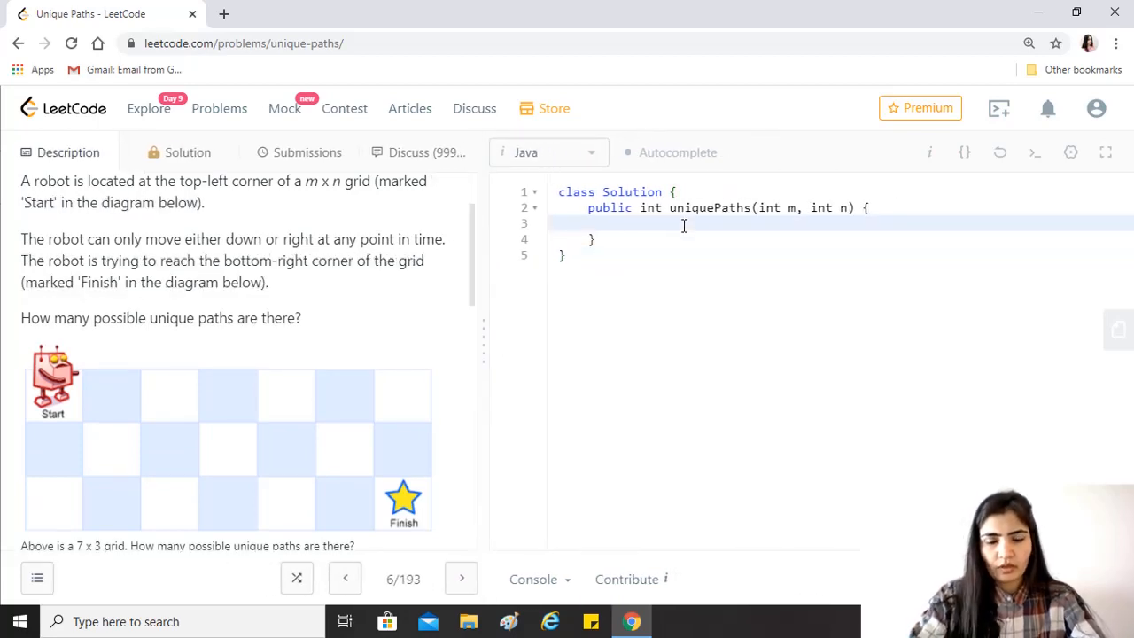
text(in)
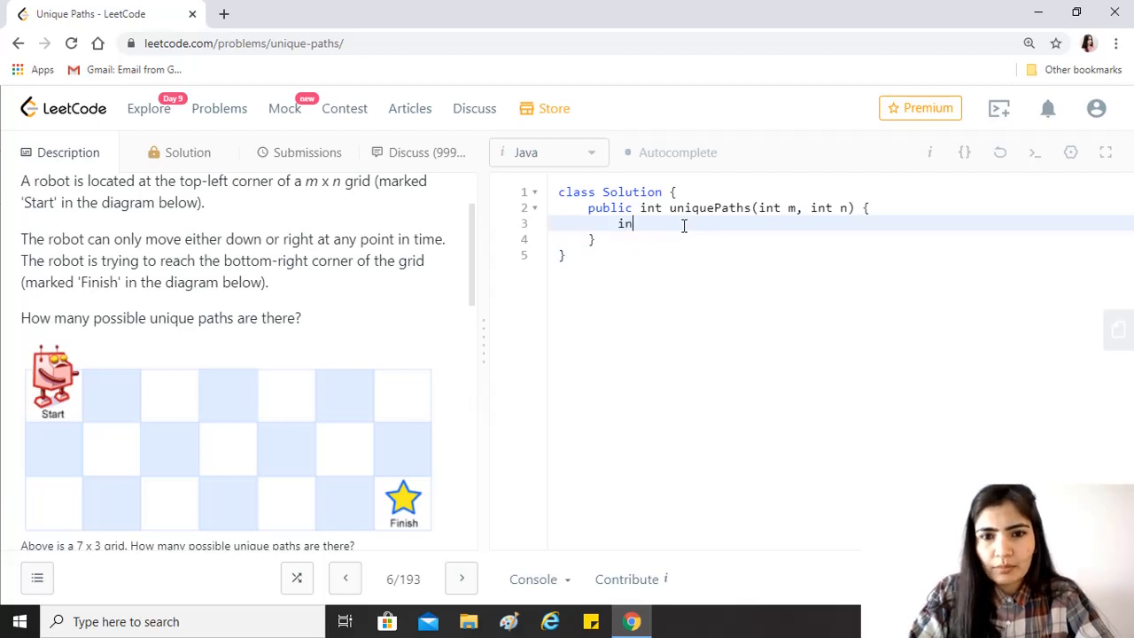
text(t)
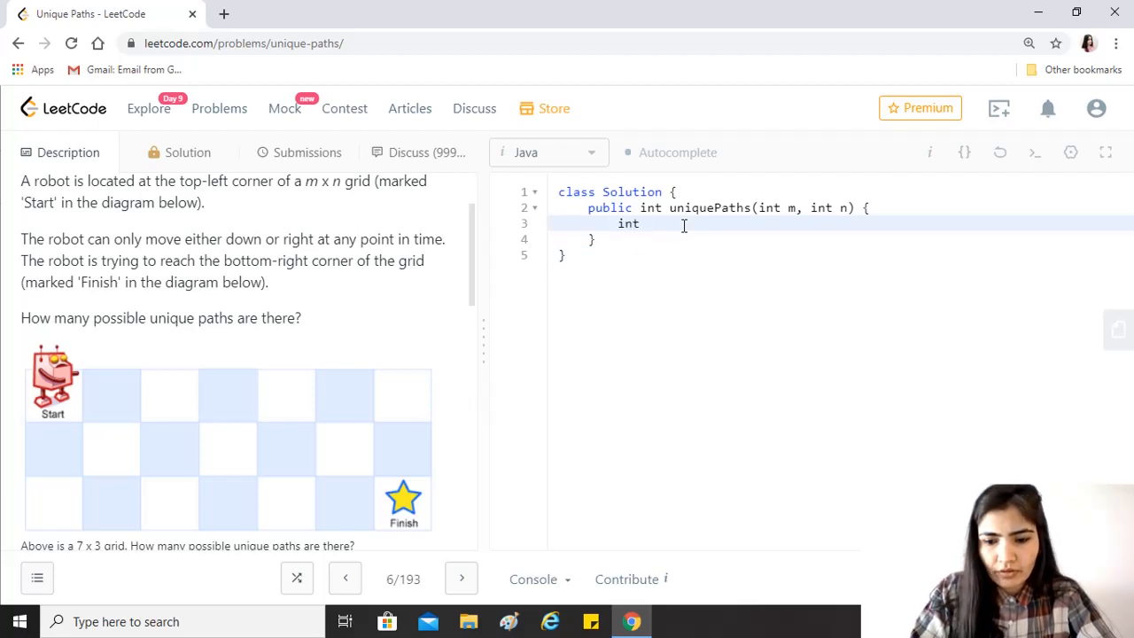
text([] dp)
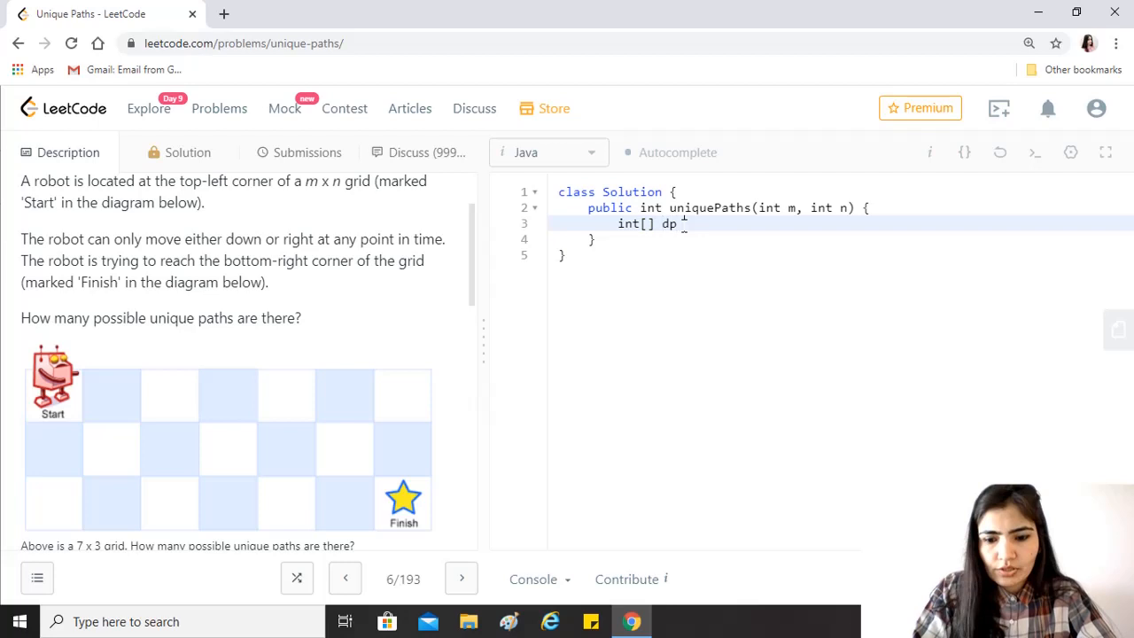
text(= new int)
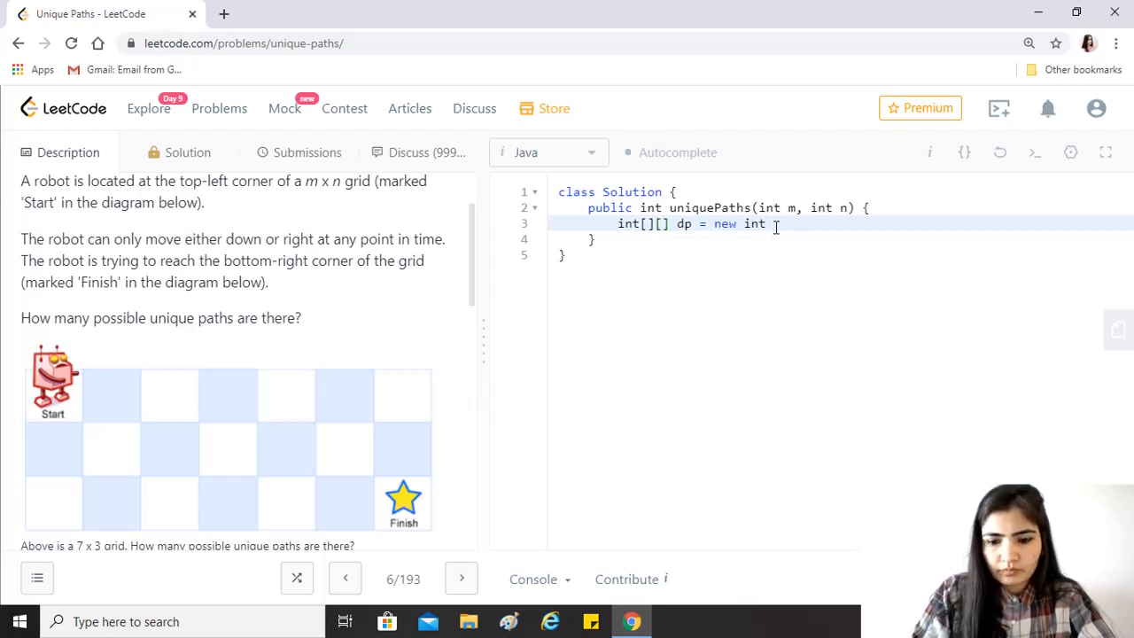
text([m])
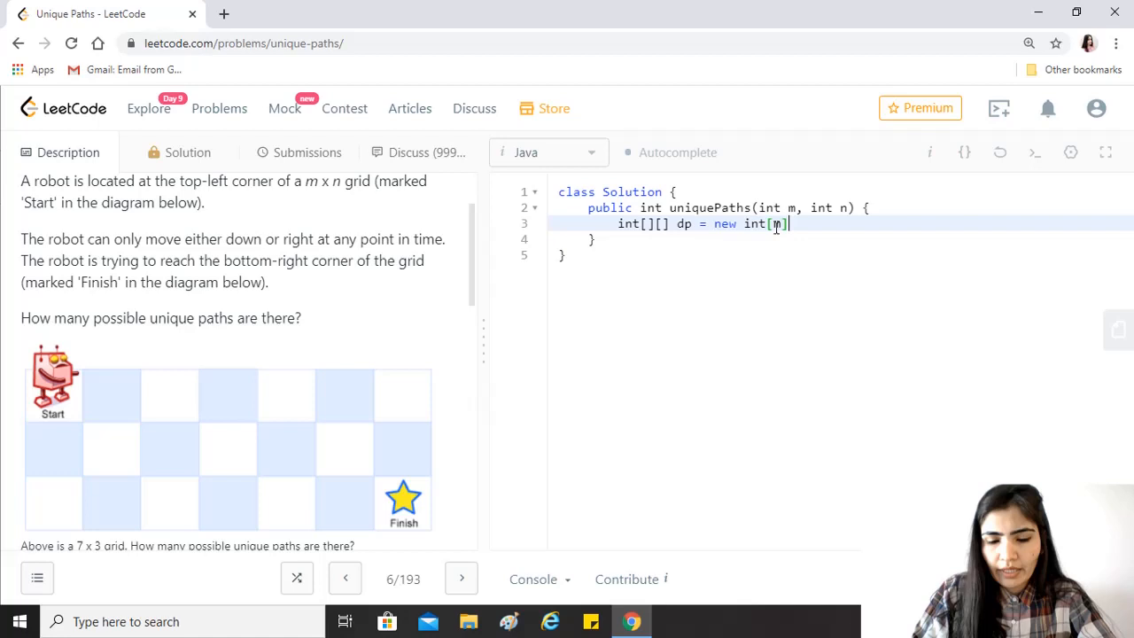
text([n])
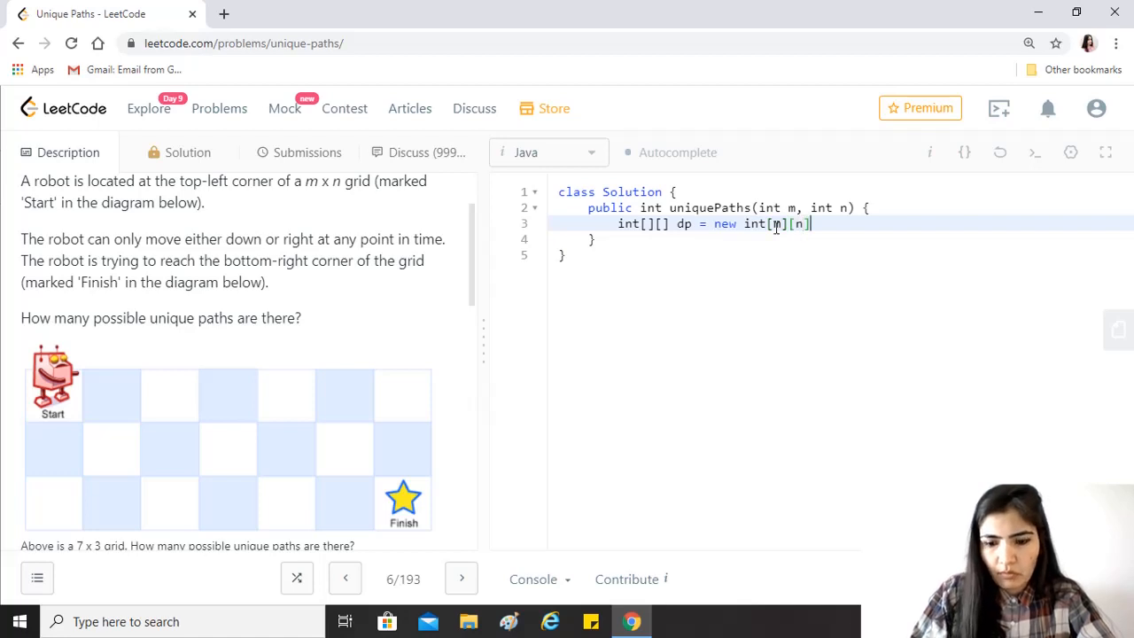
text(;)
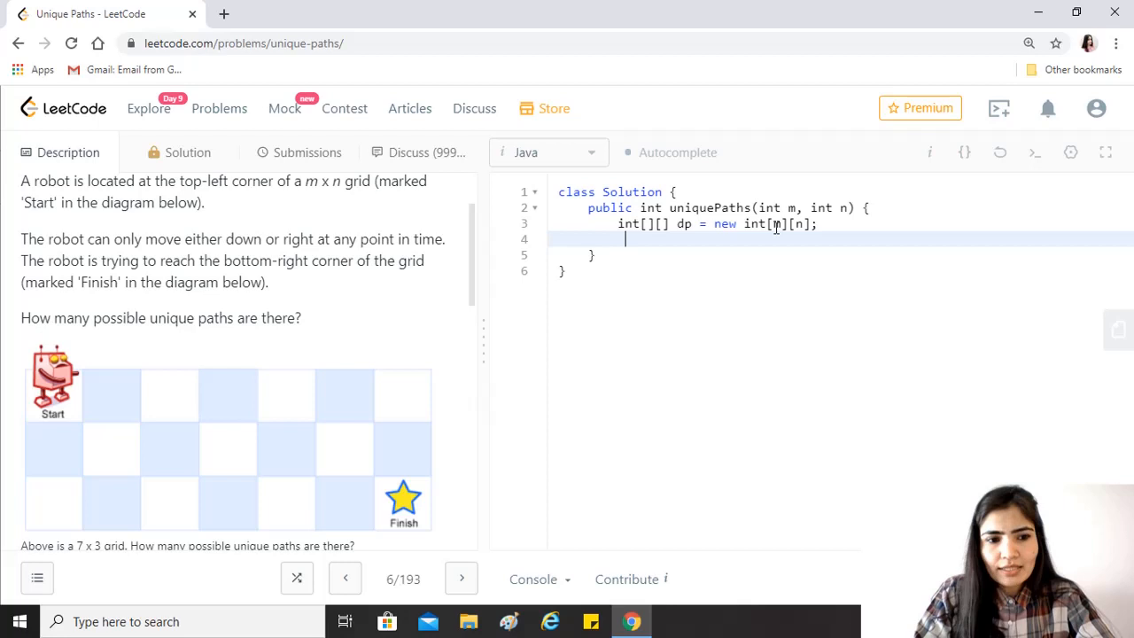
- Write the loop for(int i=0; i<m; i++) dp[i][0]=1; setting the first column to 1
key(Enter)
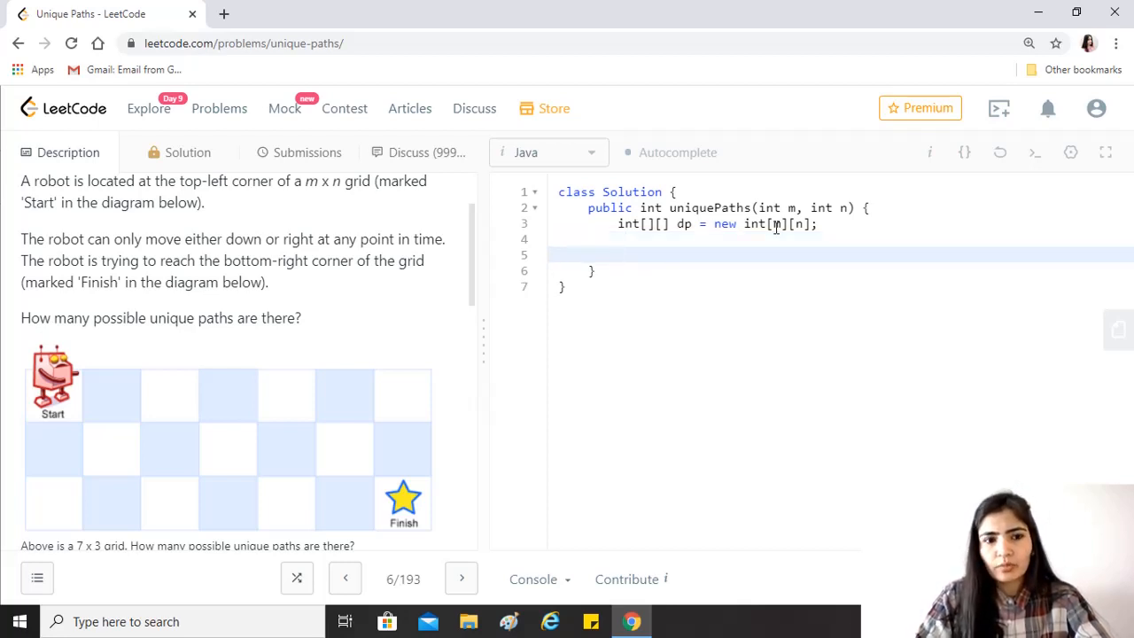
text(for)
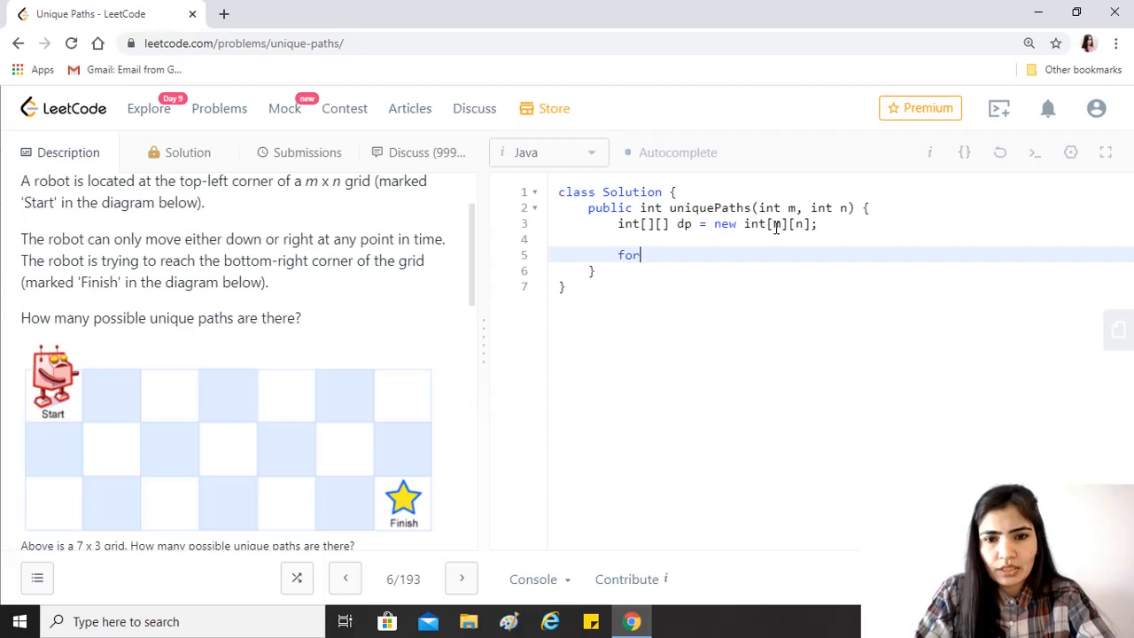
text(Iin)
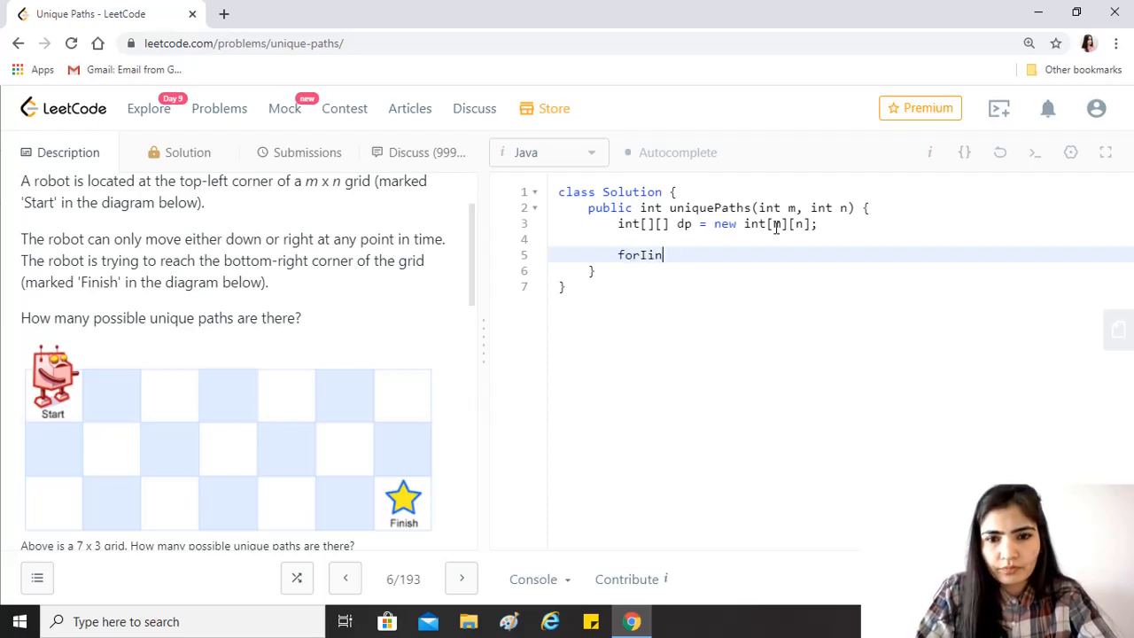
text((int i))
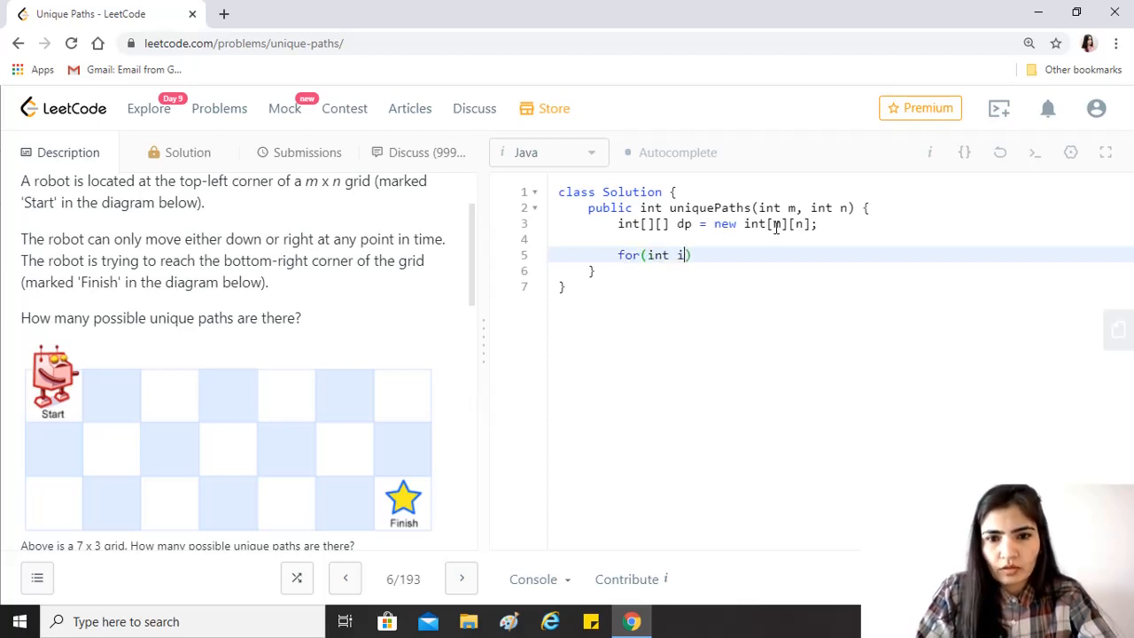
text(=0)
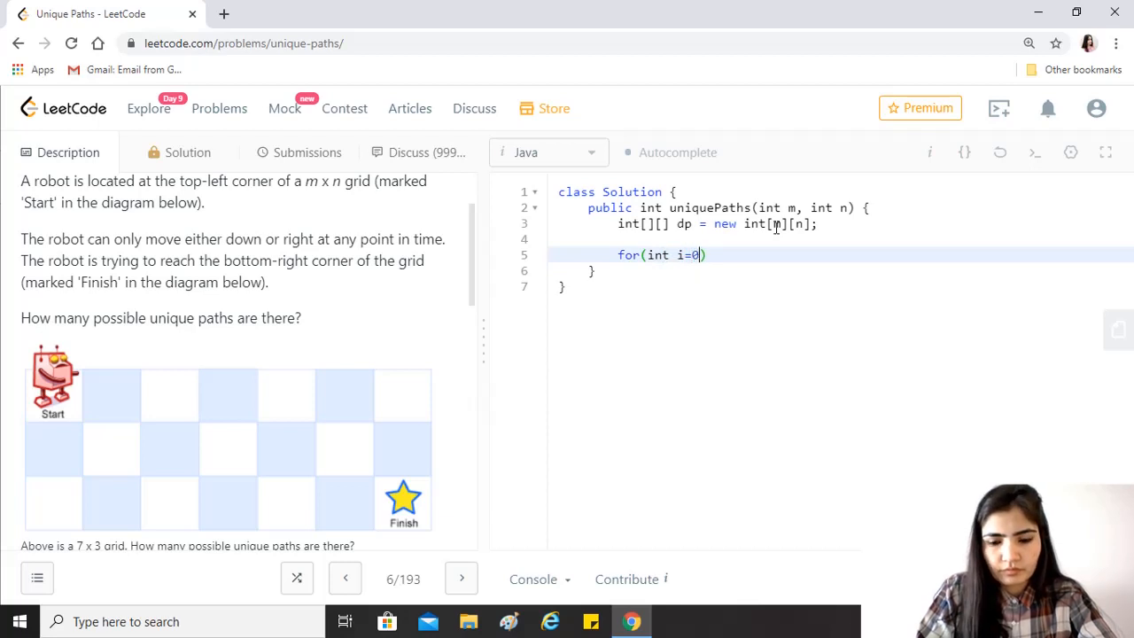
text(; i<m; i)
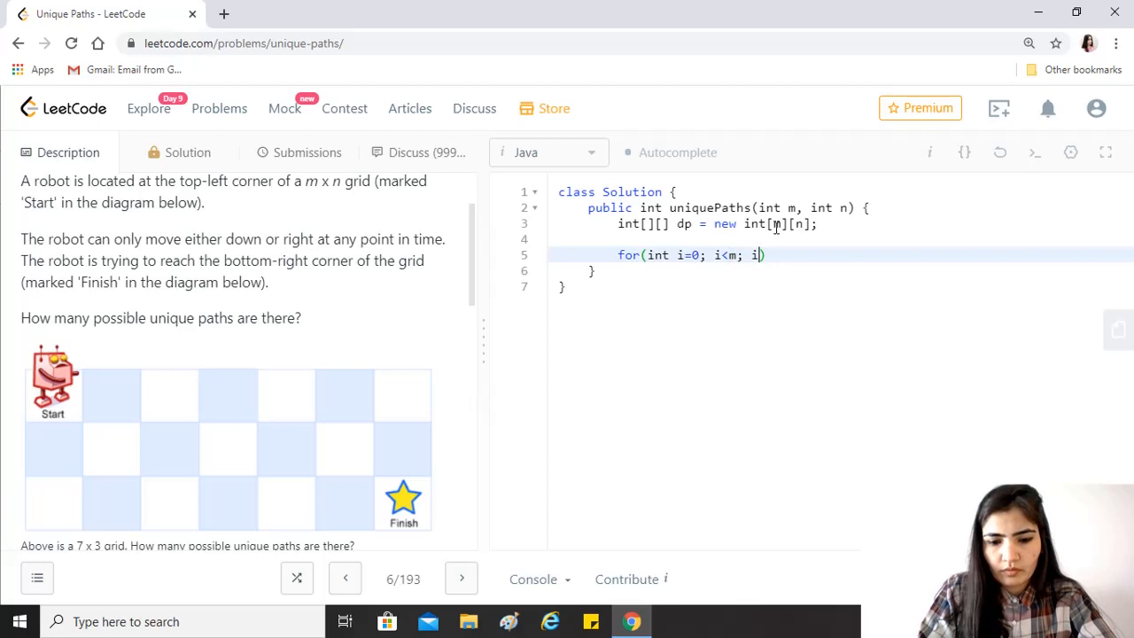
text(++)
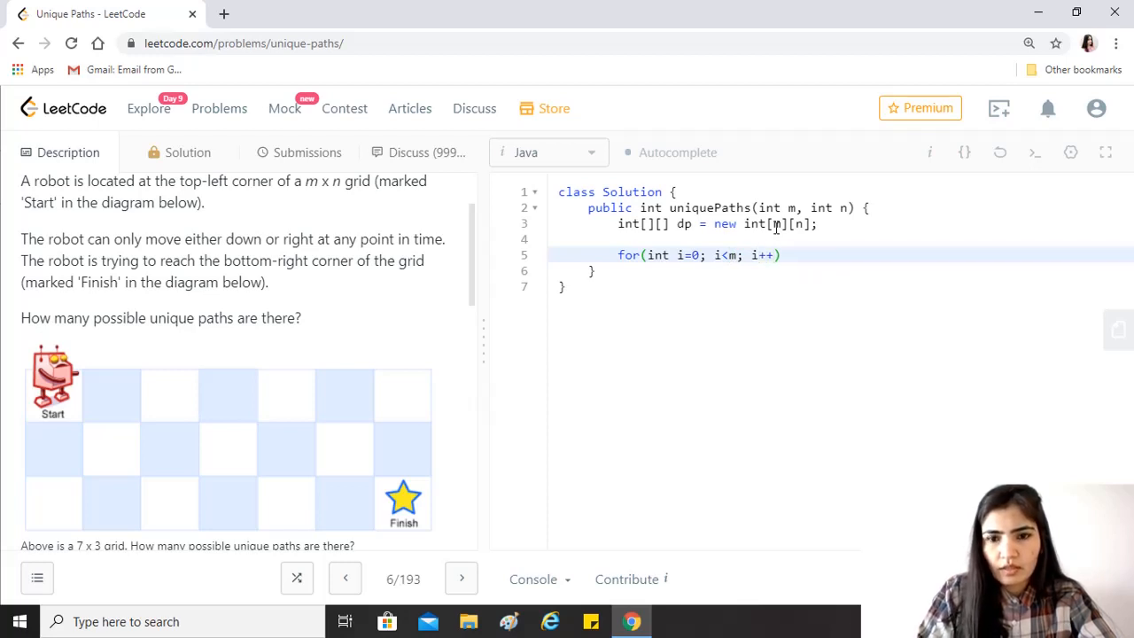
key(enter)
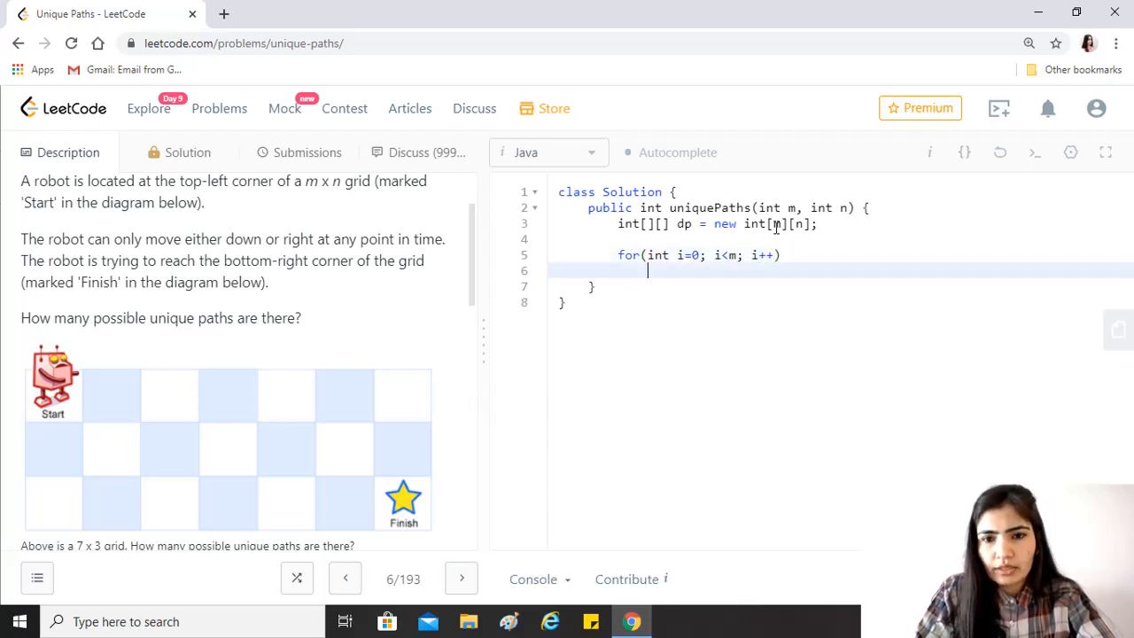
text(dp)
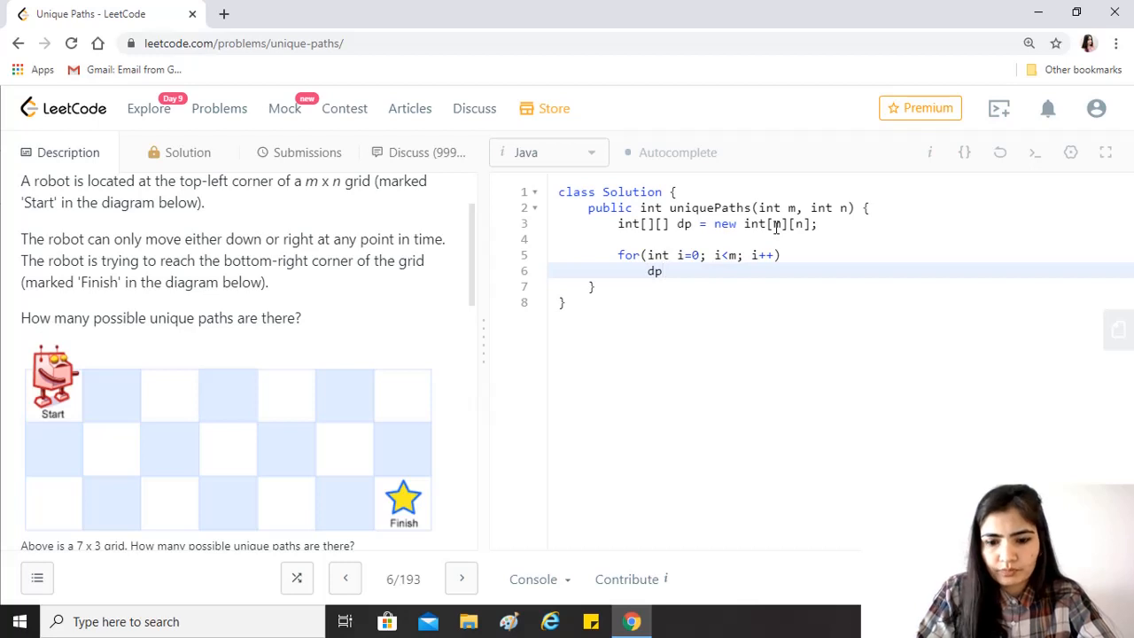
text([])
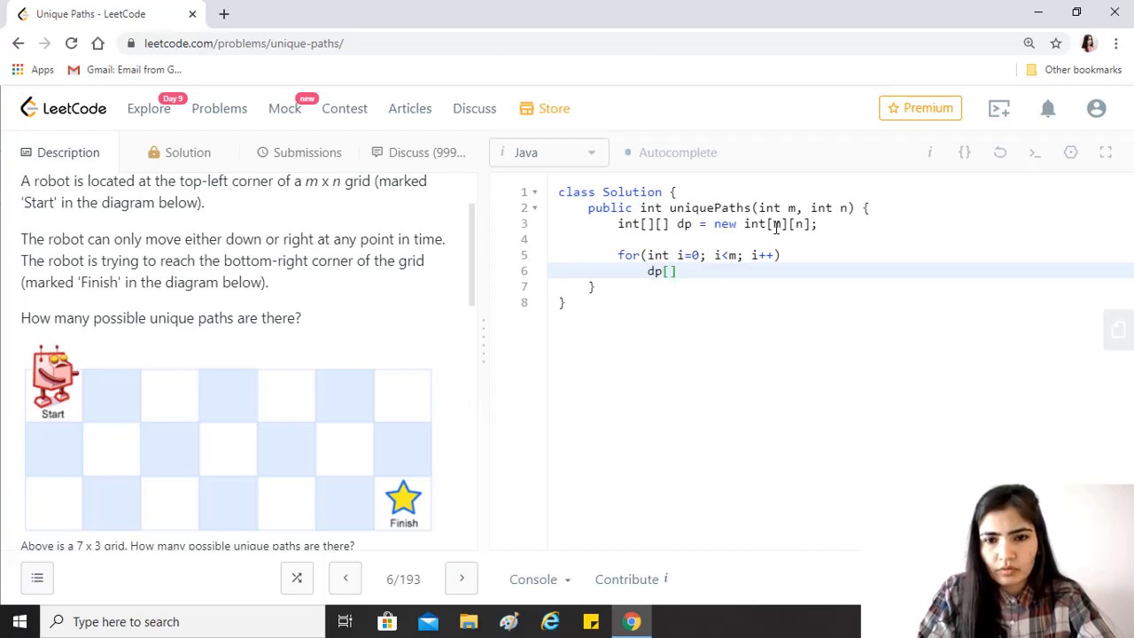
text(i)
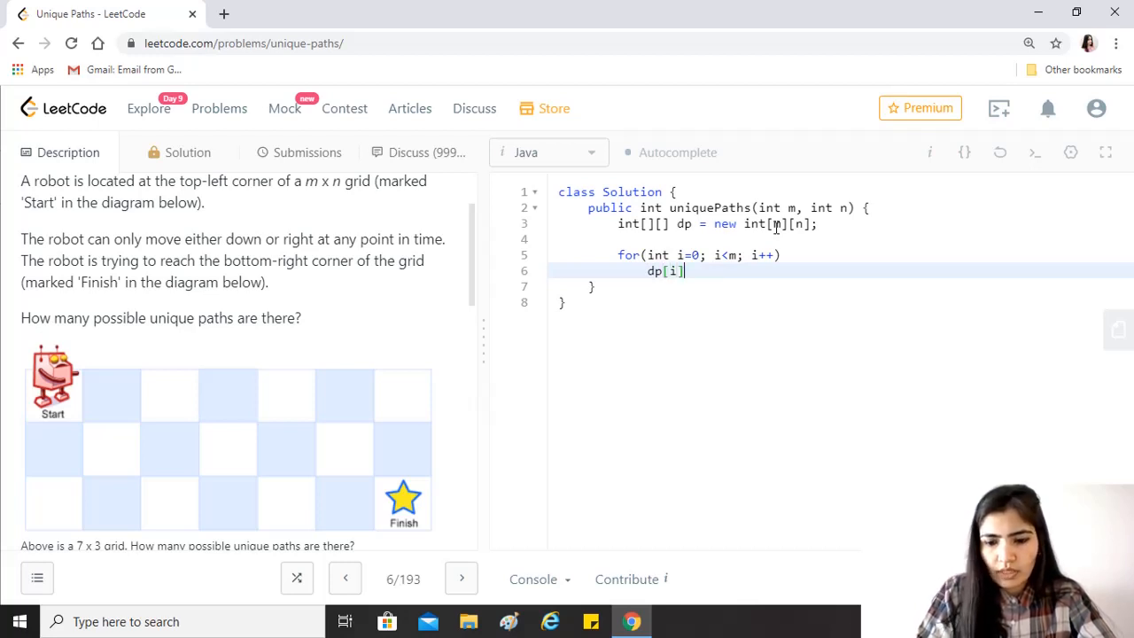
text([0])
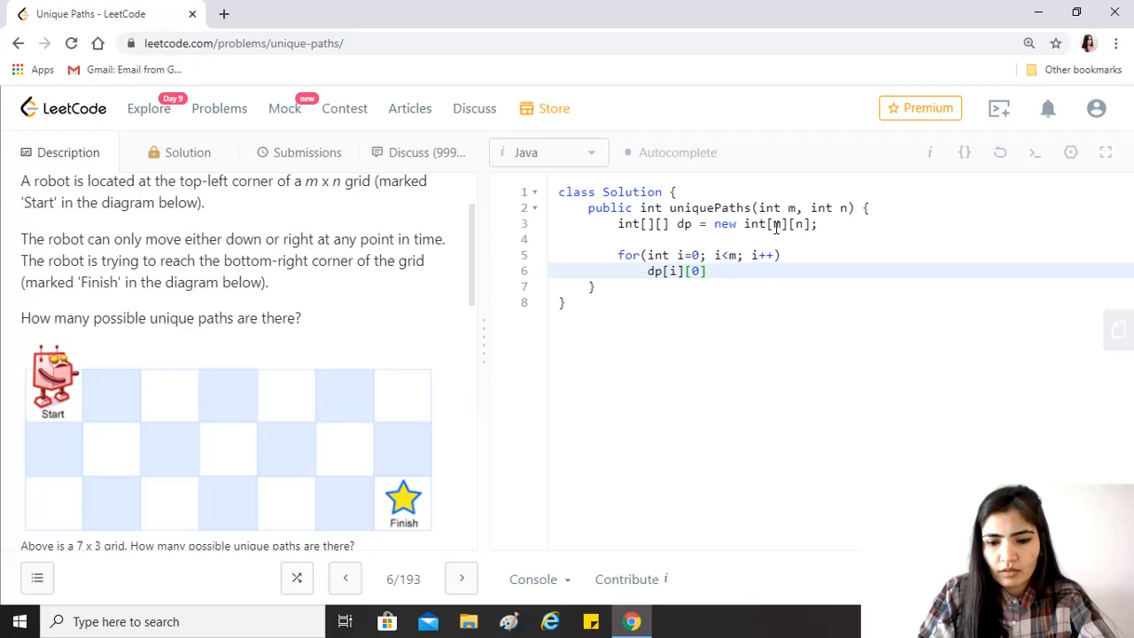
text(=)
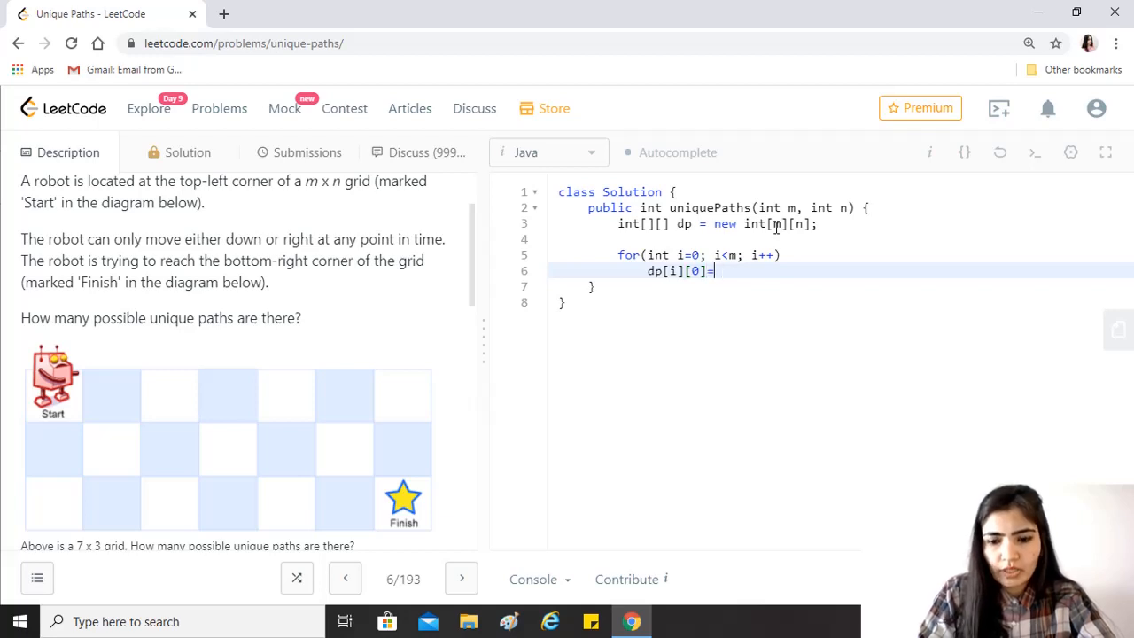
text(1;)
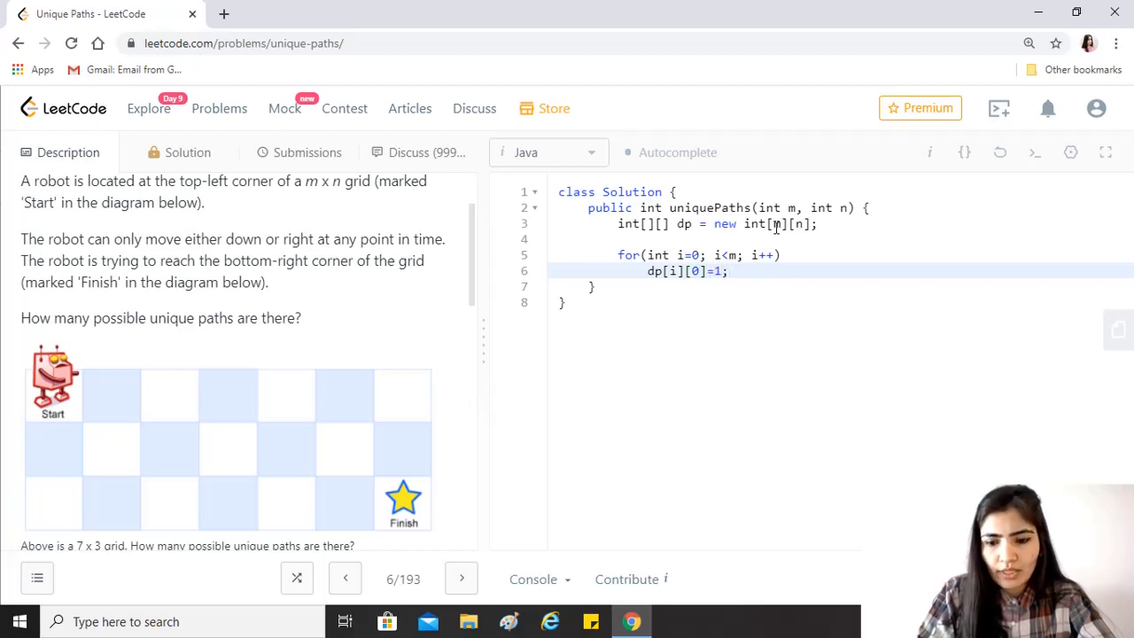
- Write the loop for(int i=0; i<n; i++) dp[0][i]=1; setting the first row to 1
text(for)
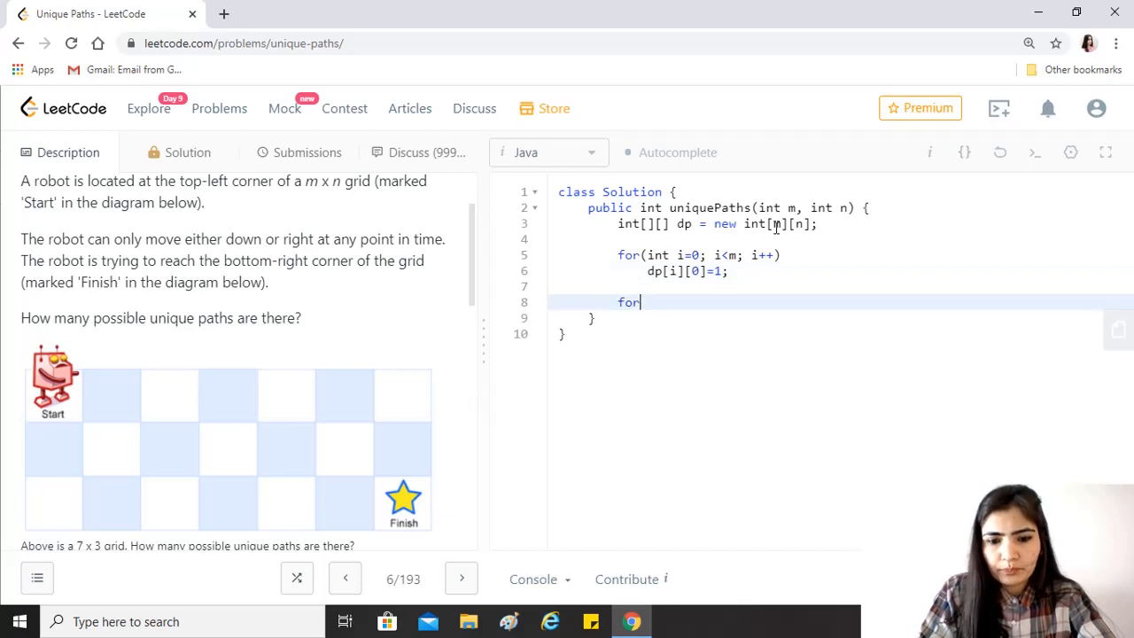
text((int i))
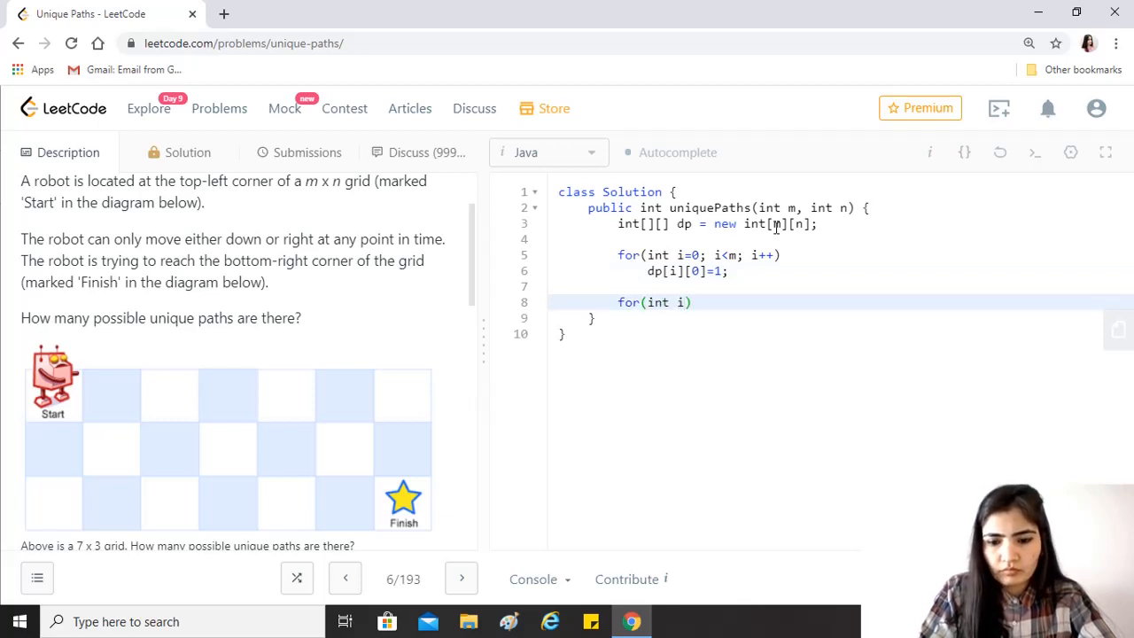
text(=)
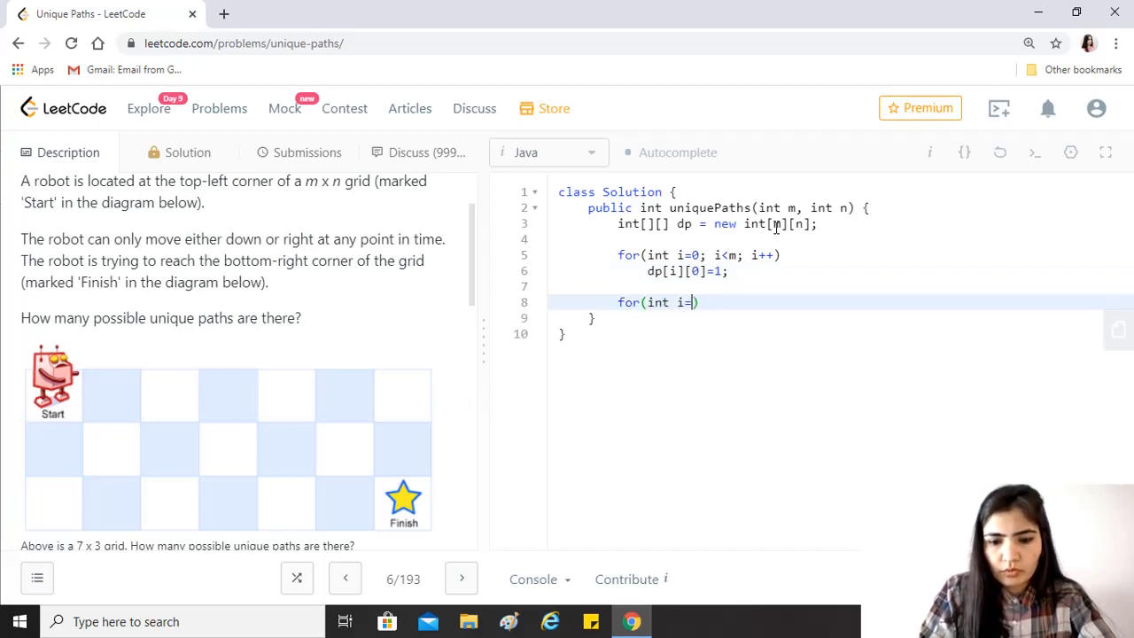
text(0;)
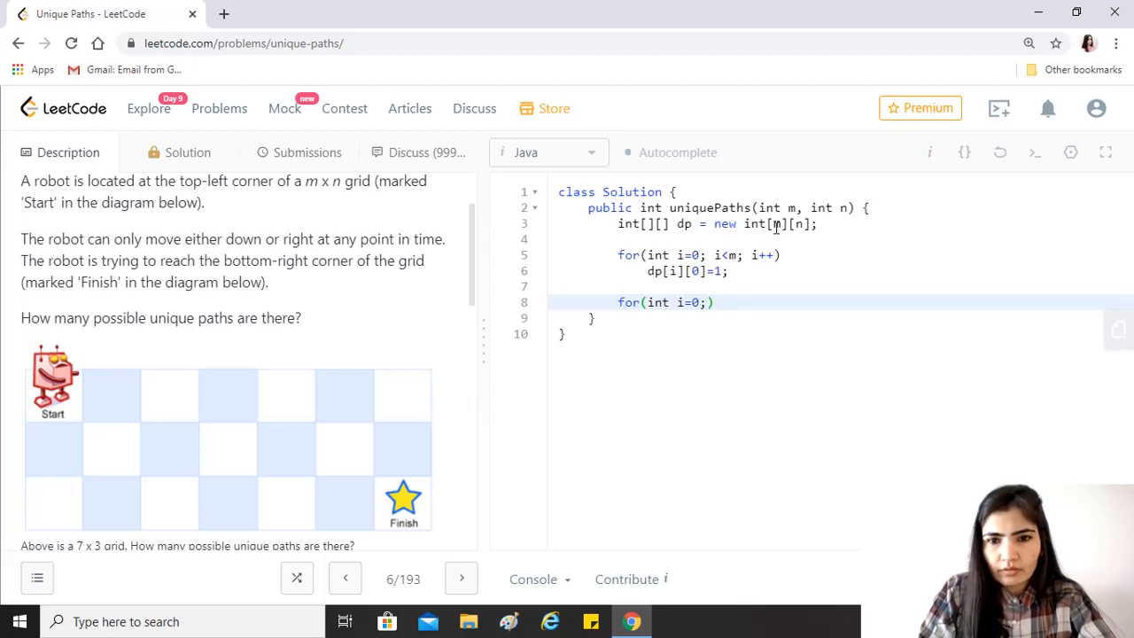
text(i<n; i++)
text(dp[0)
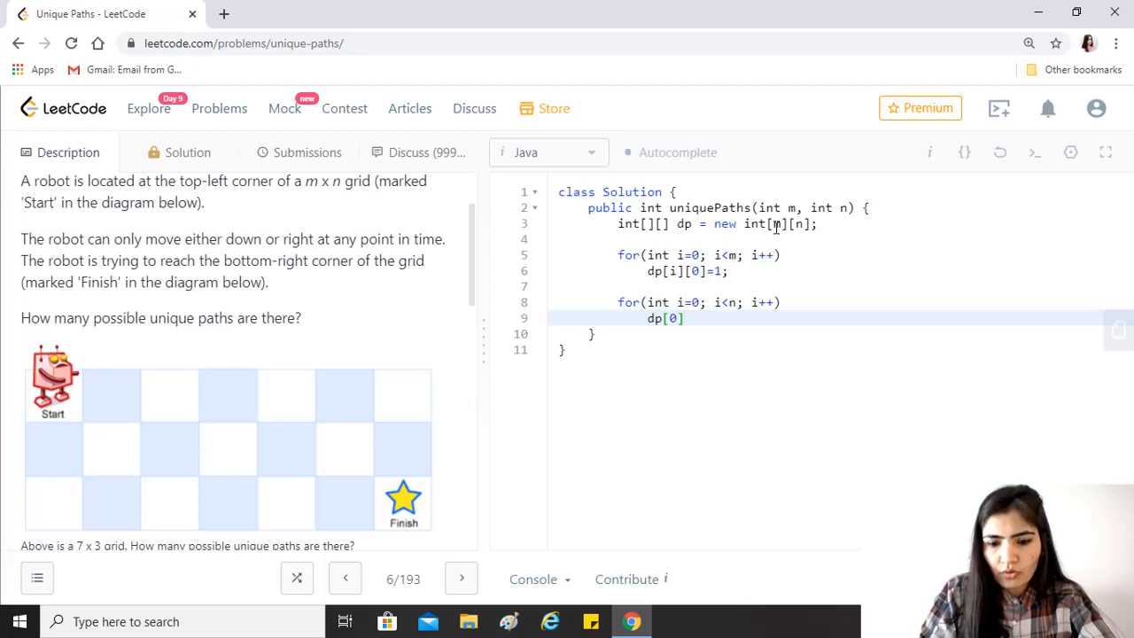
text([i]=)
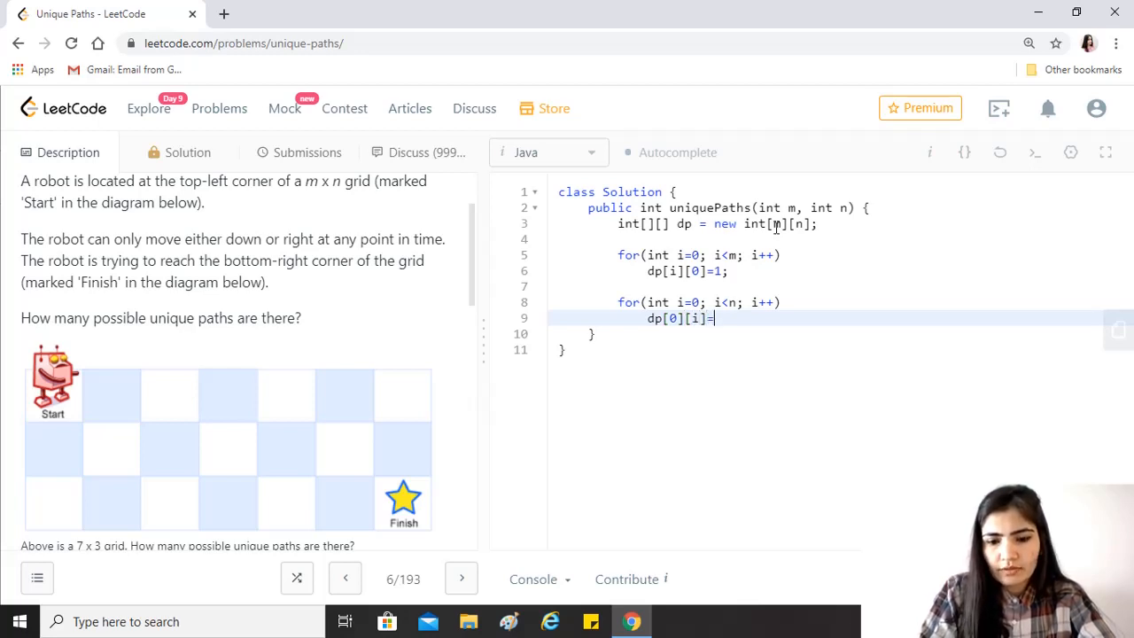
text(1;)
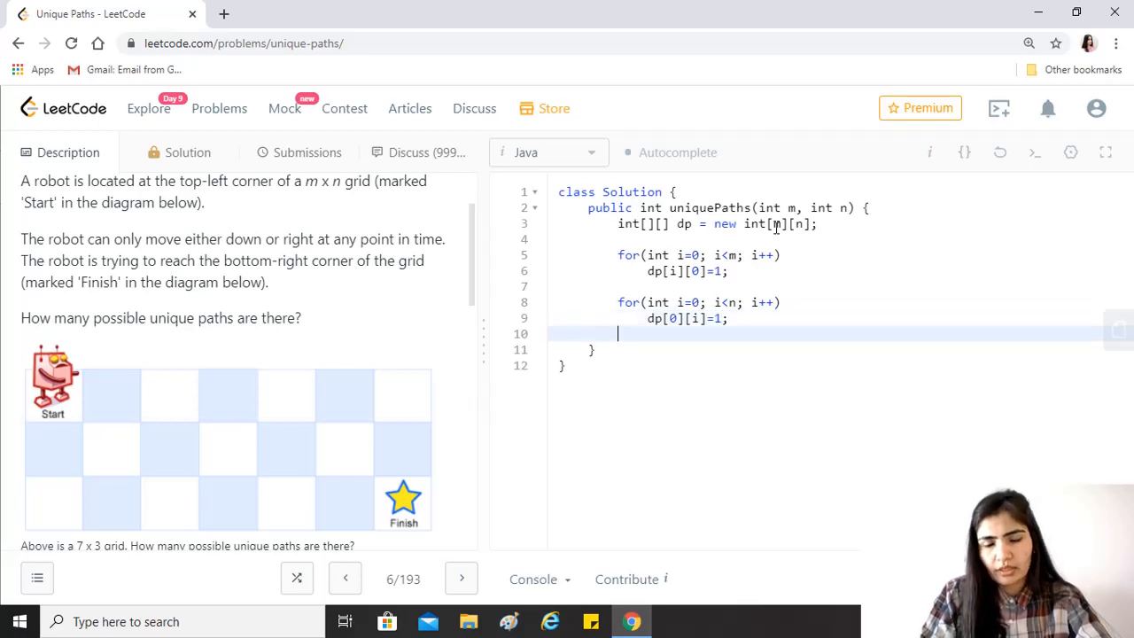
key(enter)
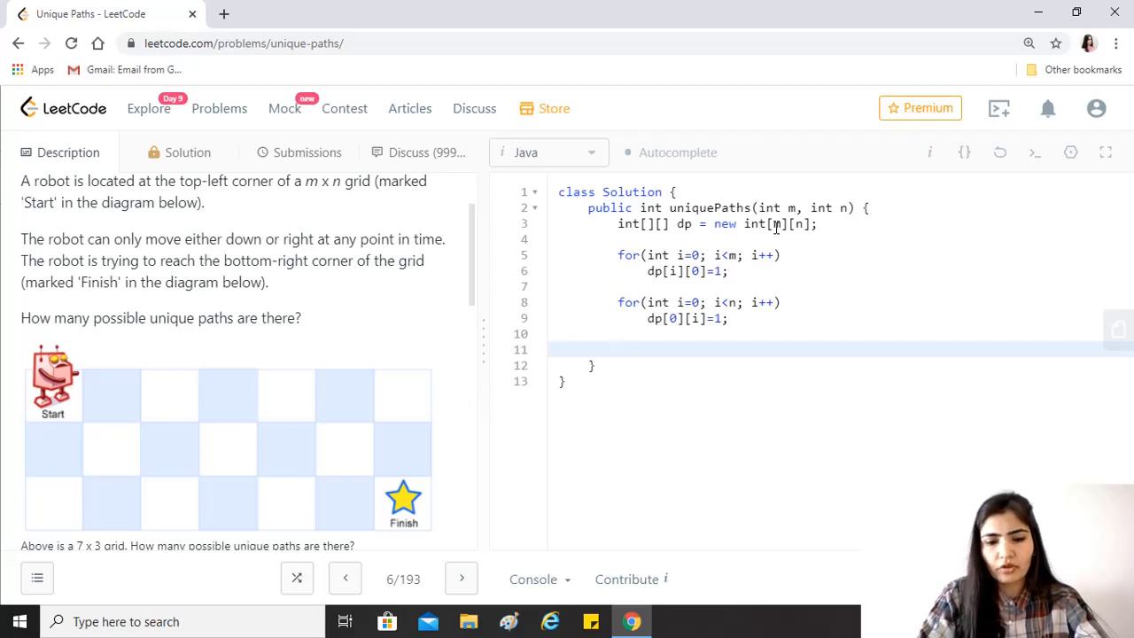
- Write the outer loop for(int i=1; i<m; i++){ over the remaining rows
text(for(i)
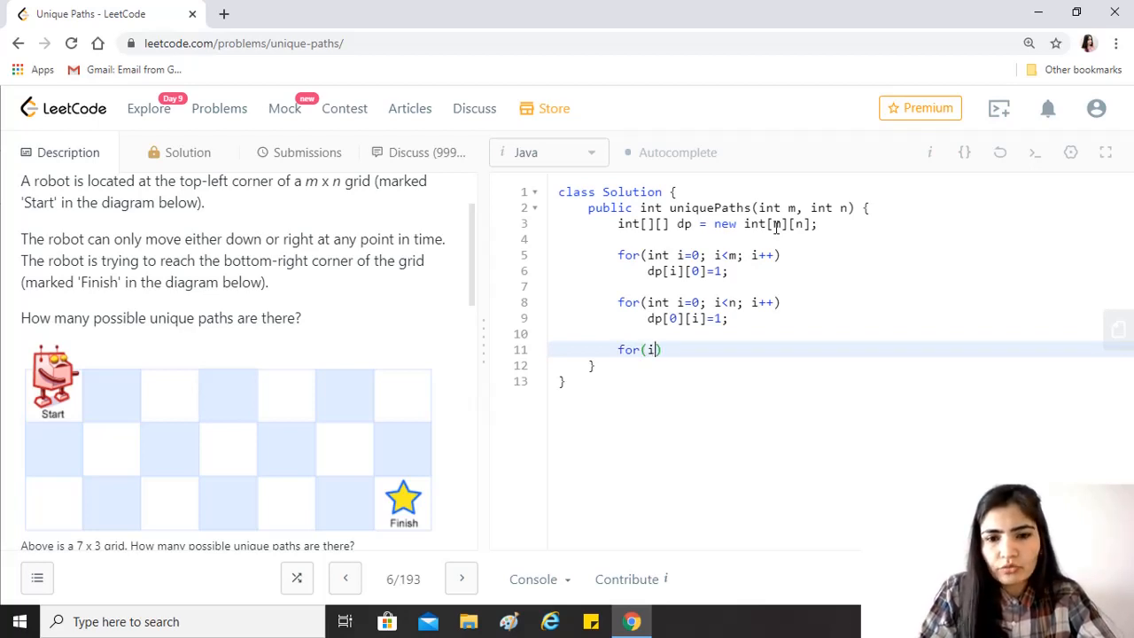
text(nt i)
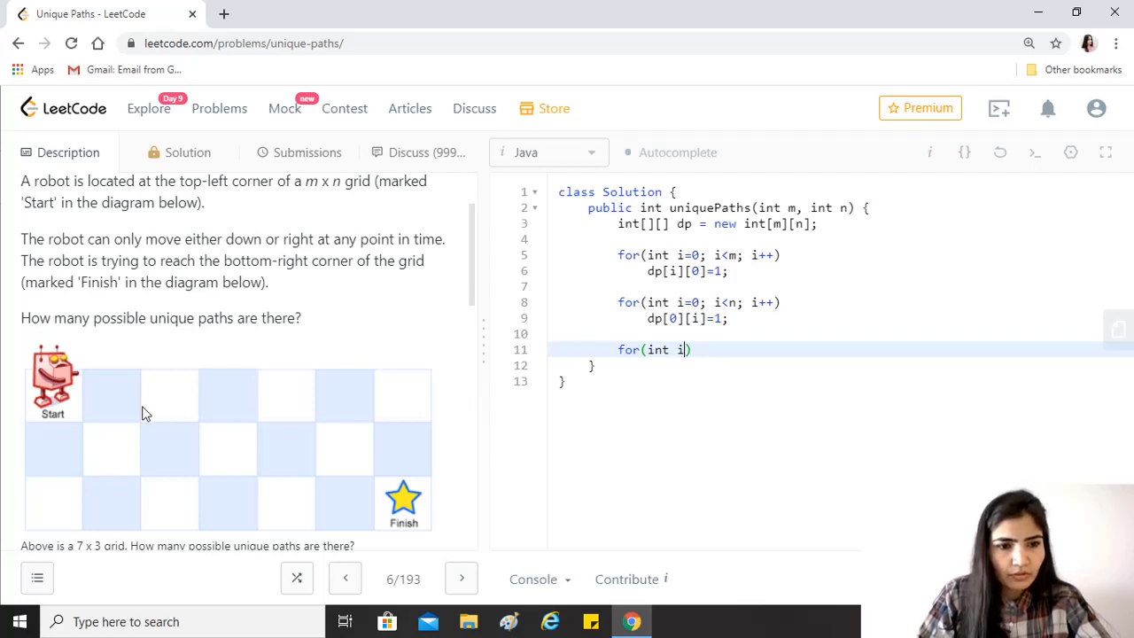
mouse_move(199, 508)
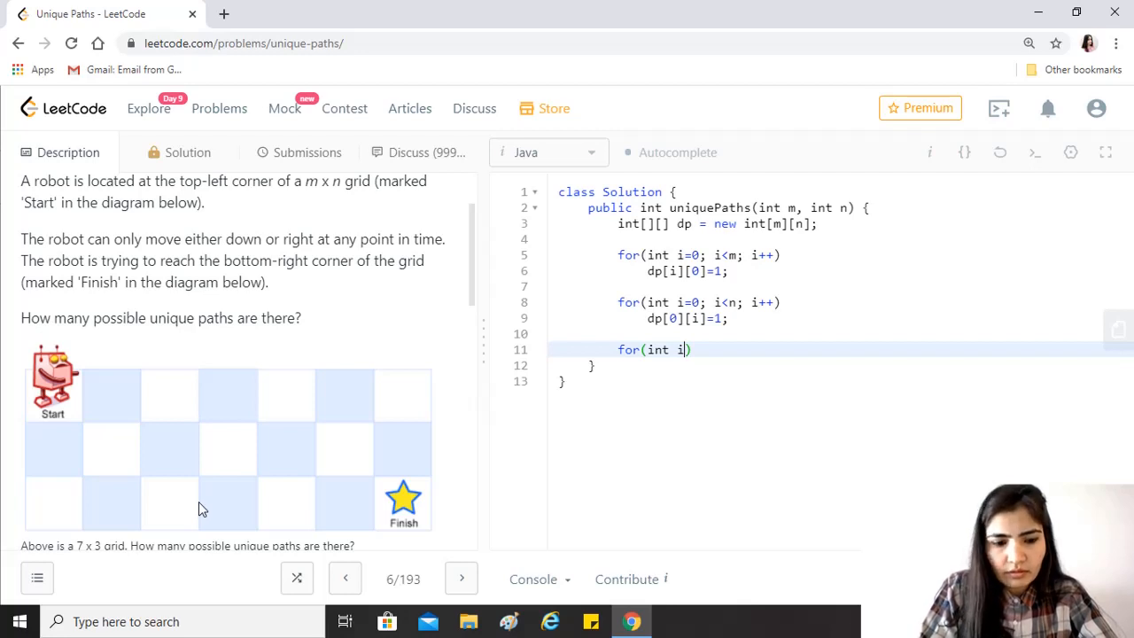
text(=1; i)
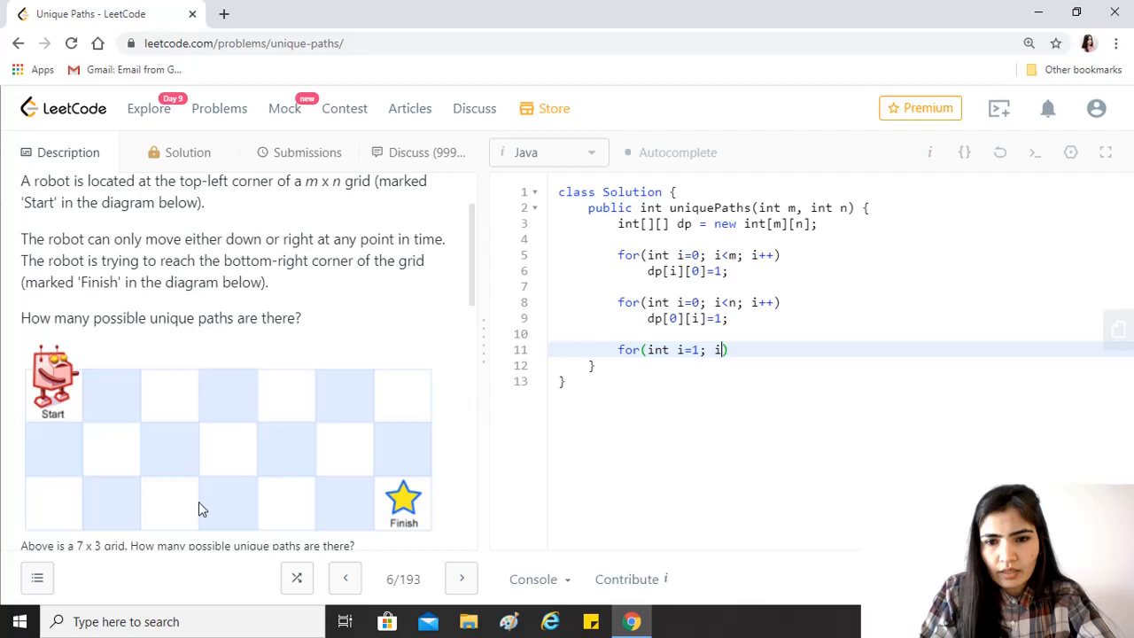
text(<m; i)
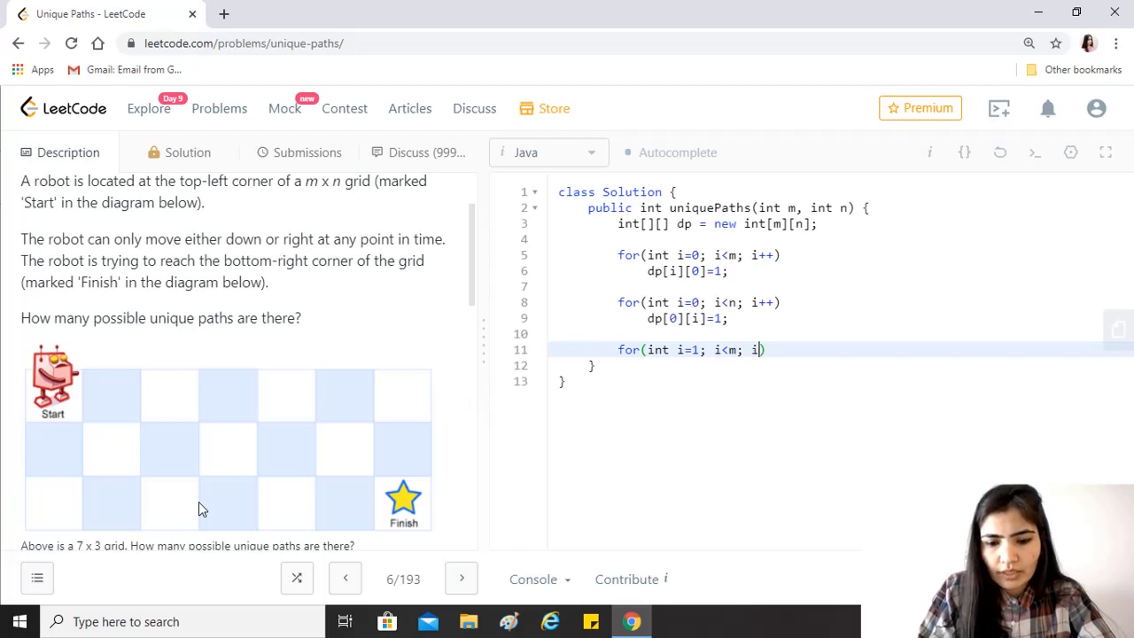
text(++))
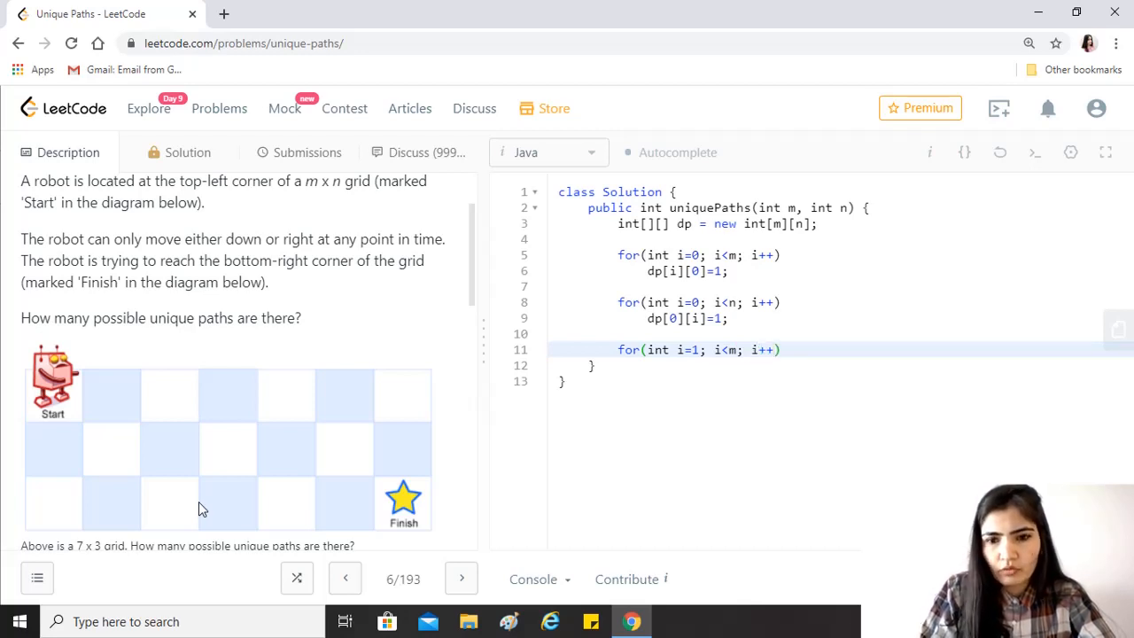
text({)
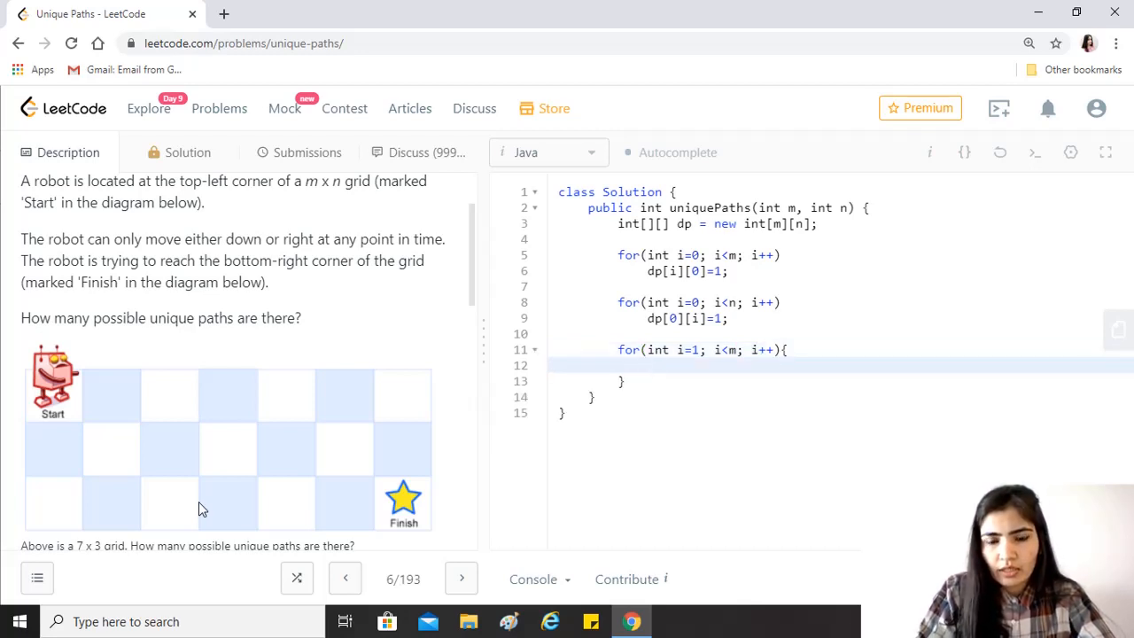
- Write the inner loop for(int j=1; j<n; j++){ over the remaining columns
text(for(int)
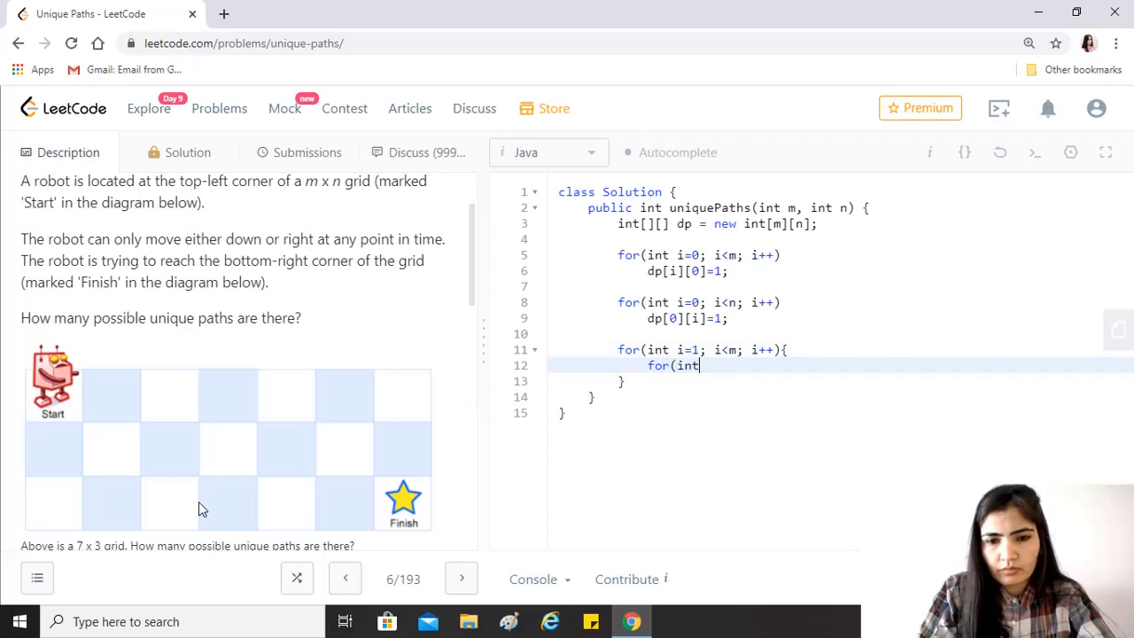
text(j=1)
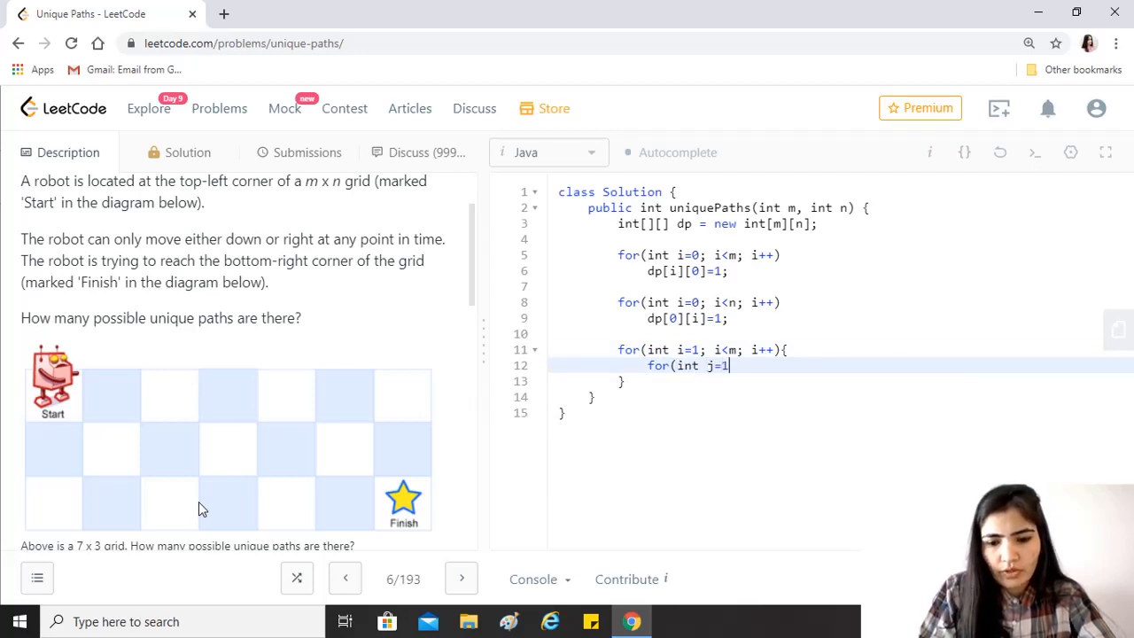
text(; j<)
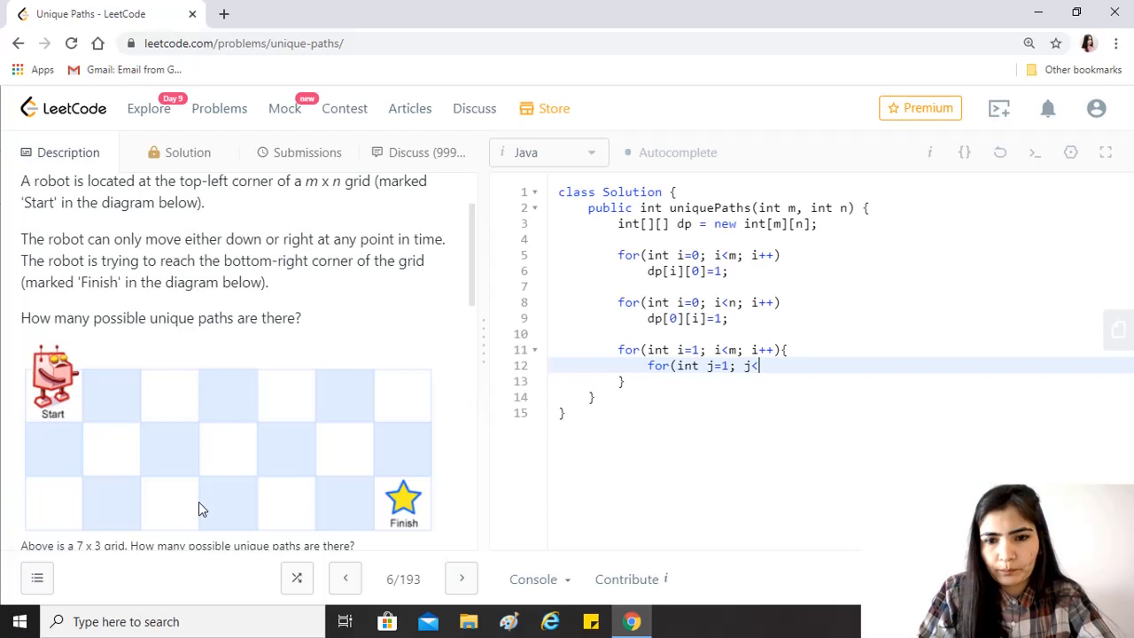
text(n;)
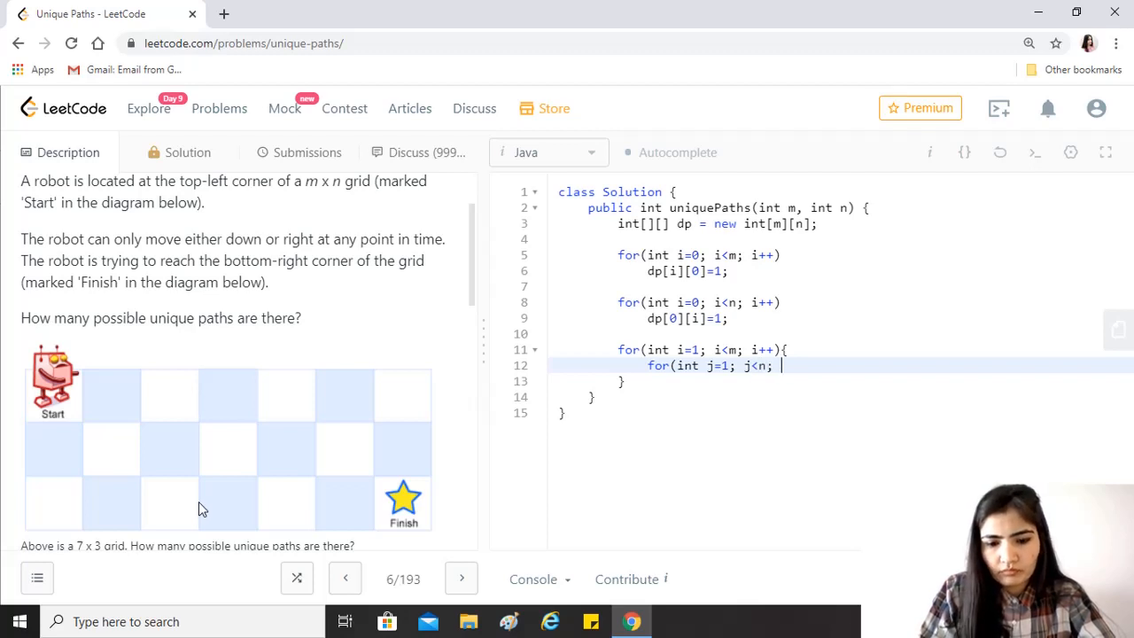
text(j++){)
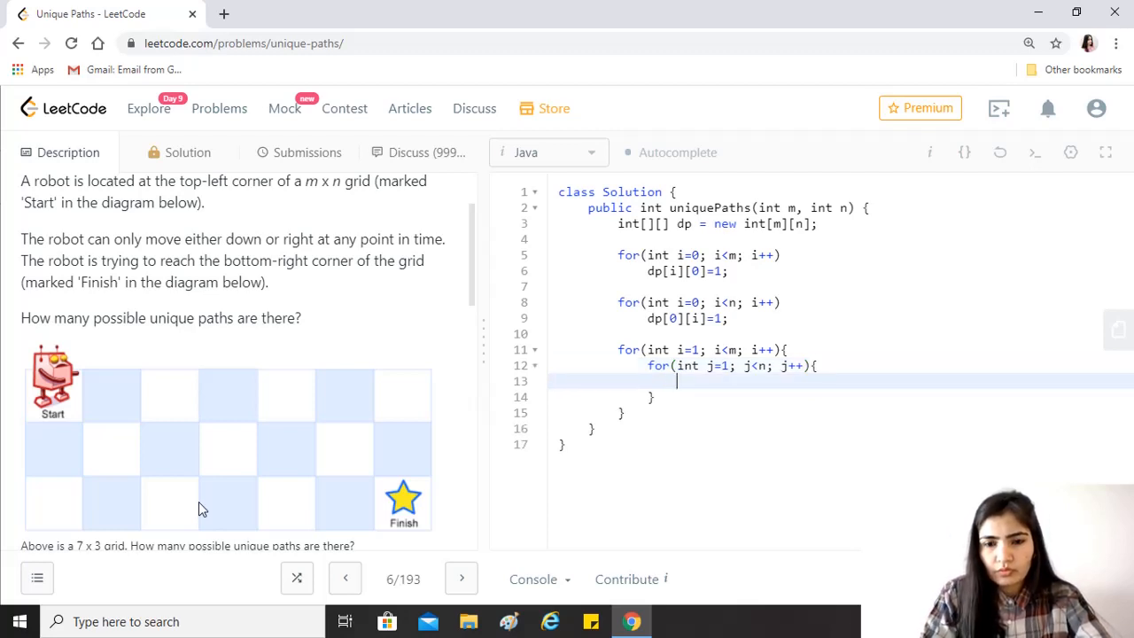
- Write the recurrence dp[i][j] = dp[i-1][j] + dp[i][j-1]; inside the inner loop
text(dp)
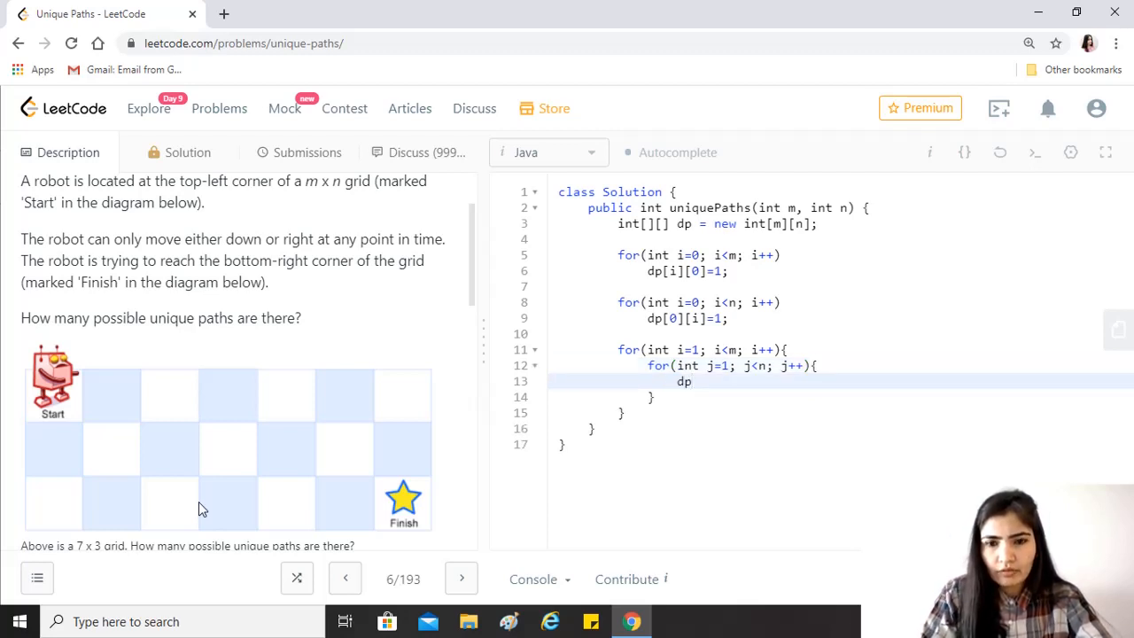
text([i)
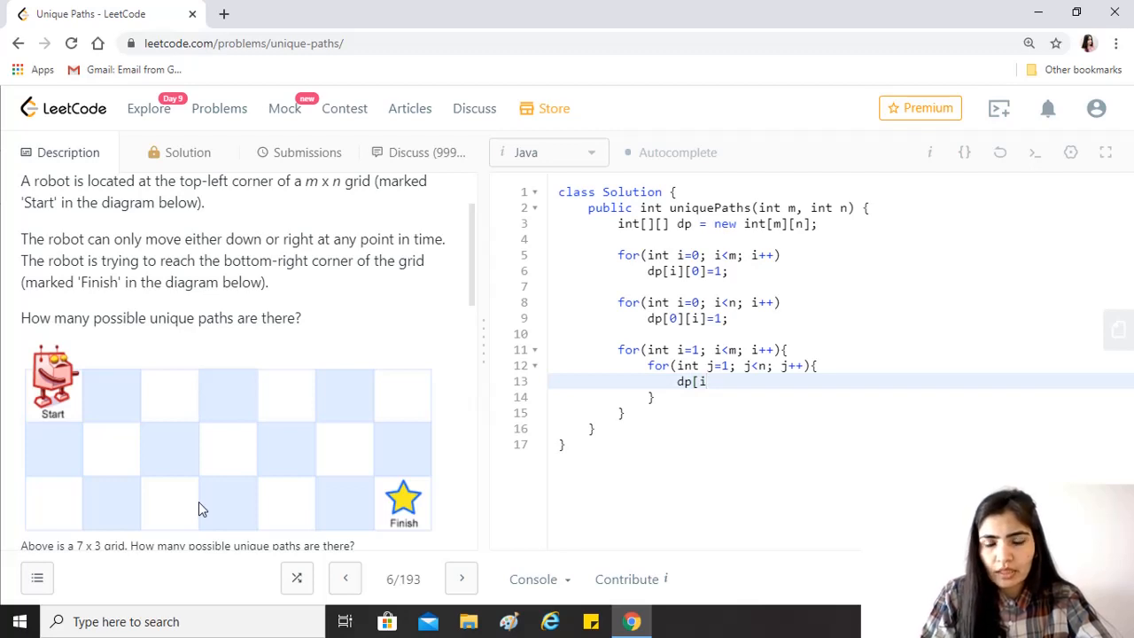
mouse_move(100, 444)
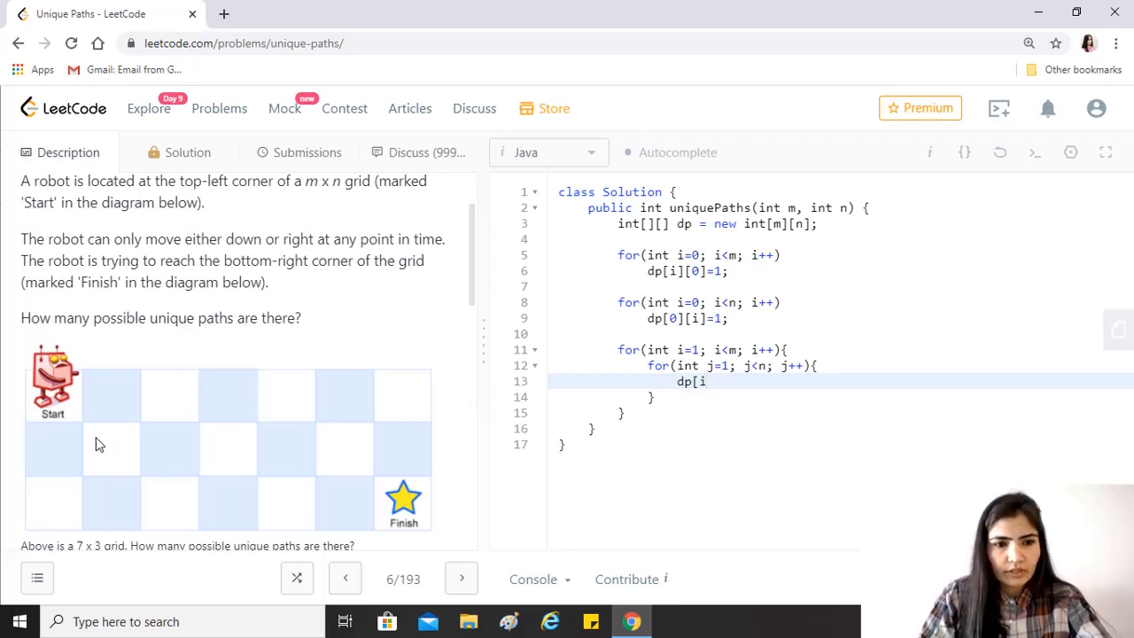
mouse_move(117, 437)
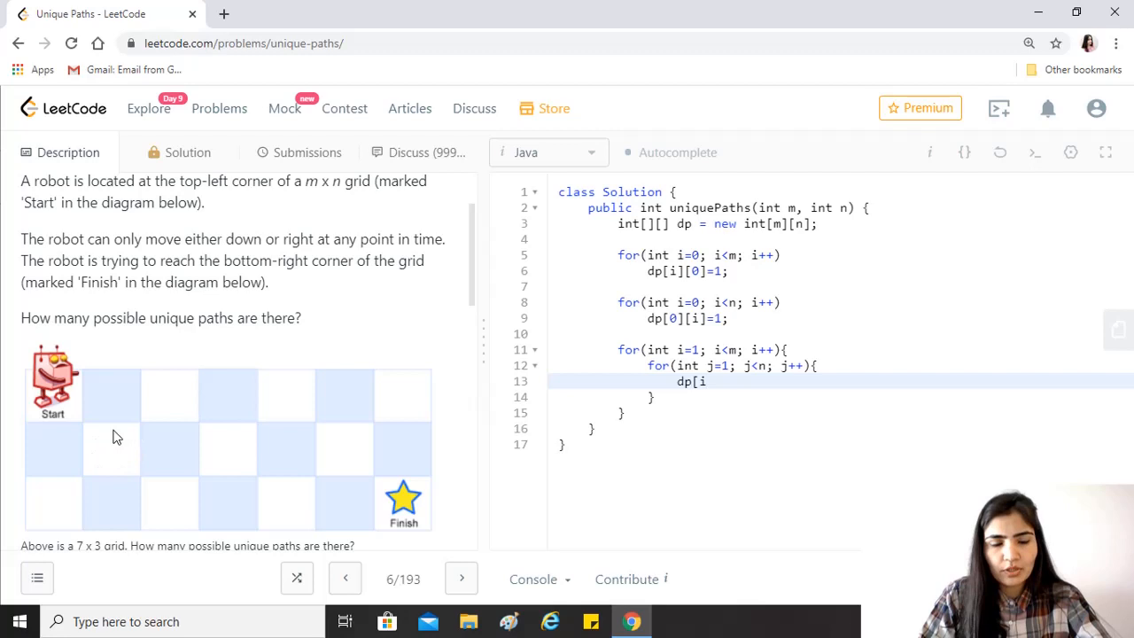
mouse_move(106, 401)
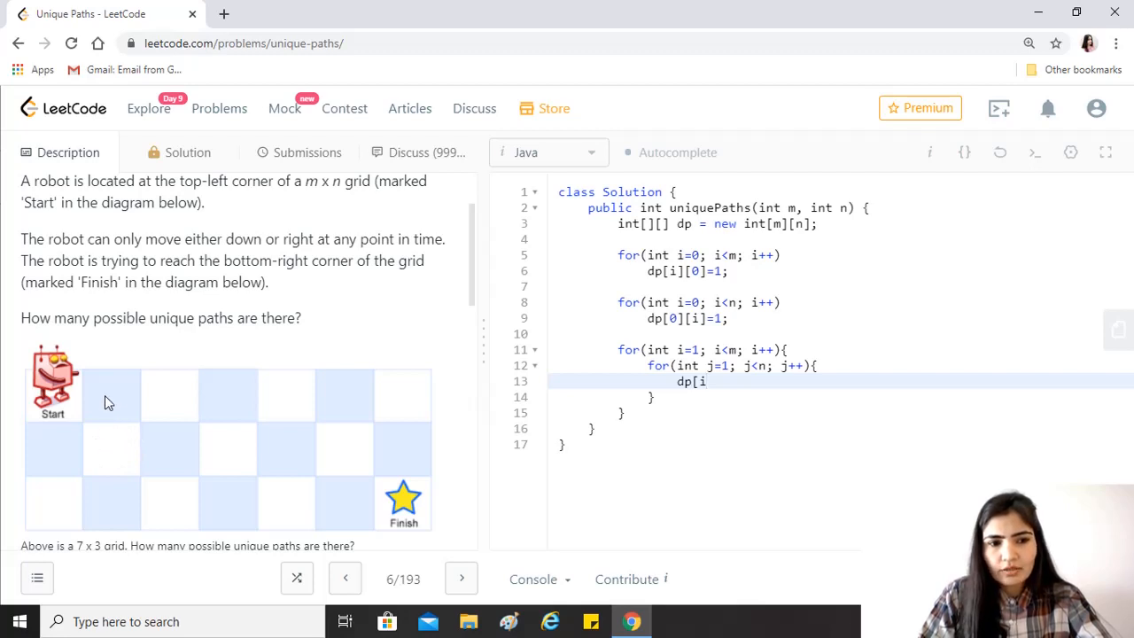
mouse_move(119, 448)
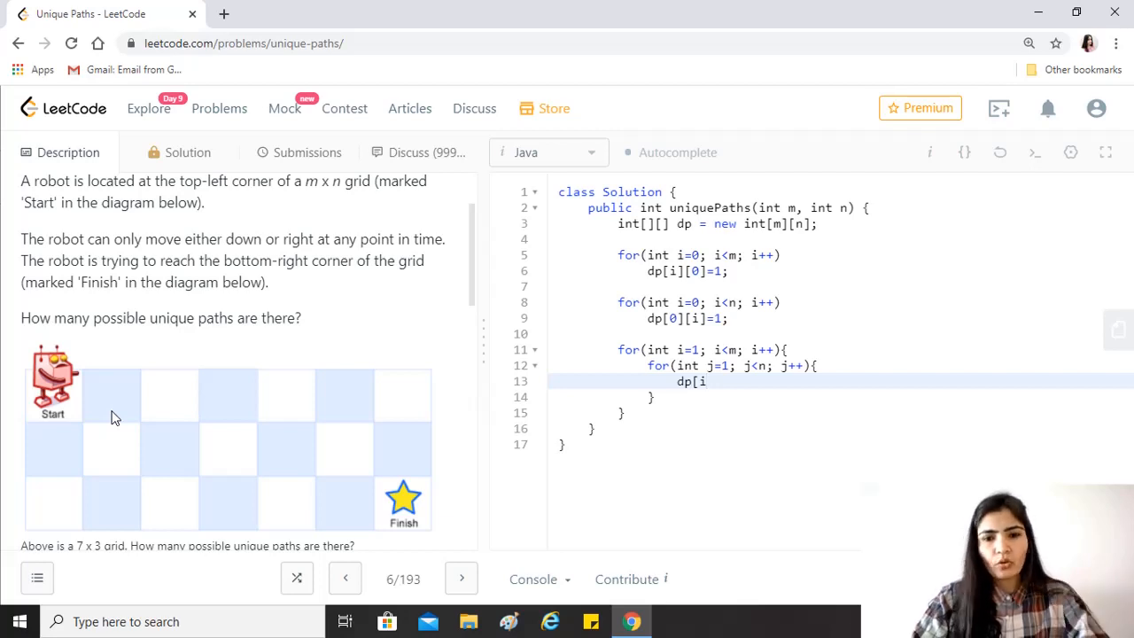
text(])
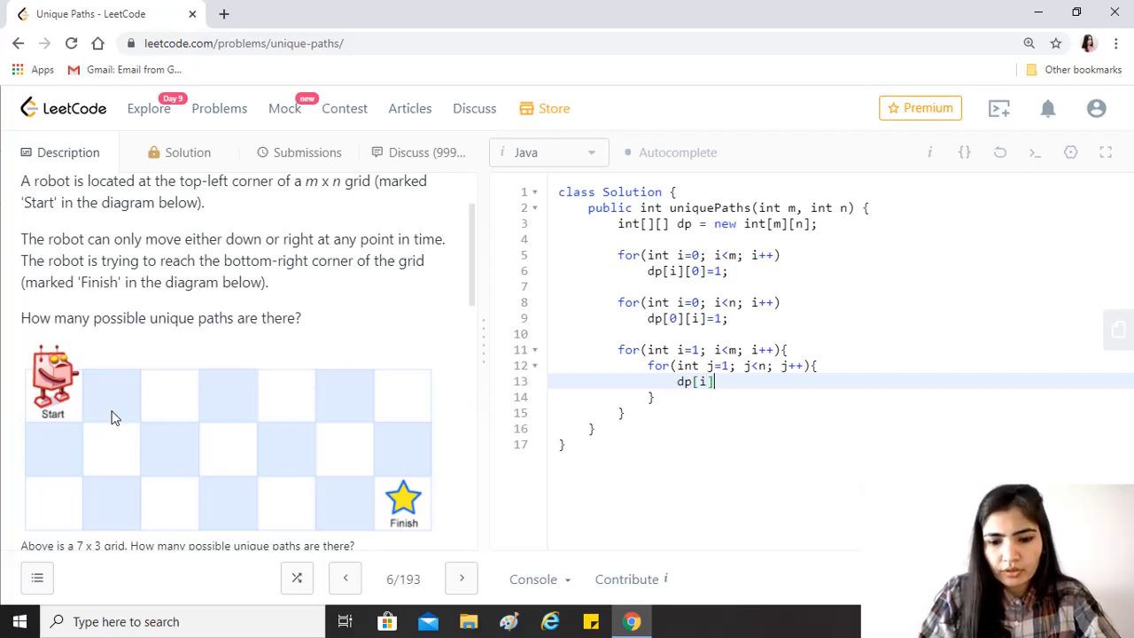
text([j\)
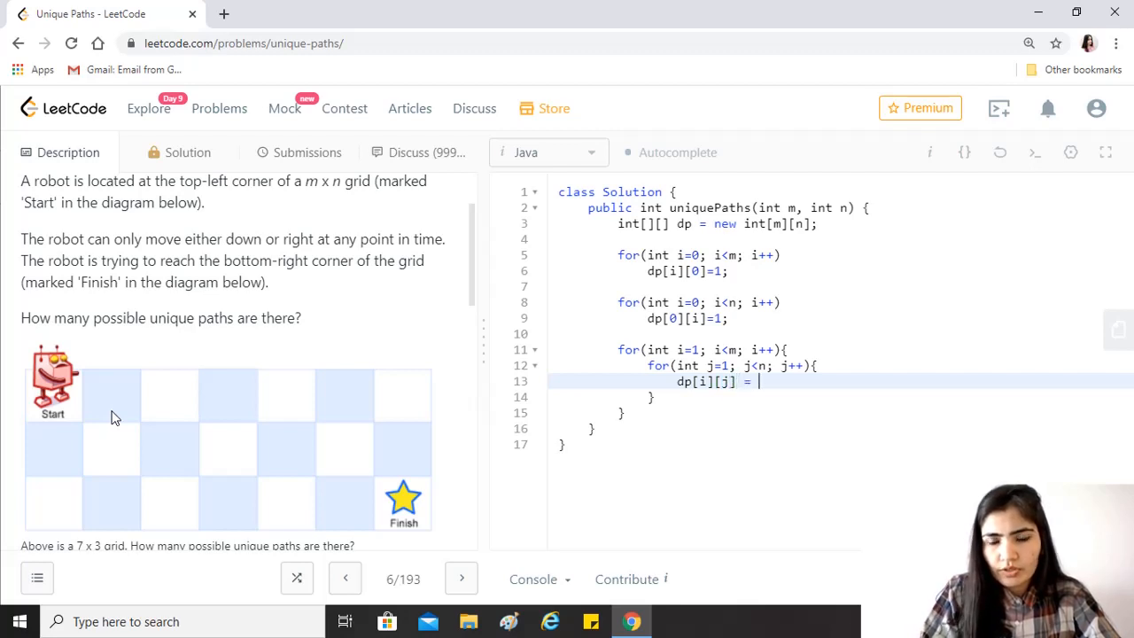
text(dp[i)
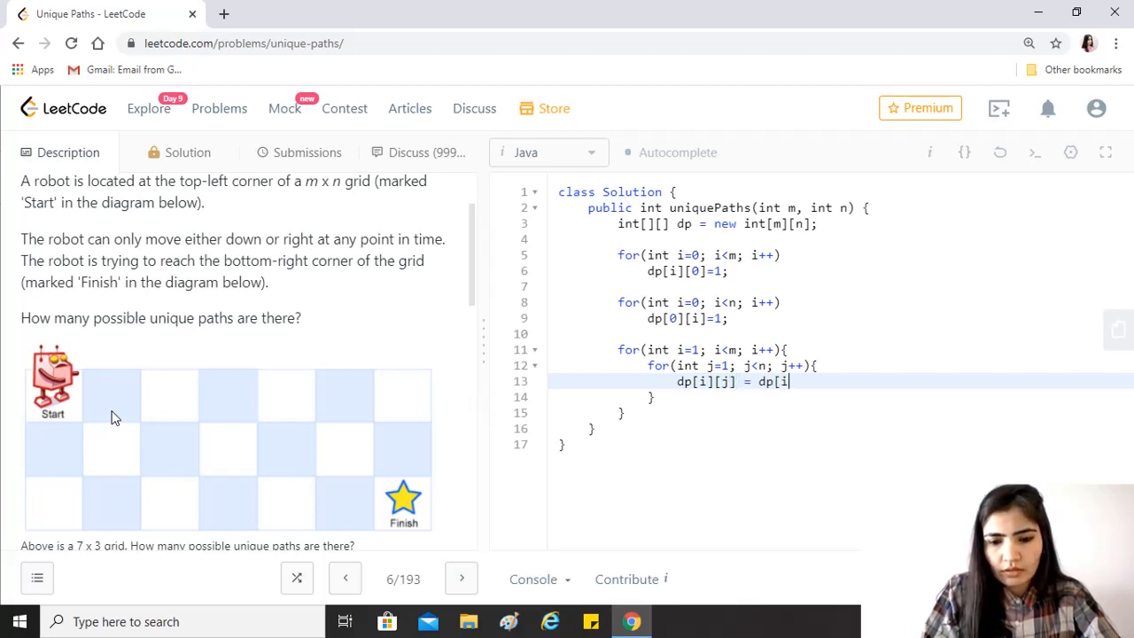
text(-1][j)
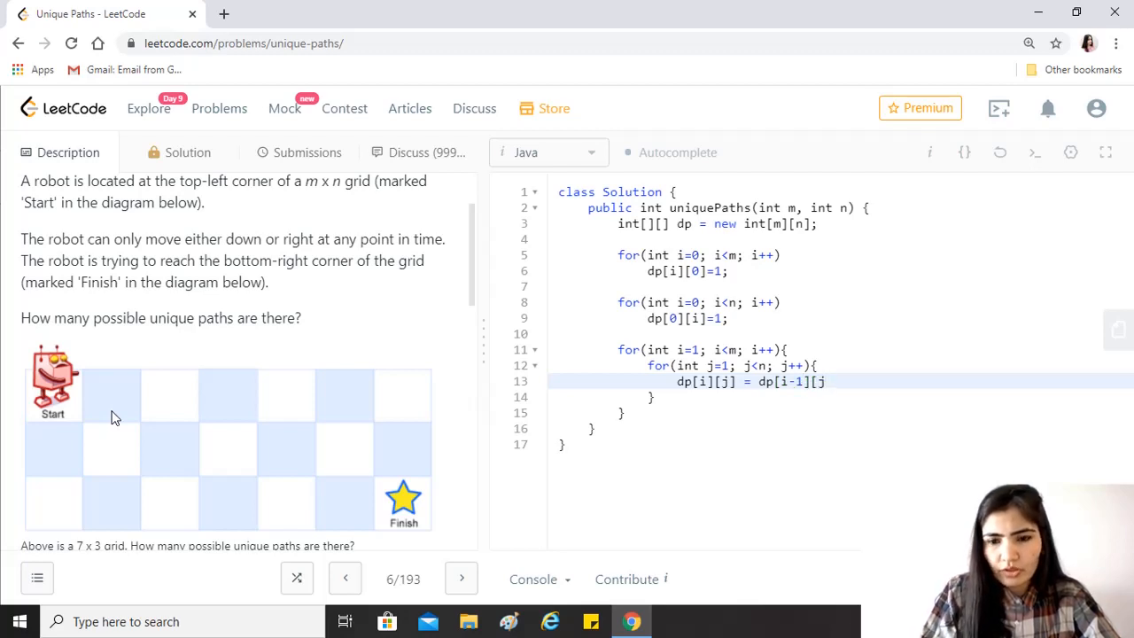
text(+ d)
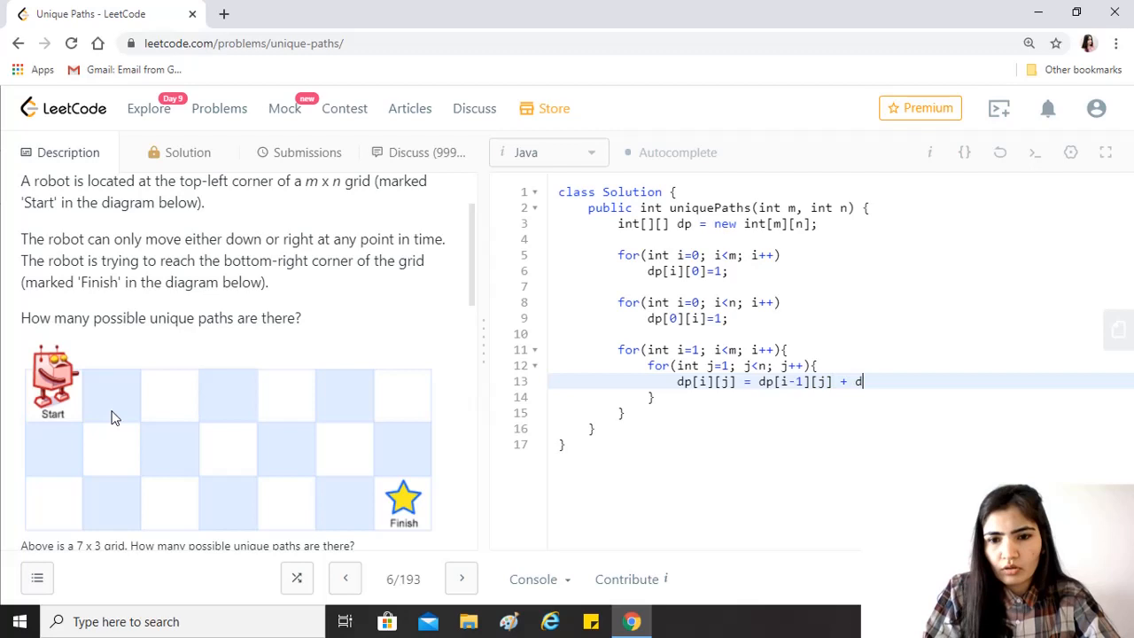
text(p[])
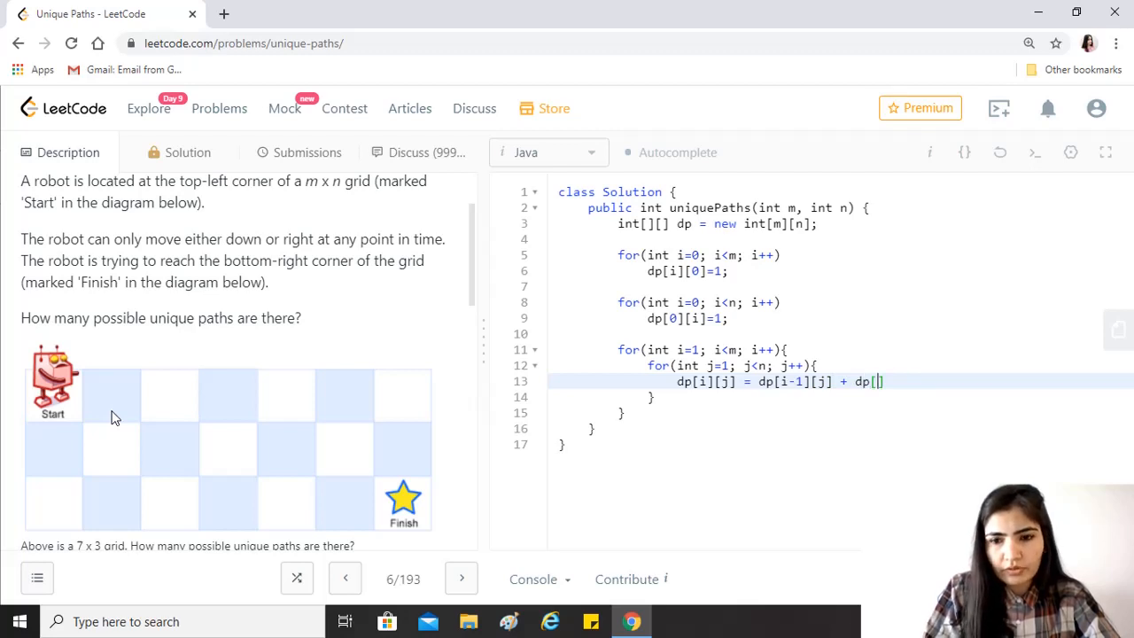
text(i)
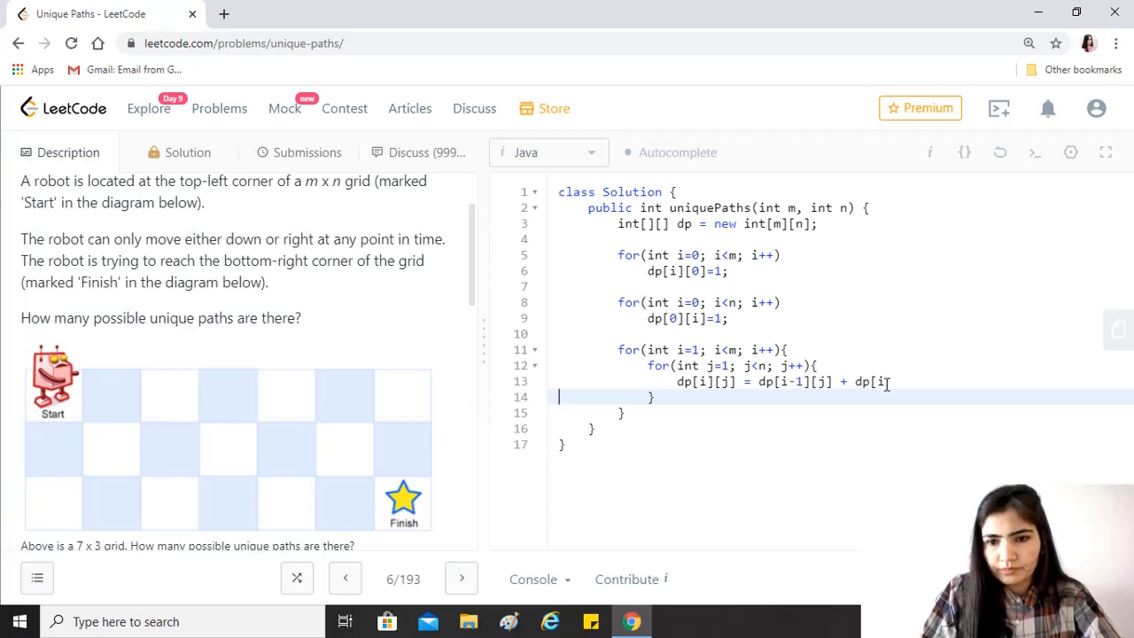
text([j])
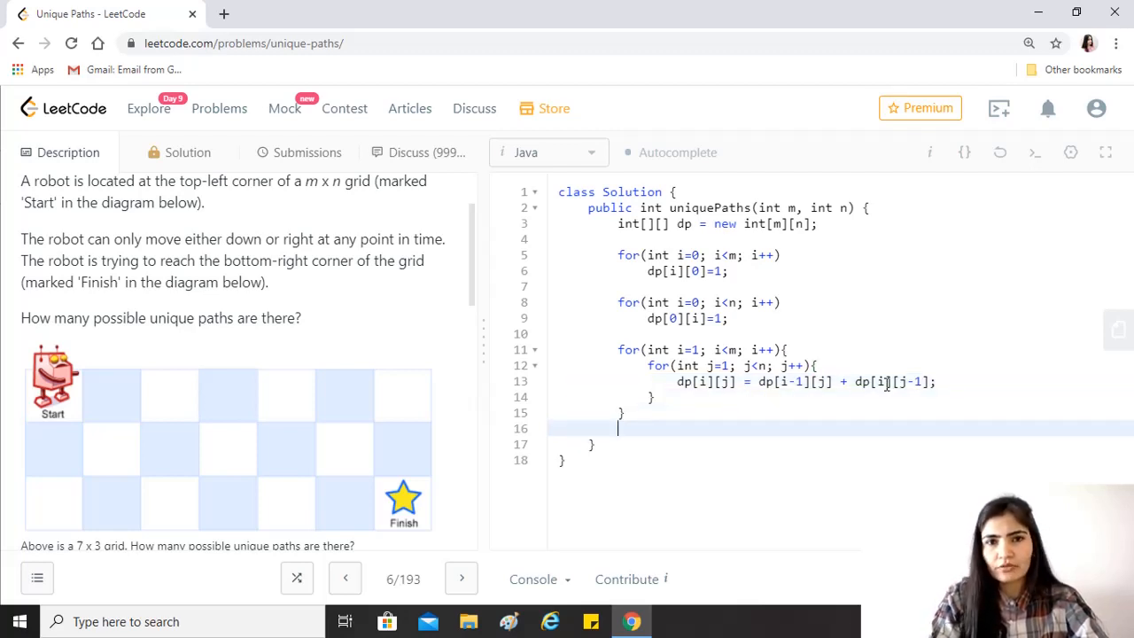
- Write return dp[m-1][n-1]; after the loops, fixing the index typo
text(return dp)
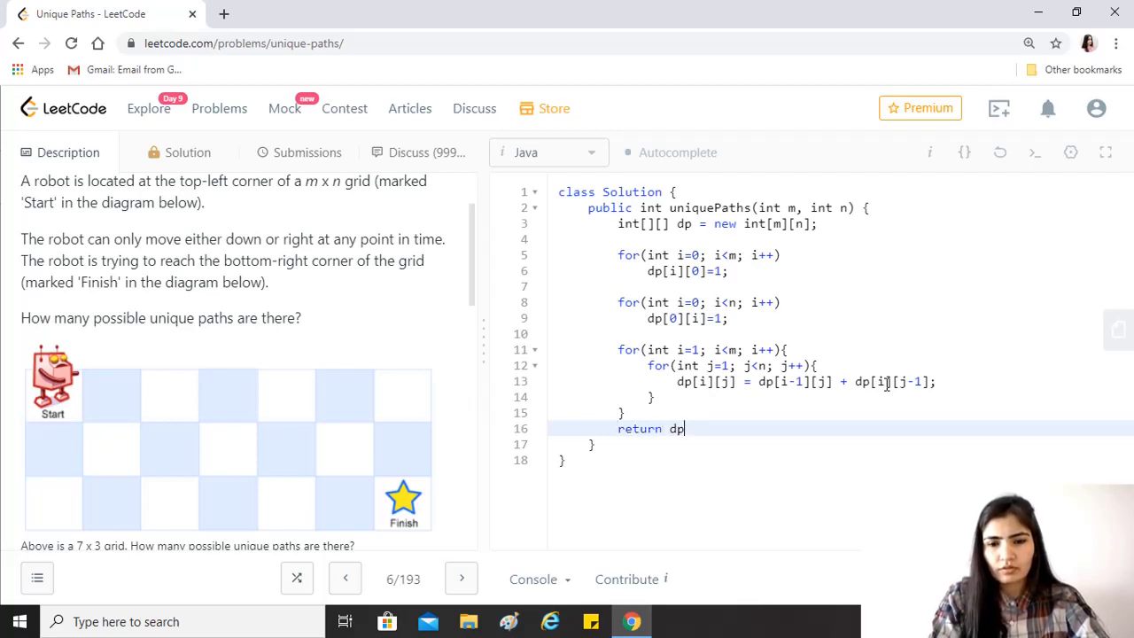
text([m-1[)
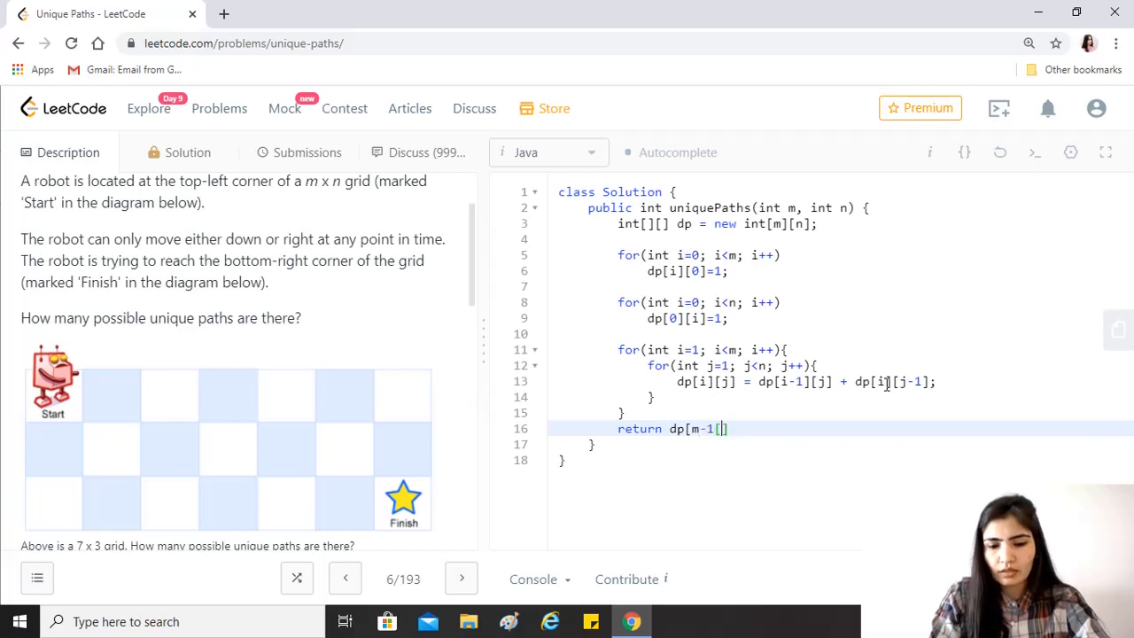
text(n-1)
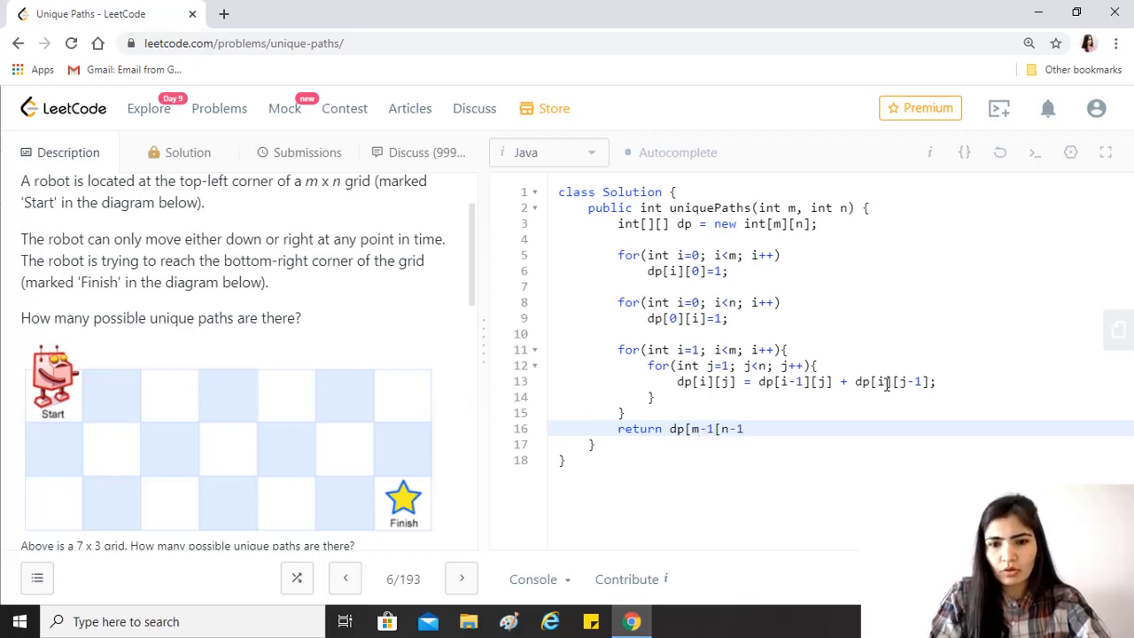
text(];)
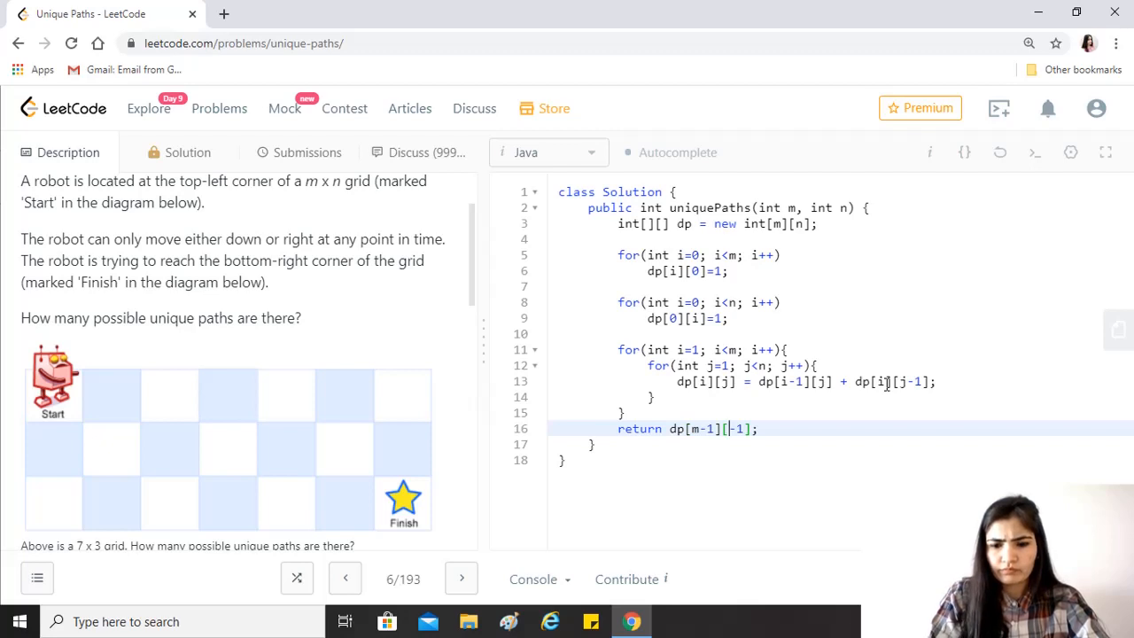
text(n-)
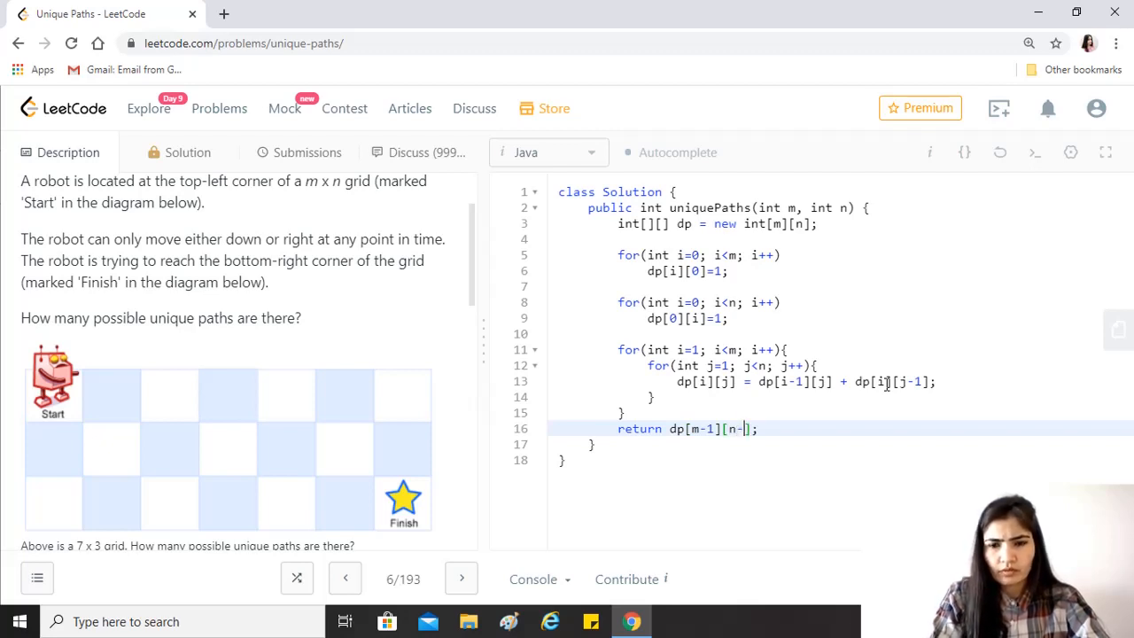
text(1)
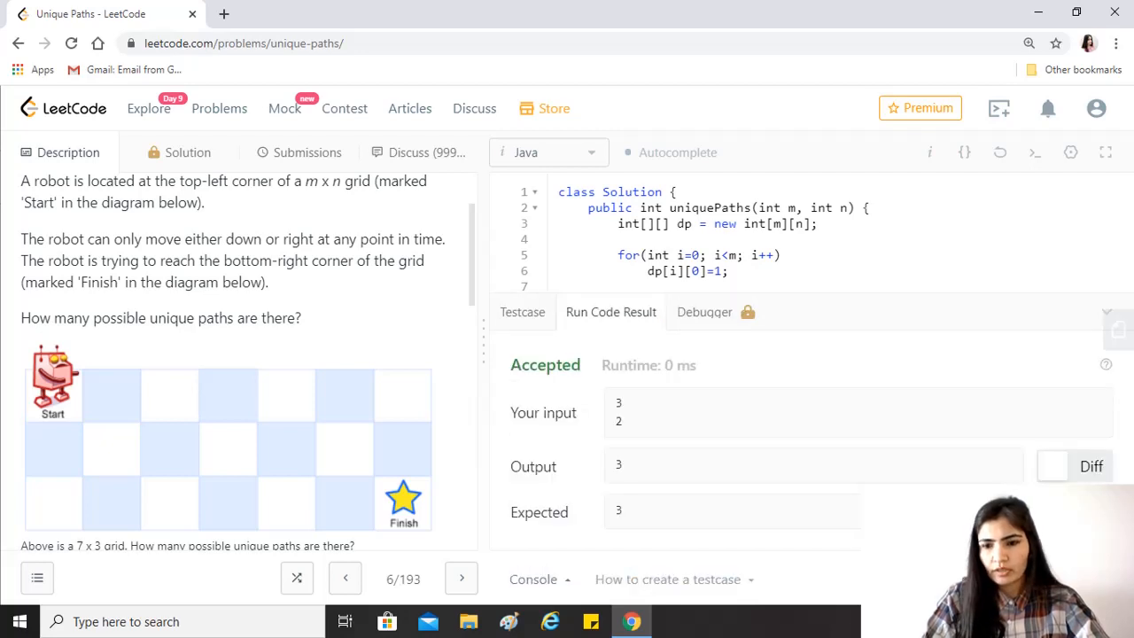
- Submit the Accepted Unique Paths solution for judging
click(308, 151)
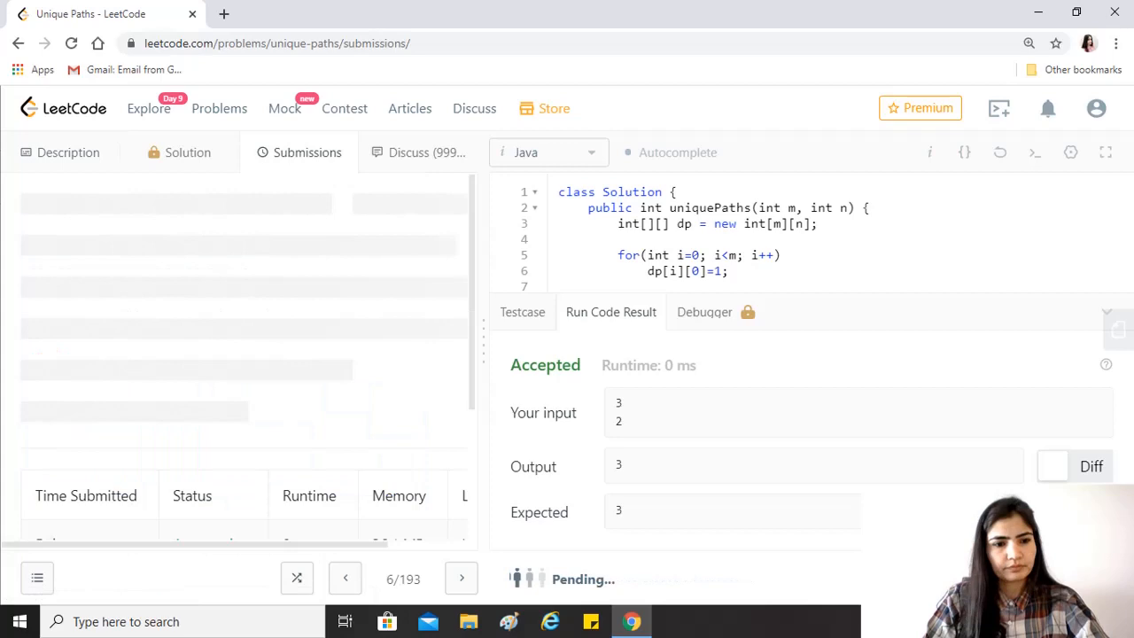